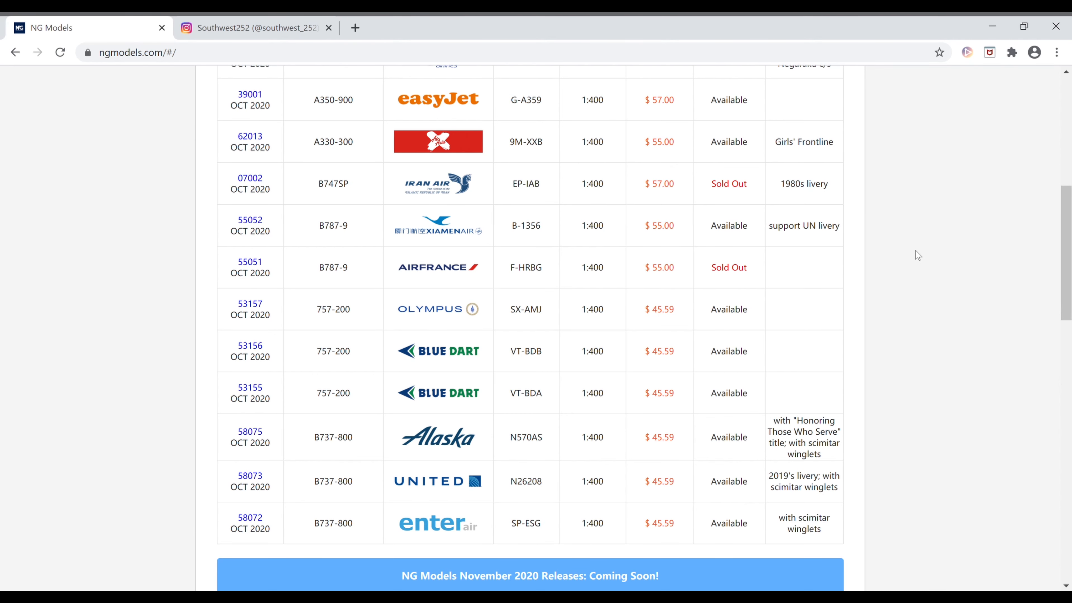
mouse_move(931, 262)
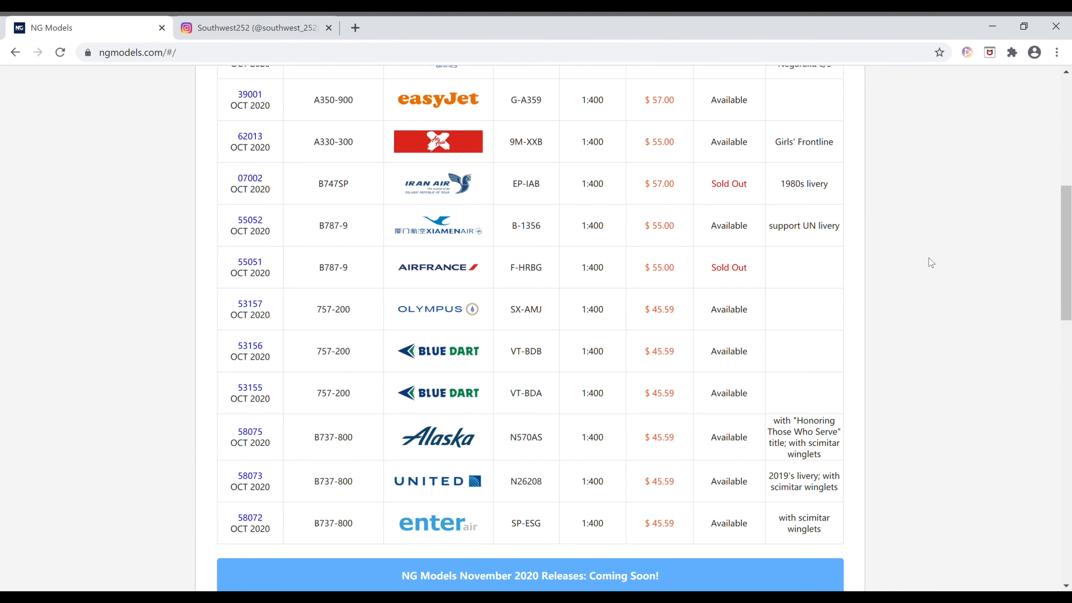
mouse_move(902, 235)
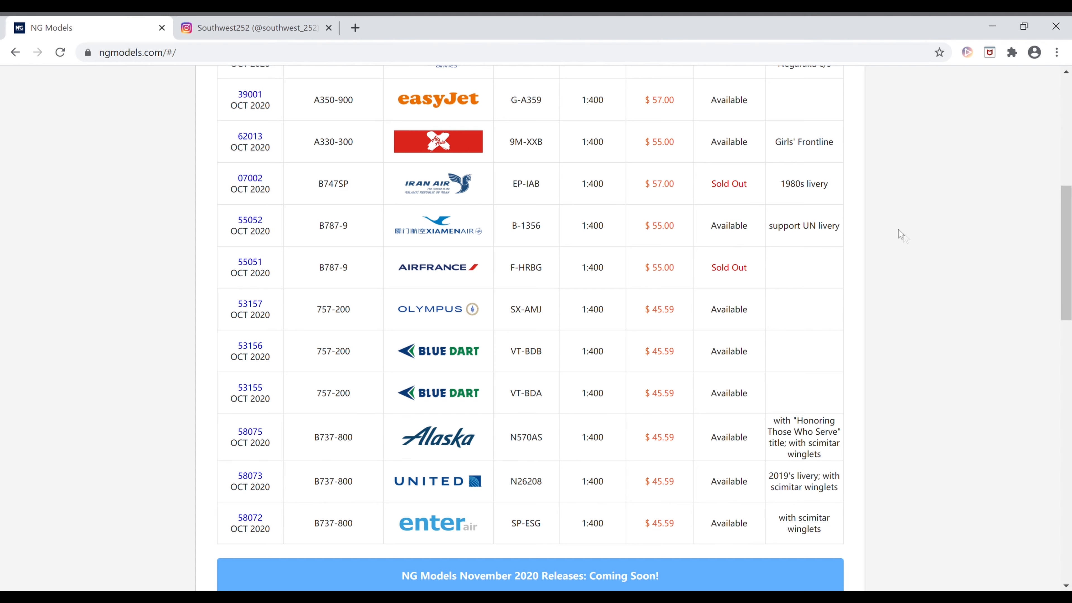
Step: Scroll to the November 2020 Releases header and its first Delta B737-800 Coming Soon entry
left_click(255, 28)
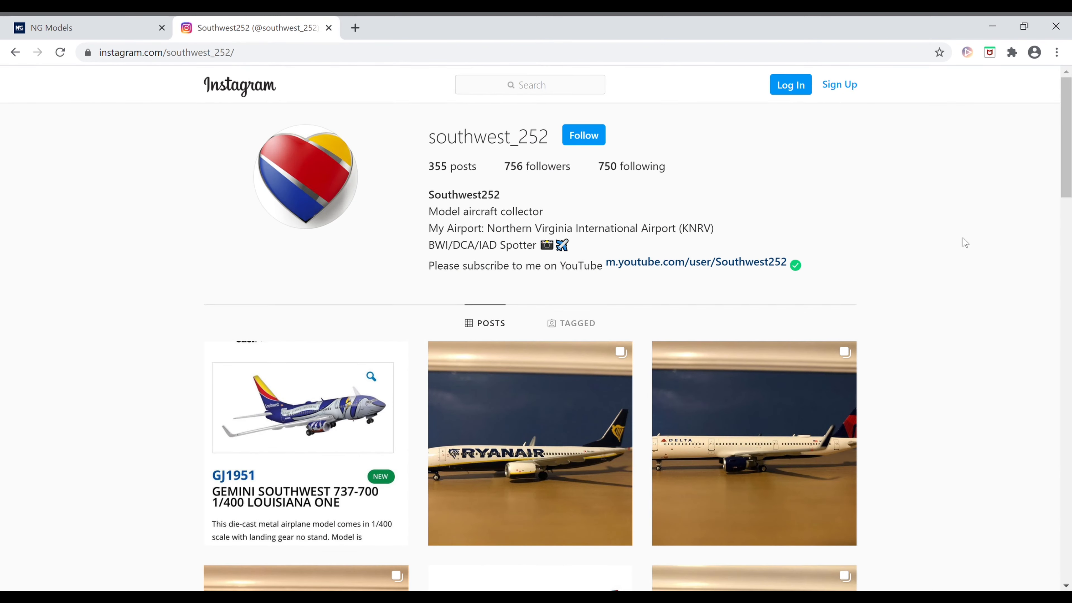
mouse_move(959, 240)
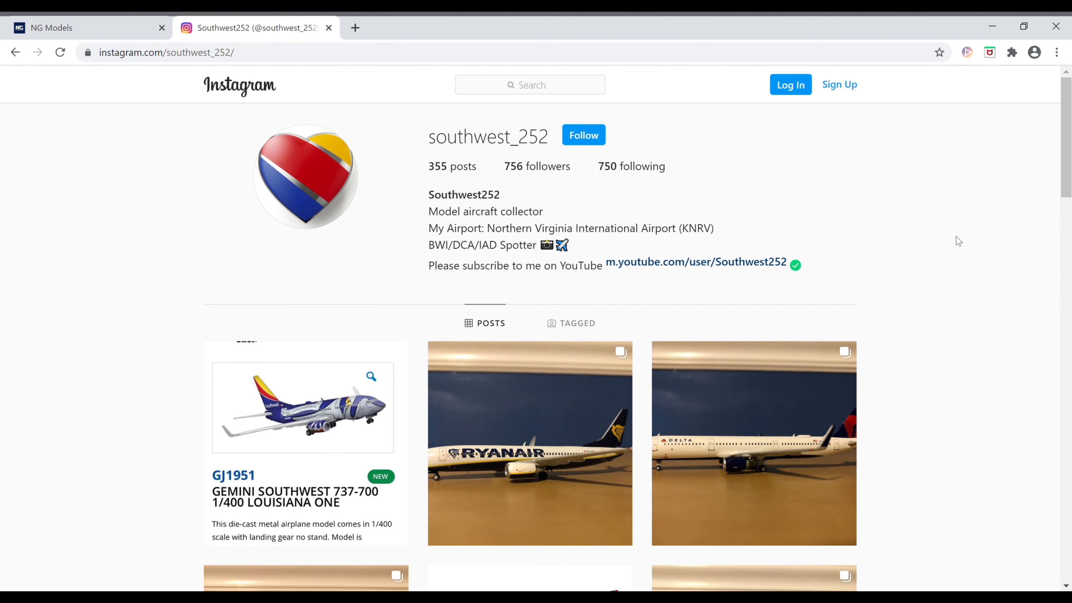
mouse_move(311, 63)
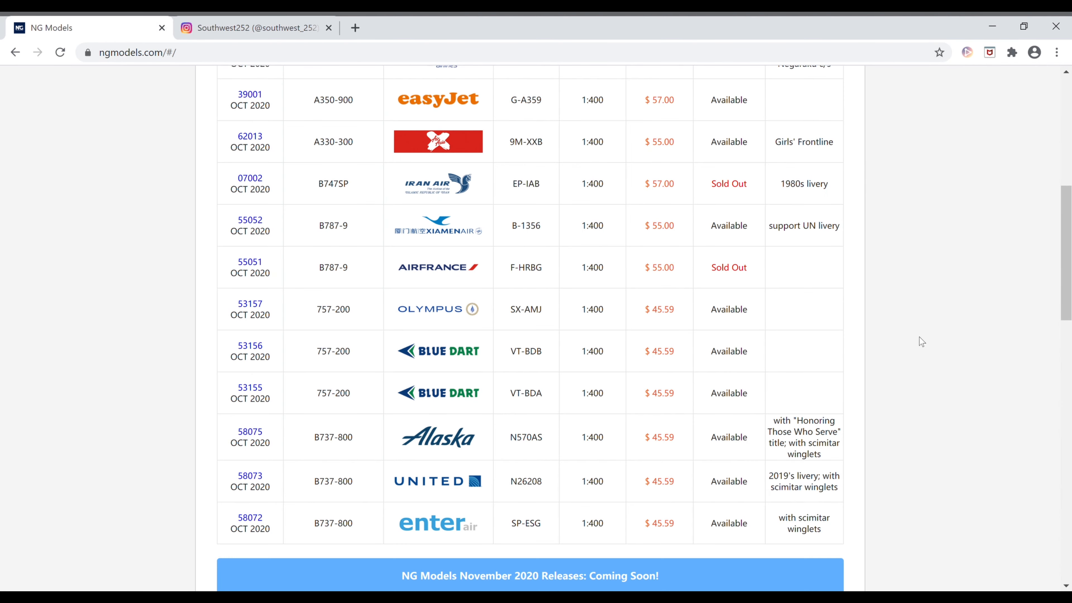
mouse_move(926, 346)
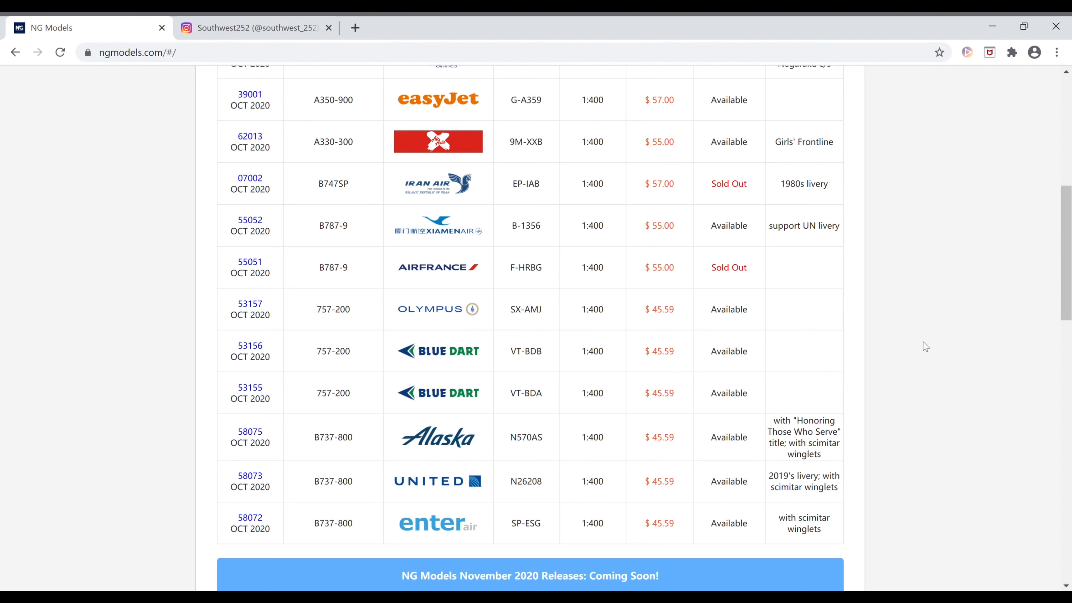
mouse_move(930, 336)
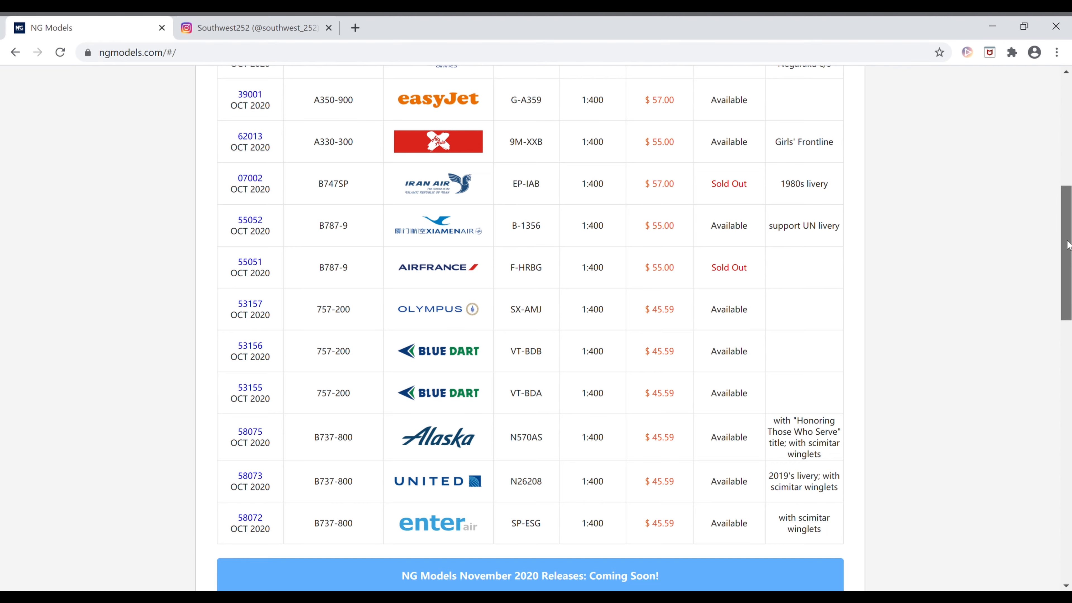
scroll("down", 3)
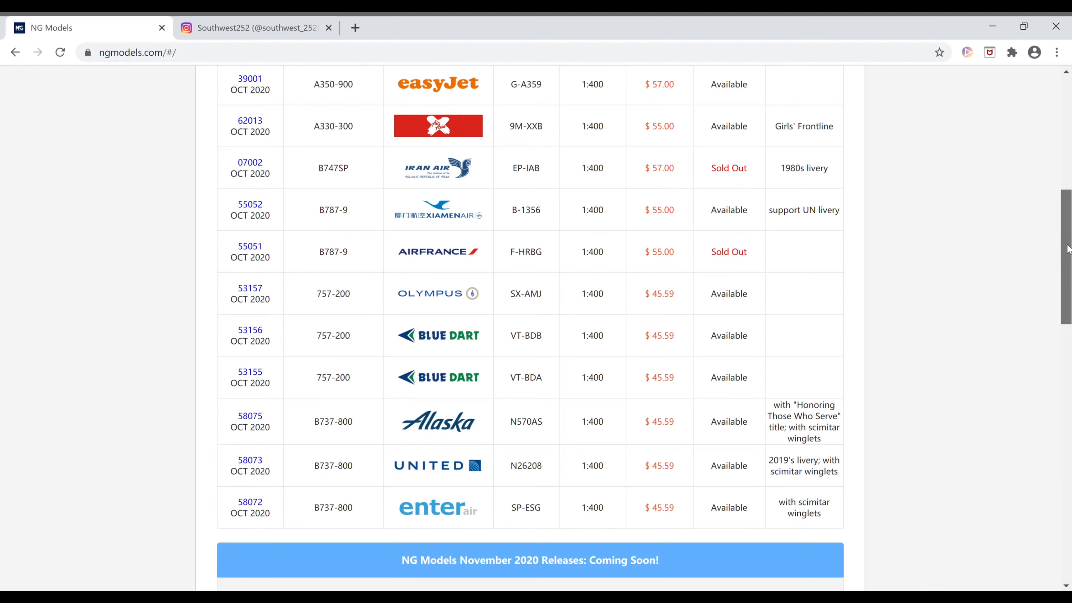
scroll("down", 3)
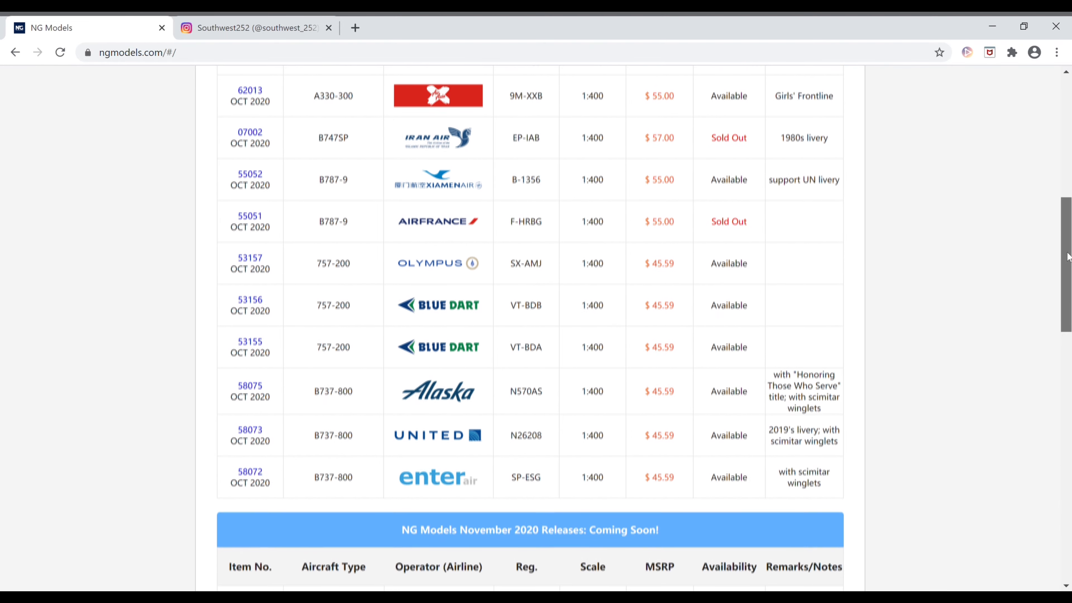
scroll("down", 3)
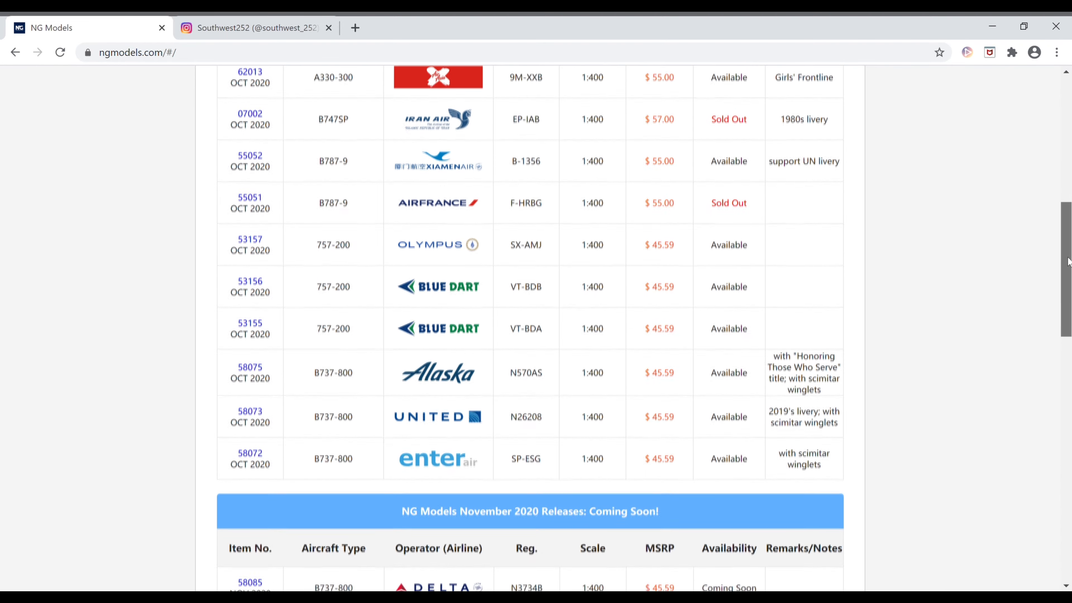
scroll("down", 3)
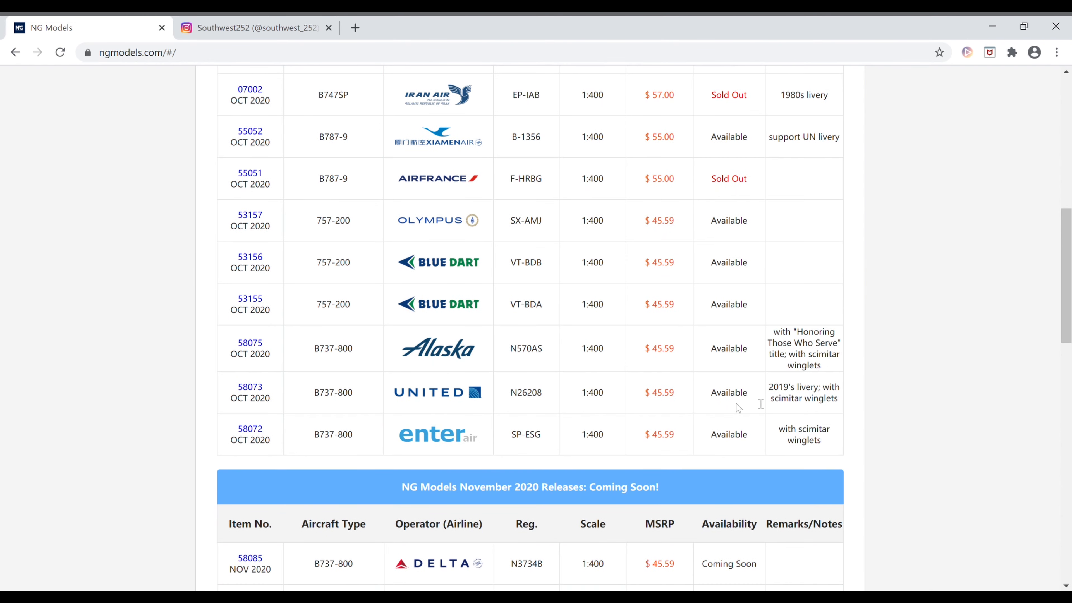
mouse_move(877, 419)
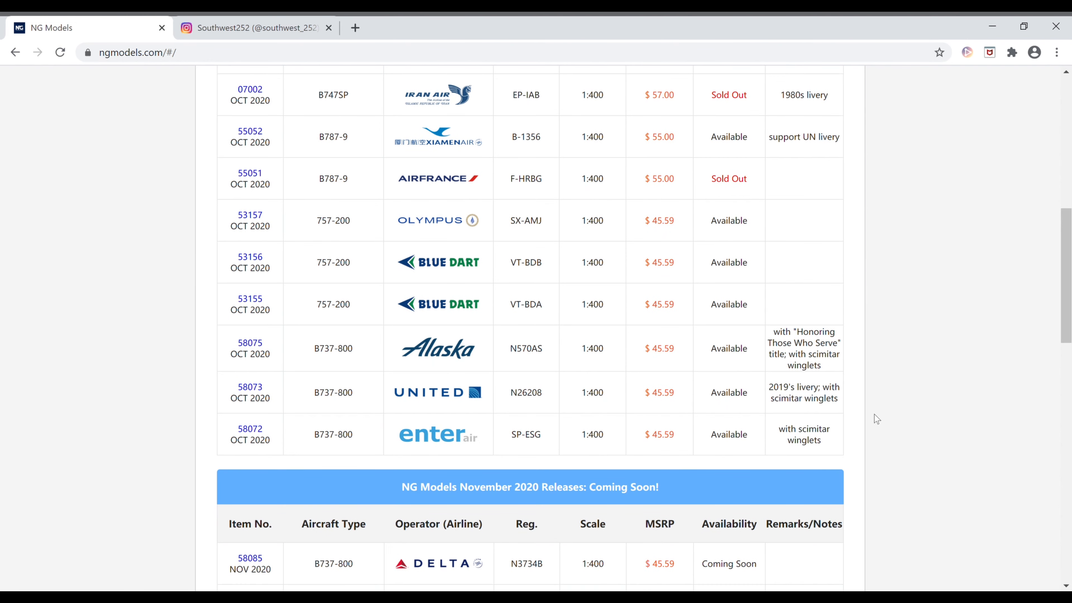
mouse_move(569, 507)
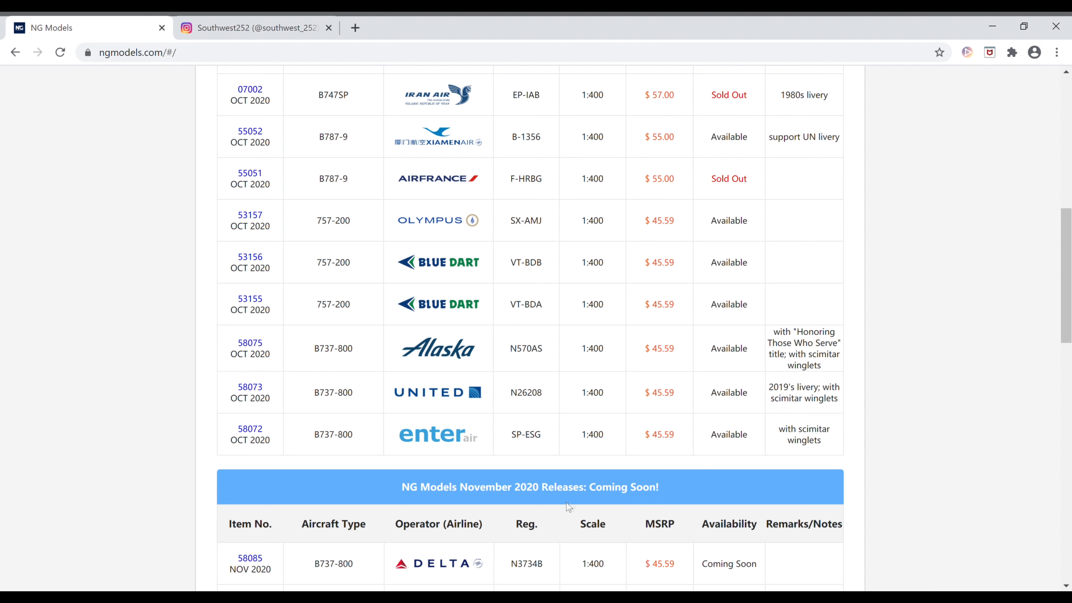
mouse_move(674, 553)
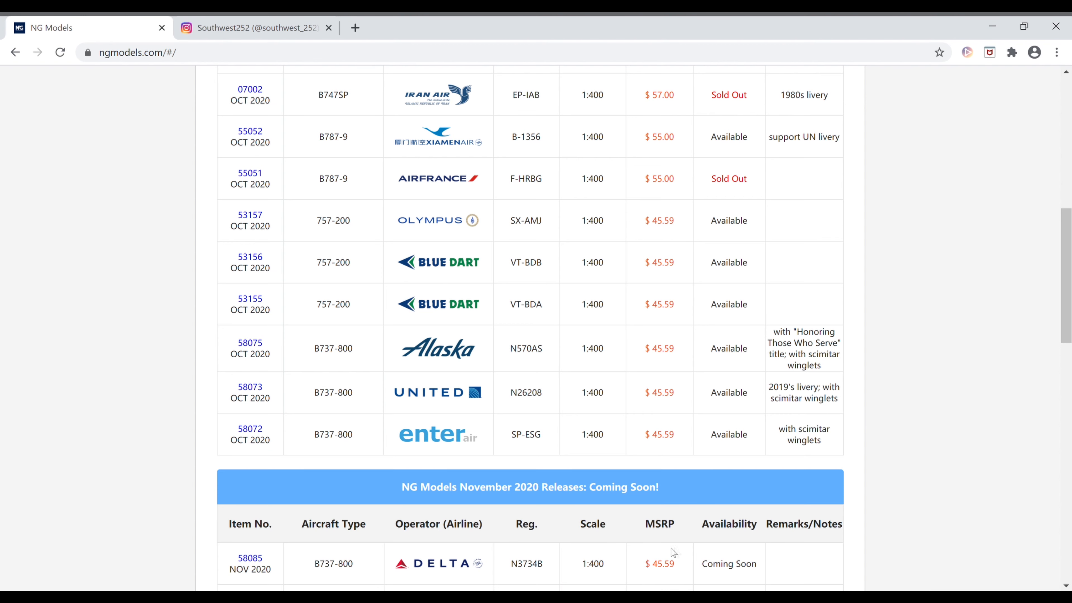
mouse_move(683, 555)
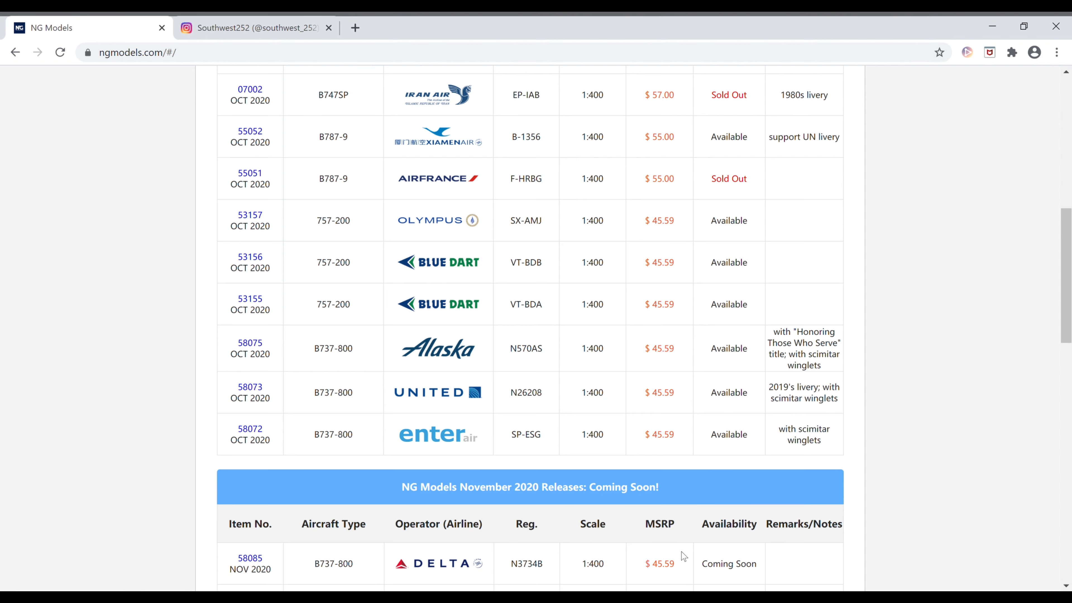
mouse_move(307, 552)
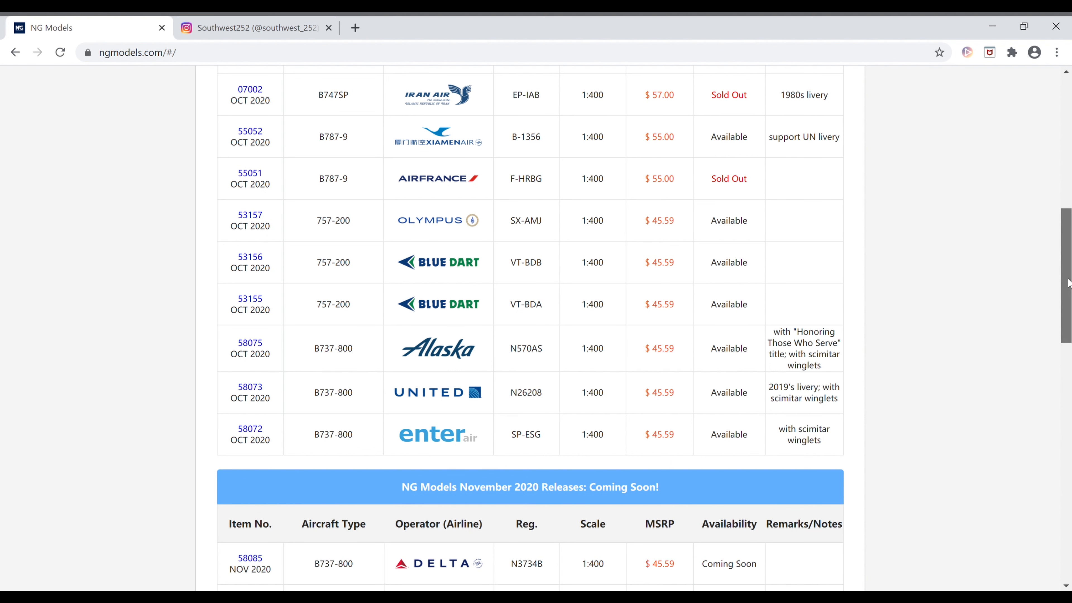
Step: Scroll to reveal the WestJet B737-800 C-GJLZ with scimitar winglets, Coming Soon
scroll("down", 3)
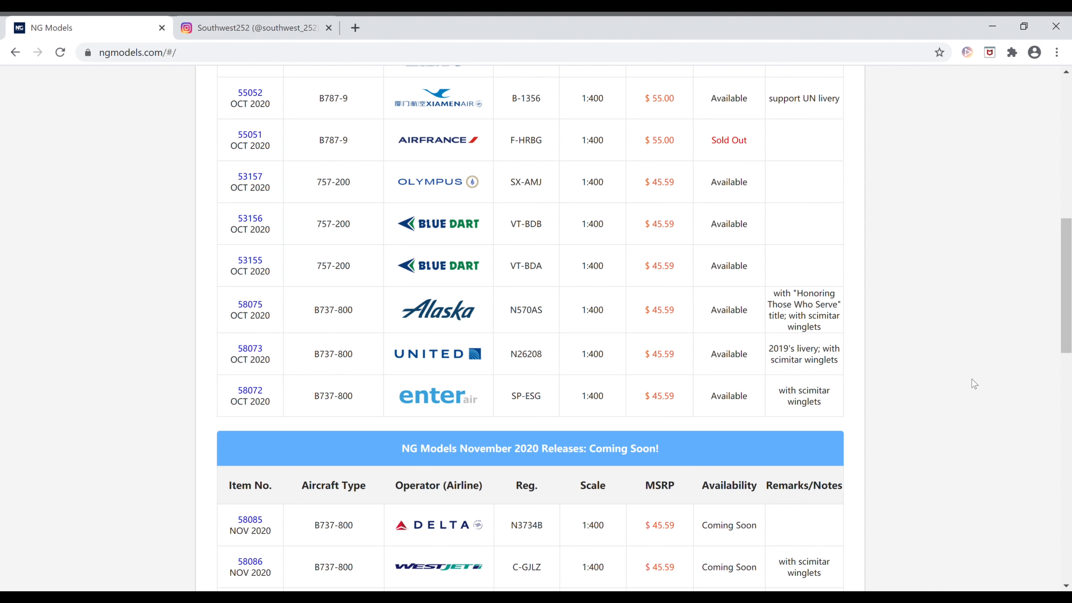
mouse_move(874, 441)
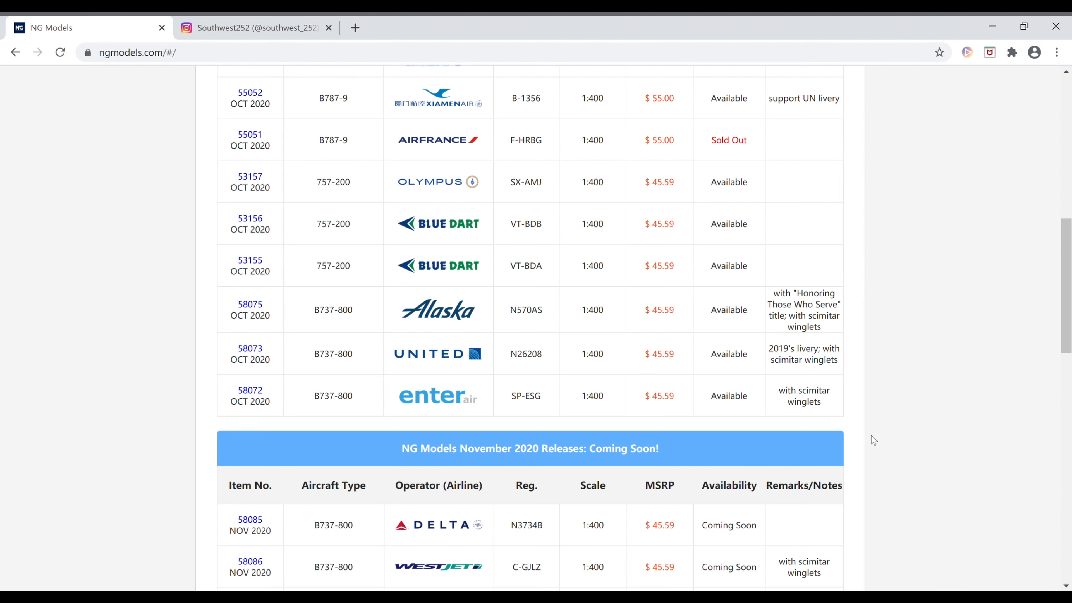
mouse_move(442, 481)
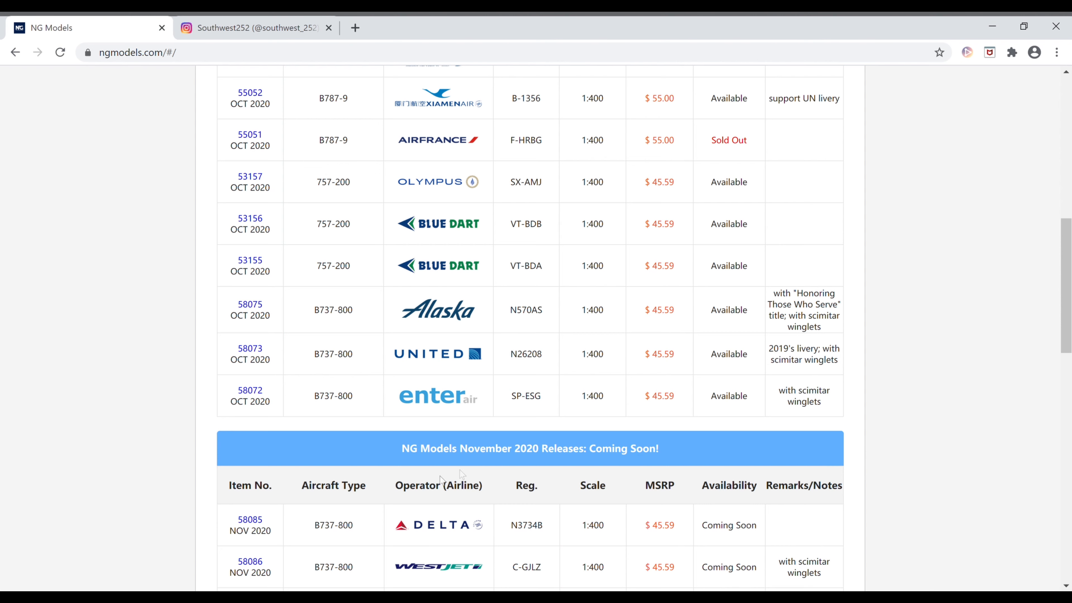
mouse_move(295, 551)
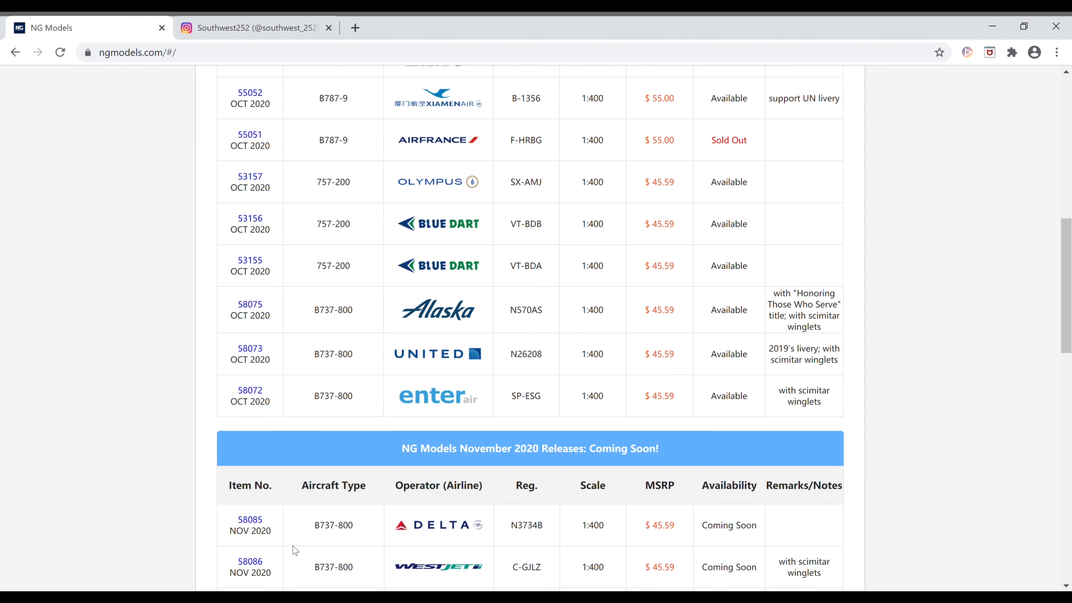
scroll("up", 3)
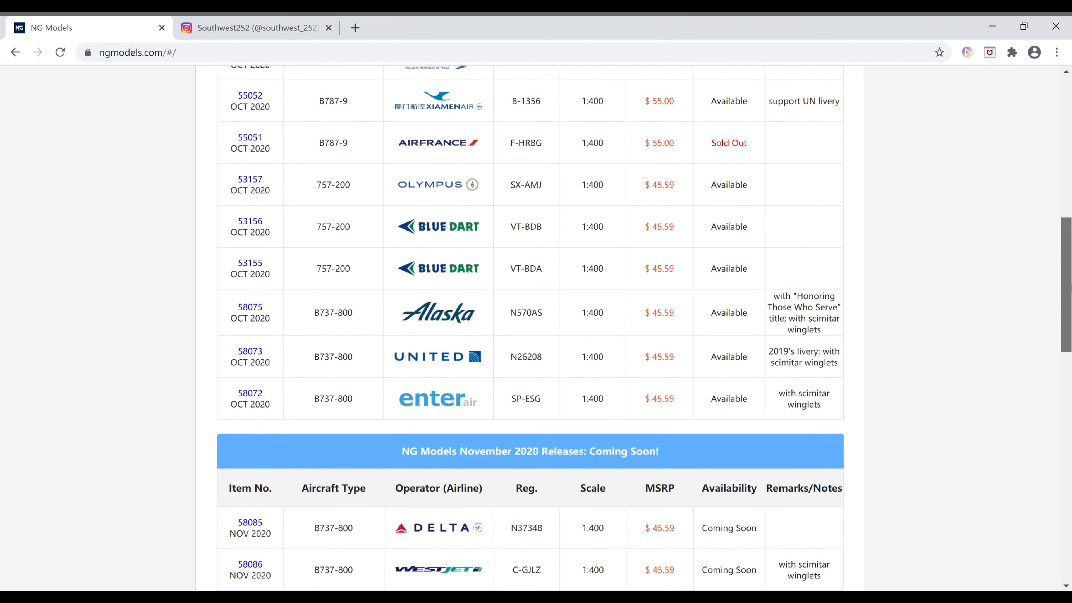
Step: Scroll to reveal the WestJet B737-800 C-GAWS, the #100 Boeing 737NG, Coming Soon
scroll("down", 3)
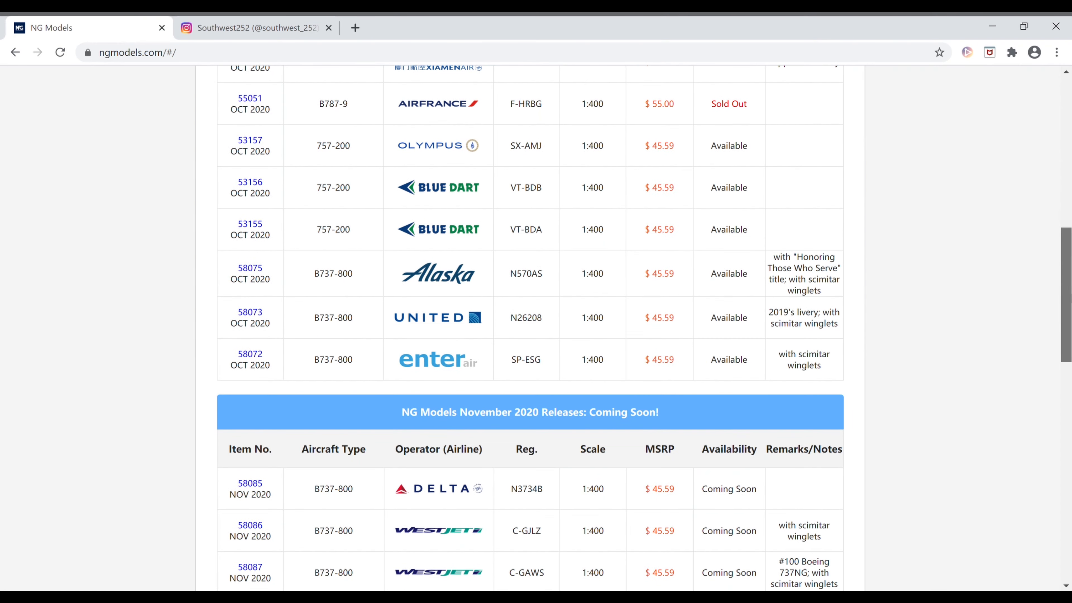
scroll("down", 3)
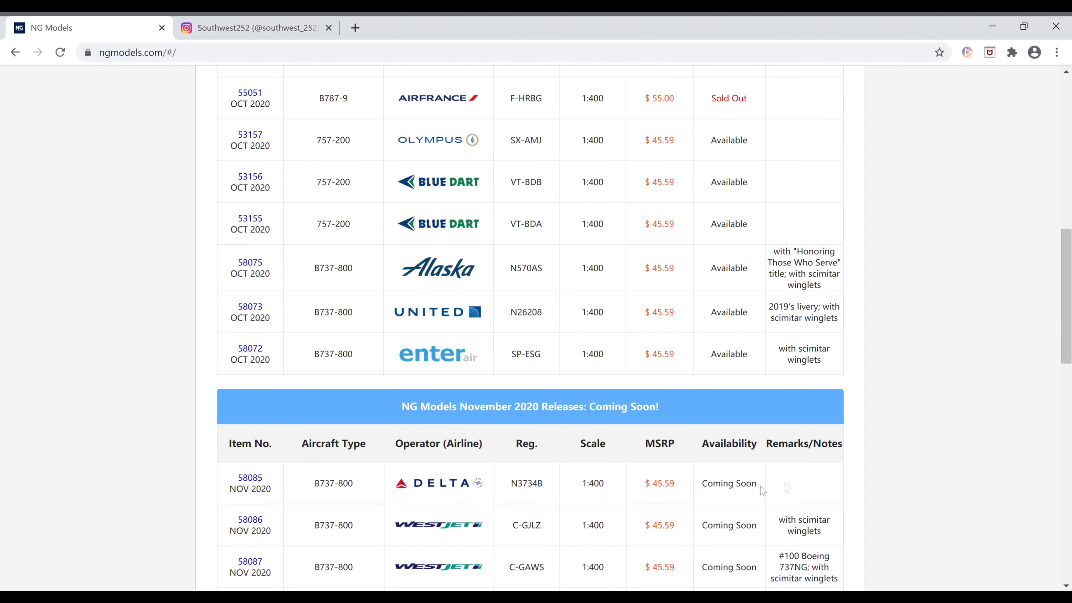
mouse_move(551, 556)
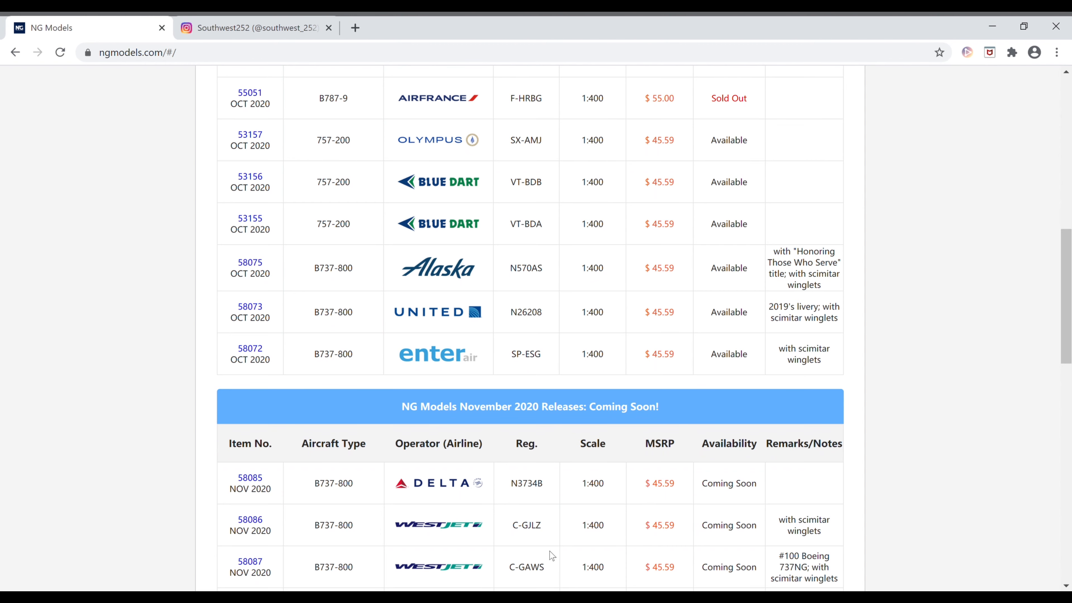
mouse_move(662, 573)
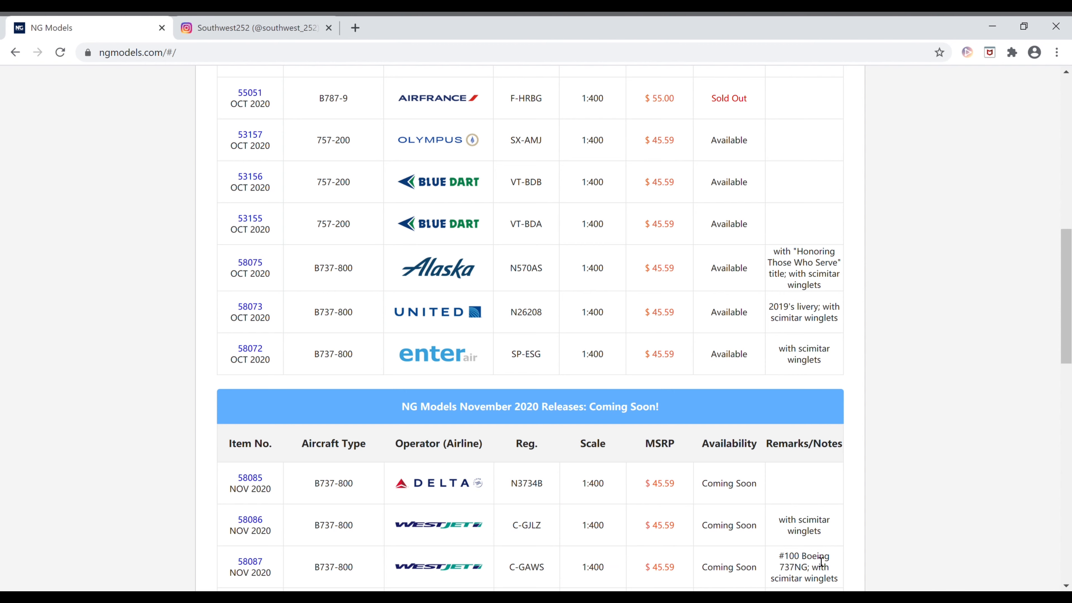
mouse_move(458, 552)
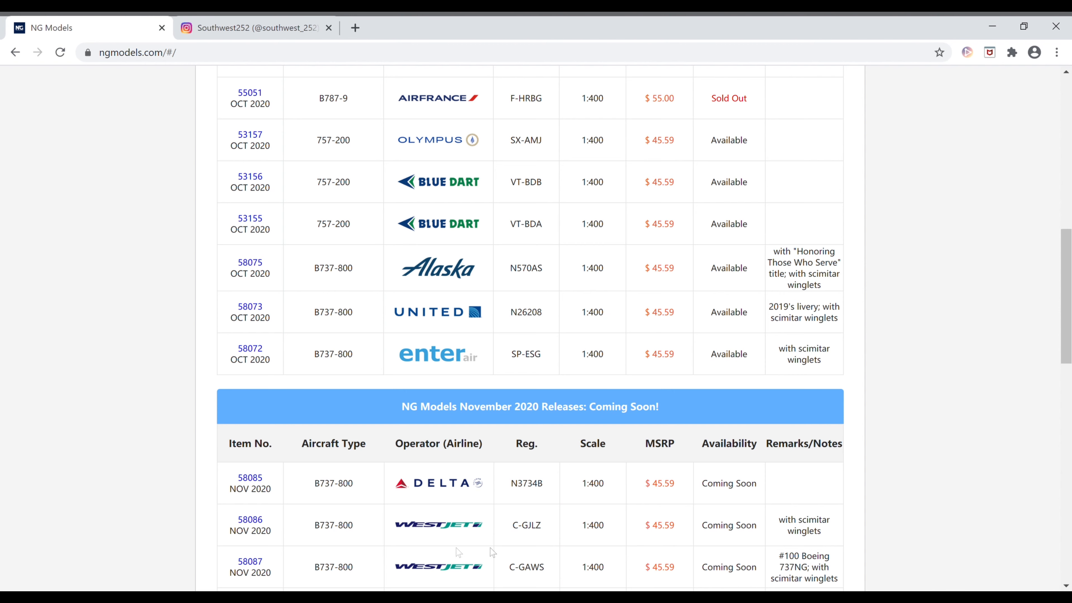
mouse_move(286, 568)
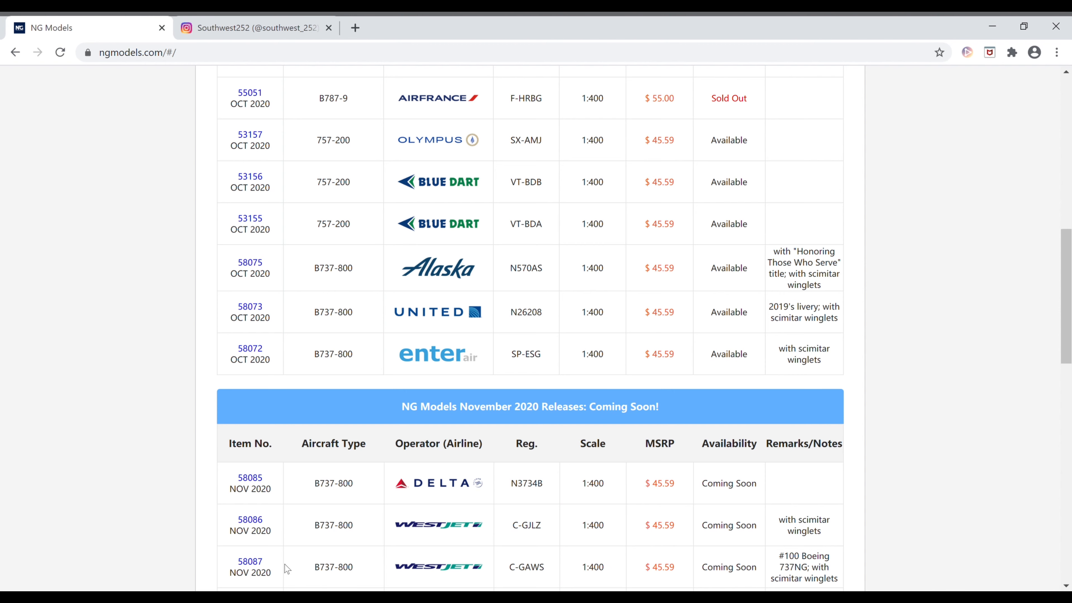
Step: Scroll to reveal the Air China B737-800 B-5425 Beijing 2022 Winter Games livery
scroll("down", 3)
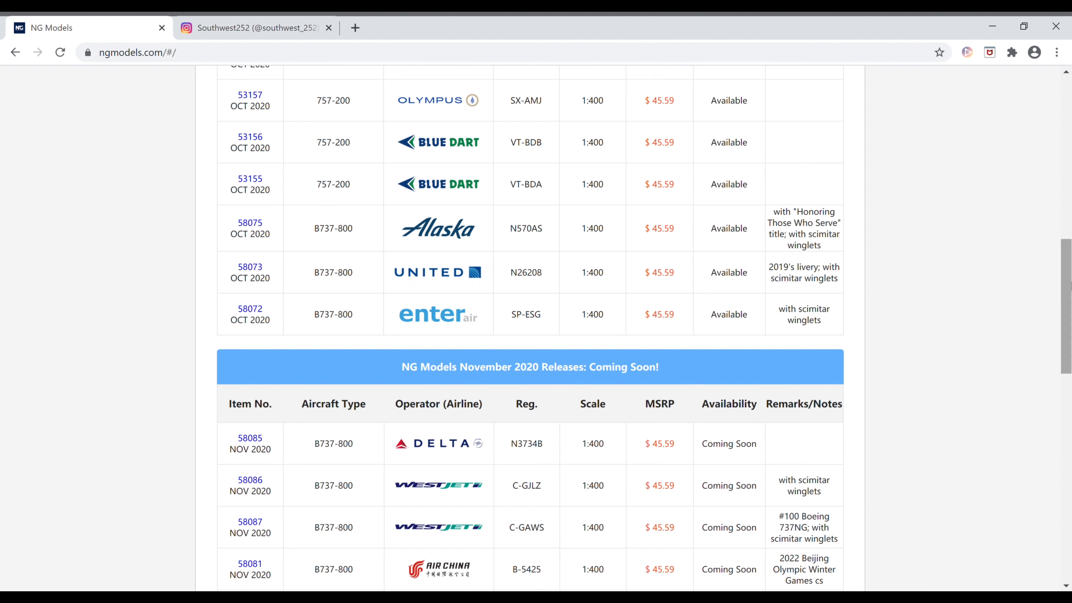
mouse_move(906, 463)
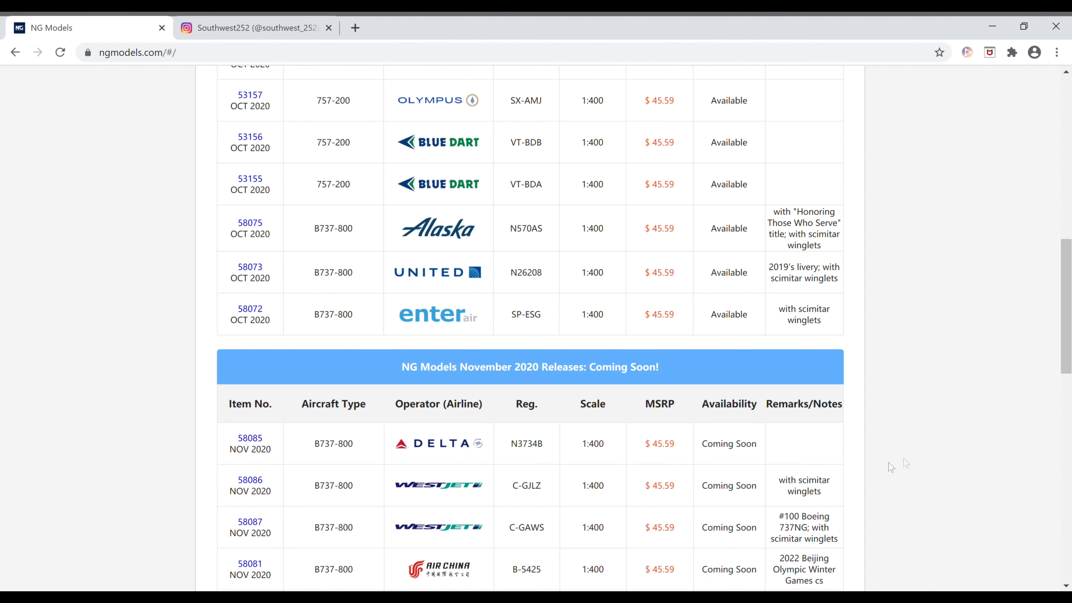
mouse_move(559, 561)
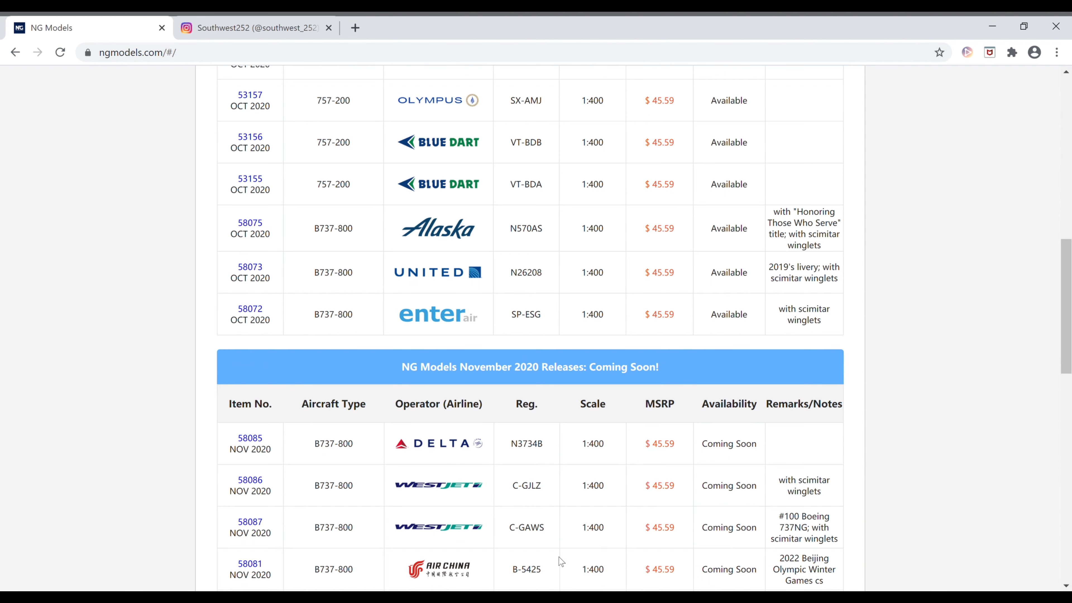
mouse_move(639, 570)
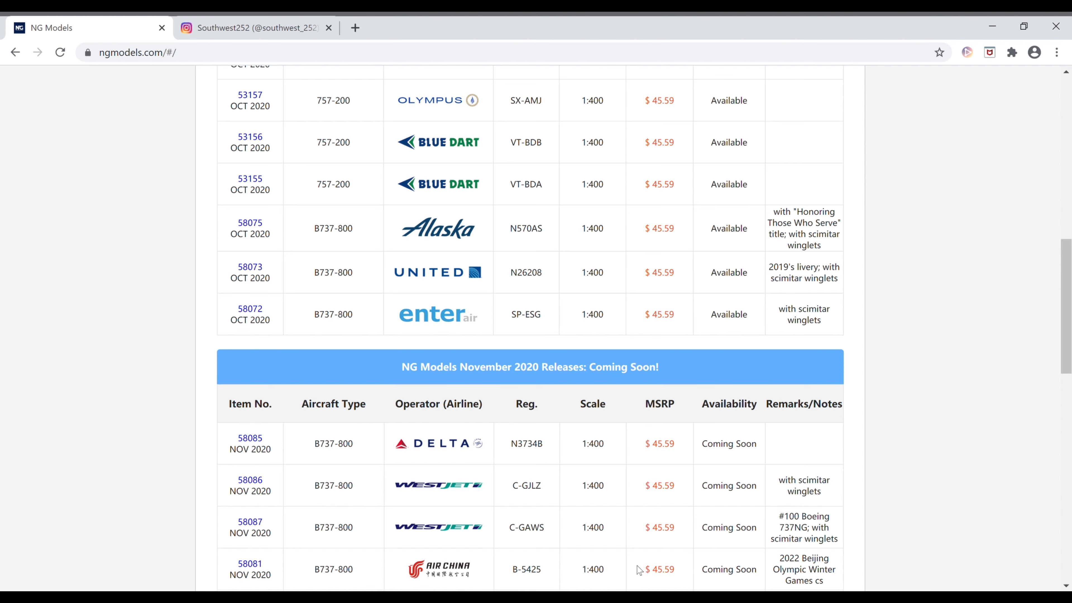
mouse_move(733, 562)
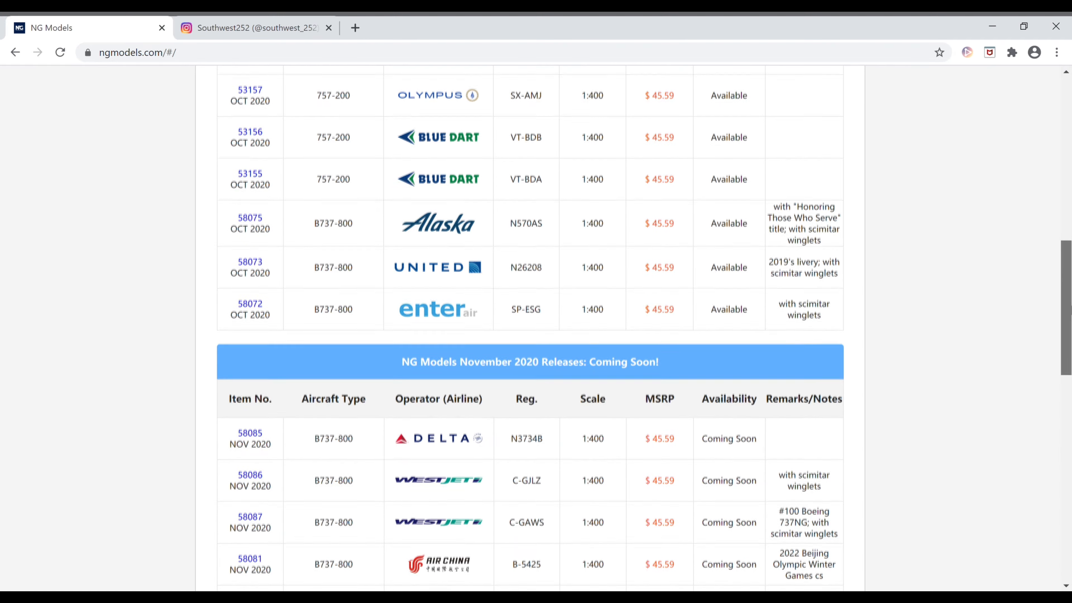
Step: Scroll through Xiamen Air B-5656, China Southern B-1979 Henan and British Airways 757-200 G-BPEK rows
scroll("down", 3)
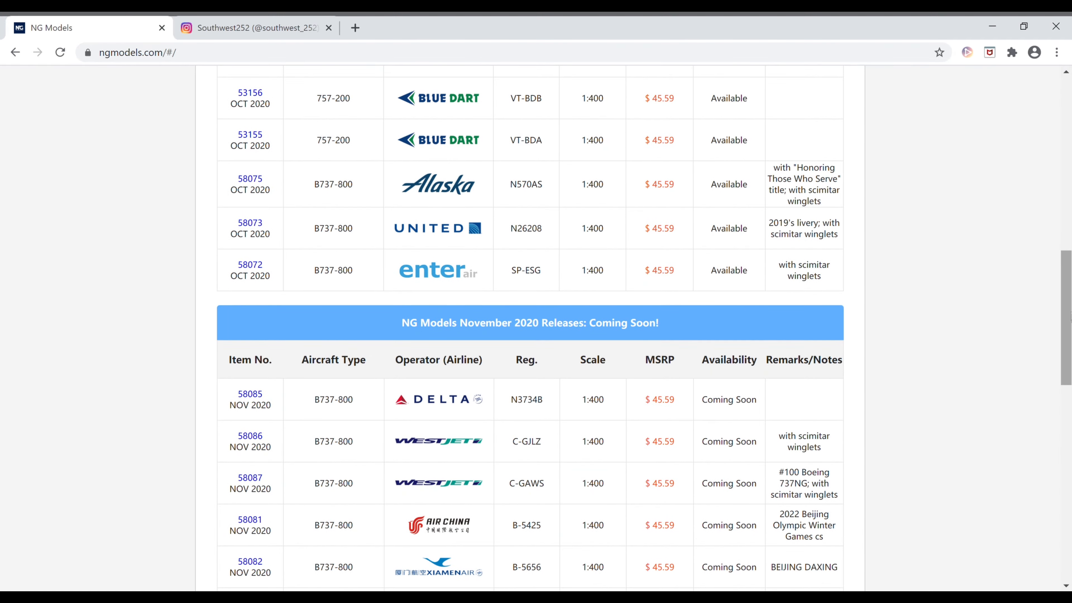
scroll("up", 3)
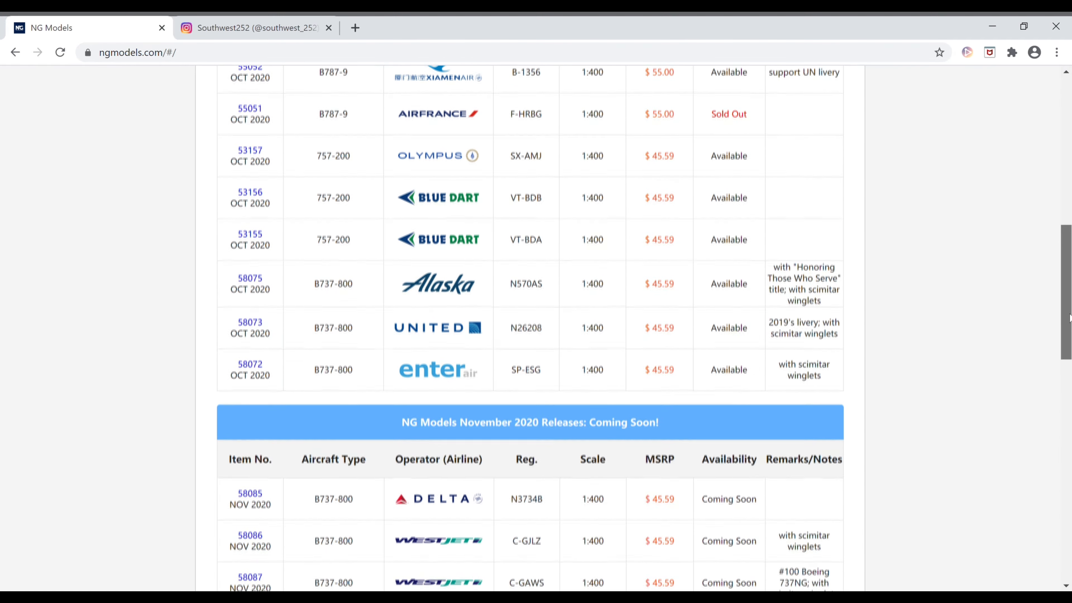
scroll("down", 3)
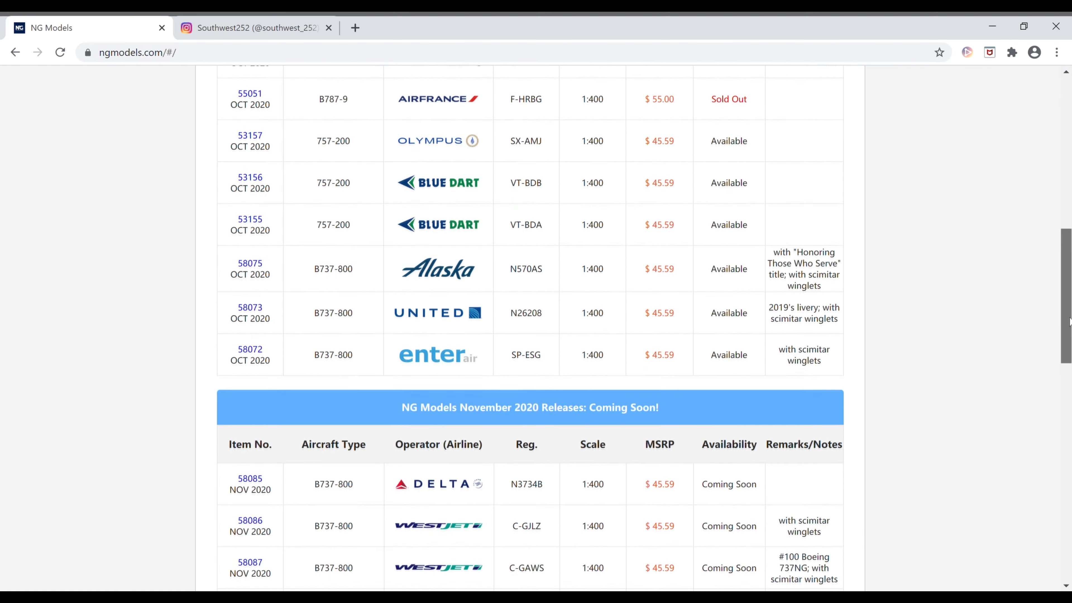
scroll("down", 3)
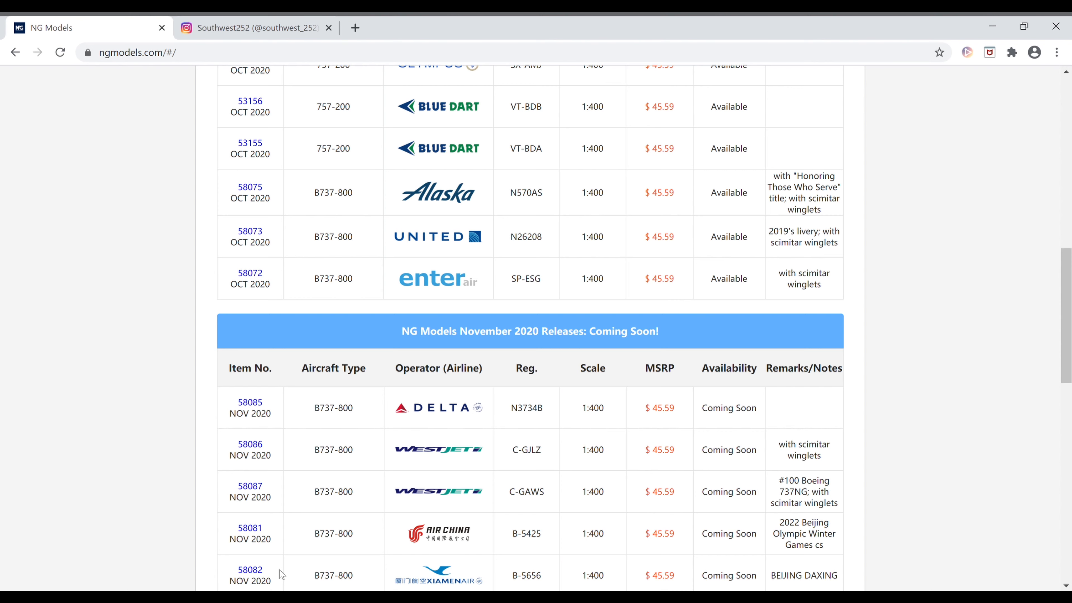
mouse_move(1033, 383)
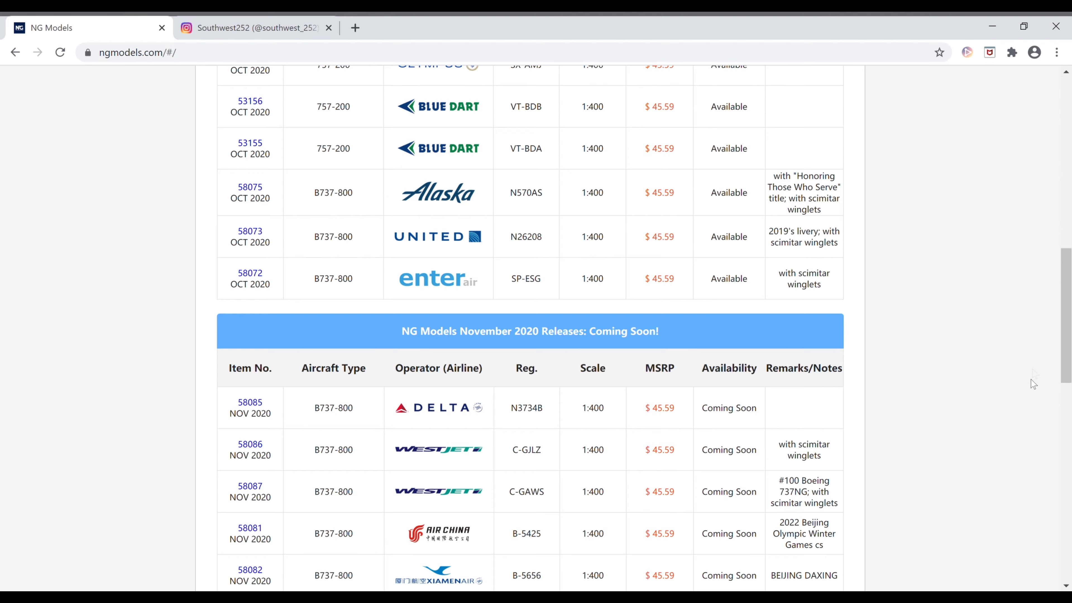
scroll("down", 3)
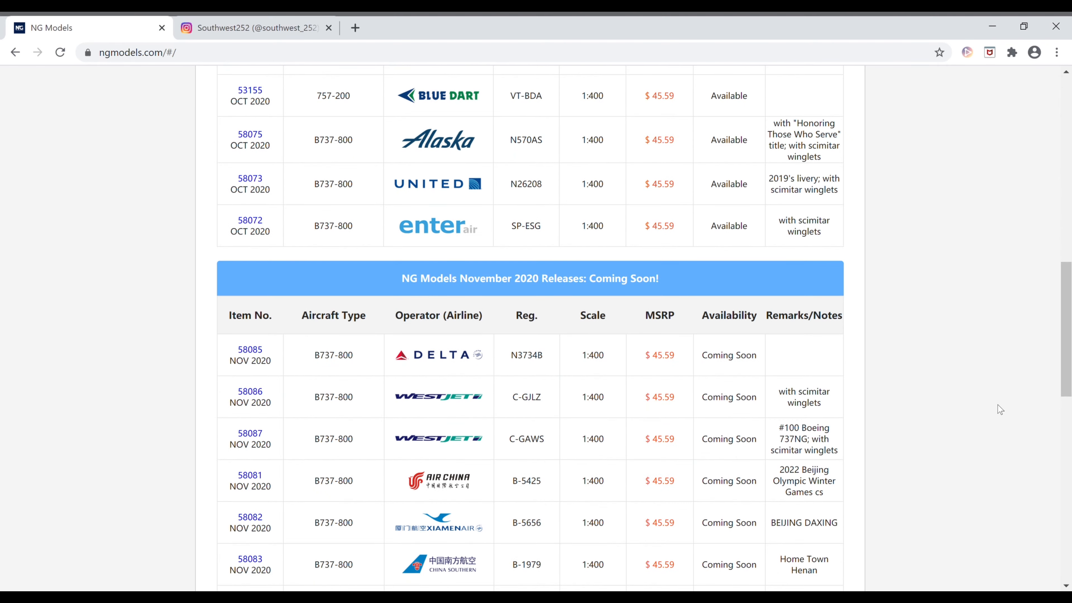
mouse_move(558, 554)
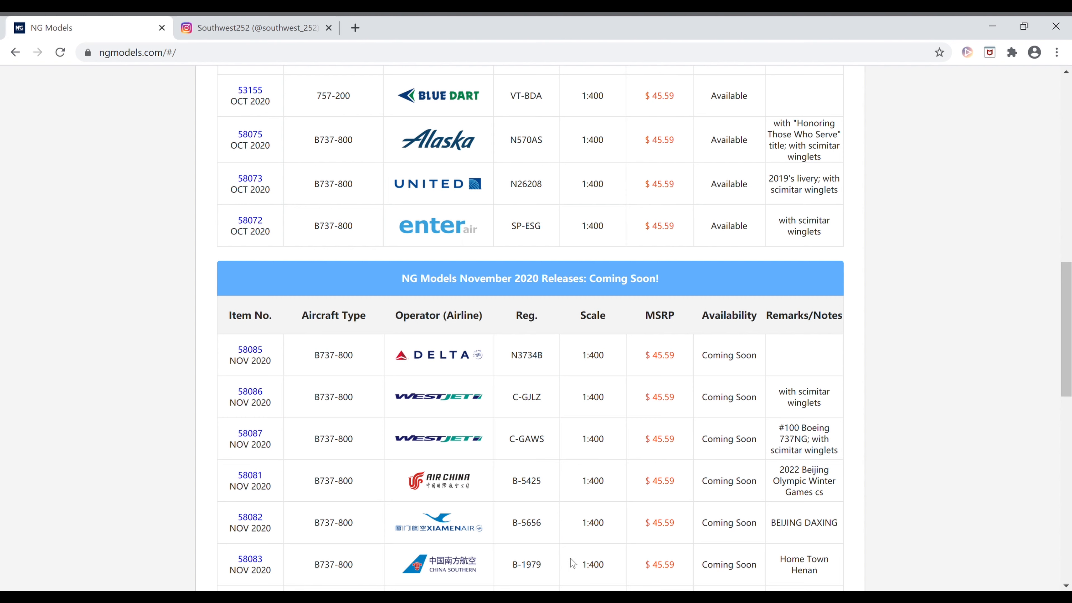
mouse_move(747, 554)
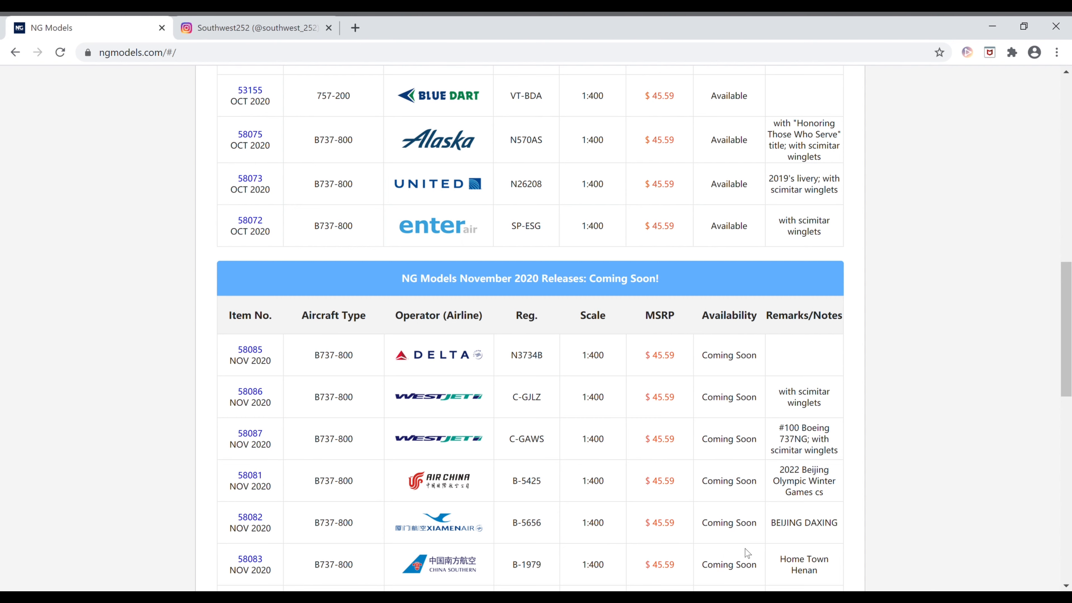
mouse_move(776, 567)
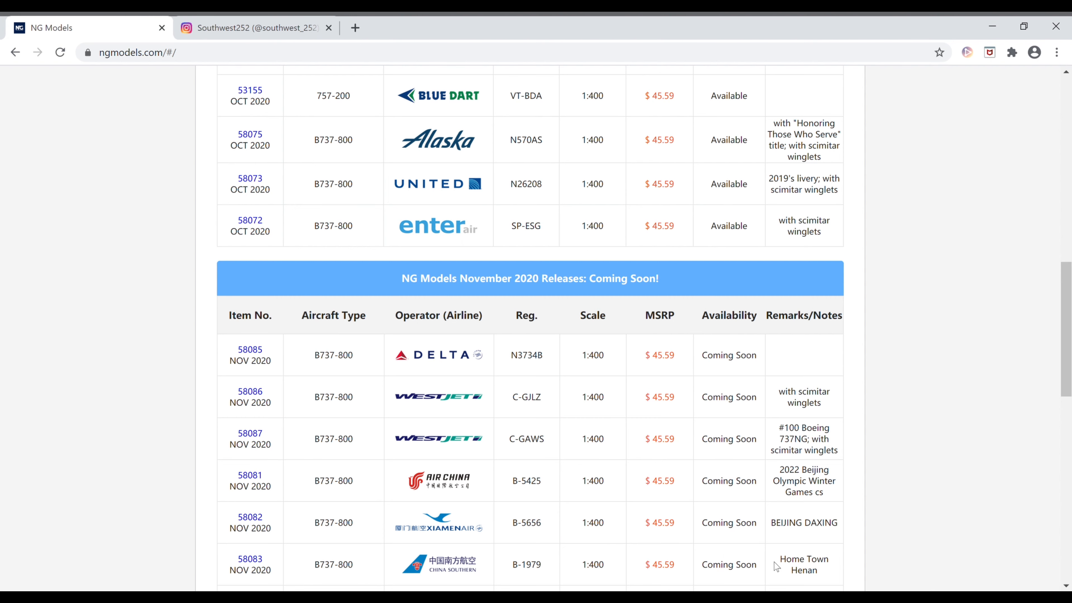
mouse_move(391, 547)
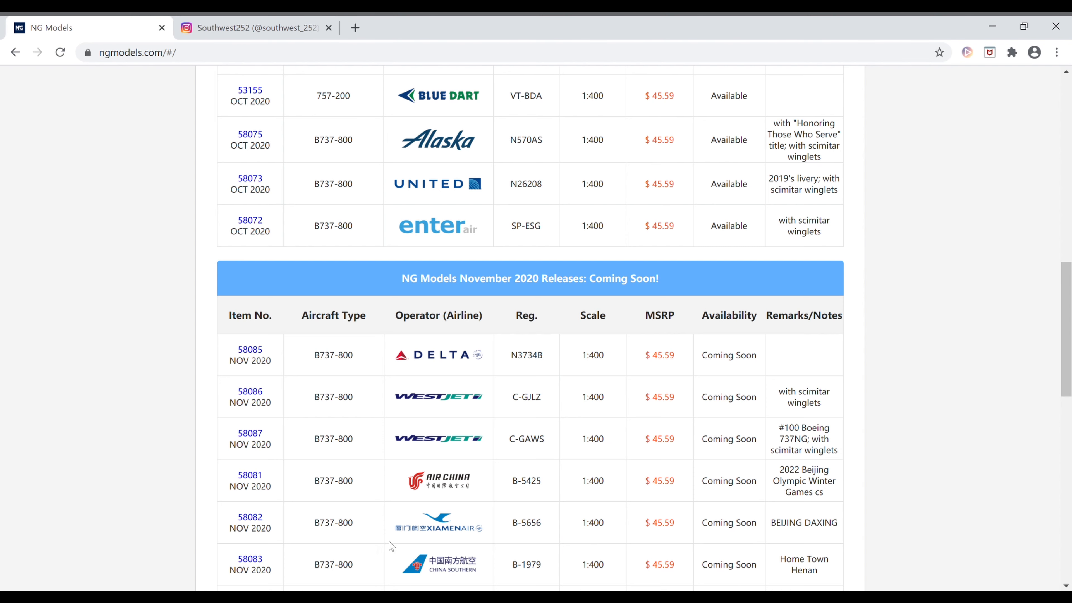
mouse_move(290, 559)
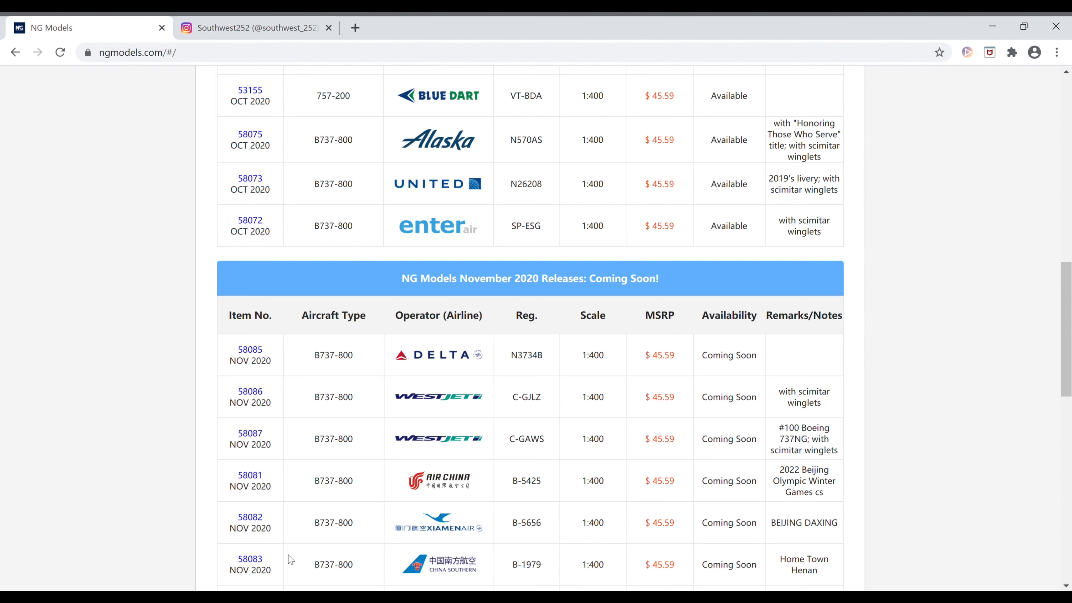
scroll("down", 3)
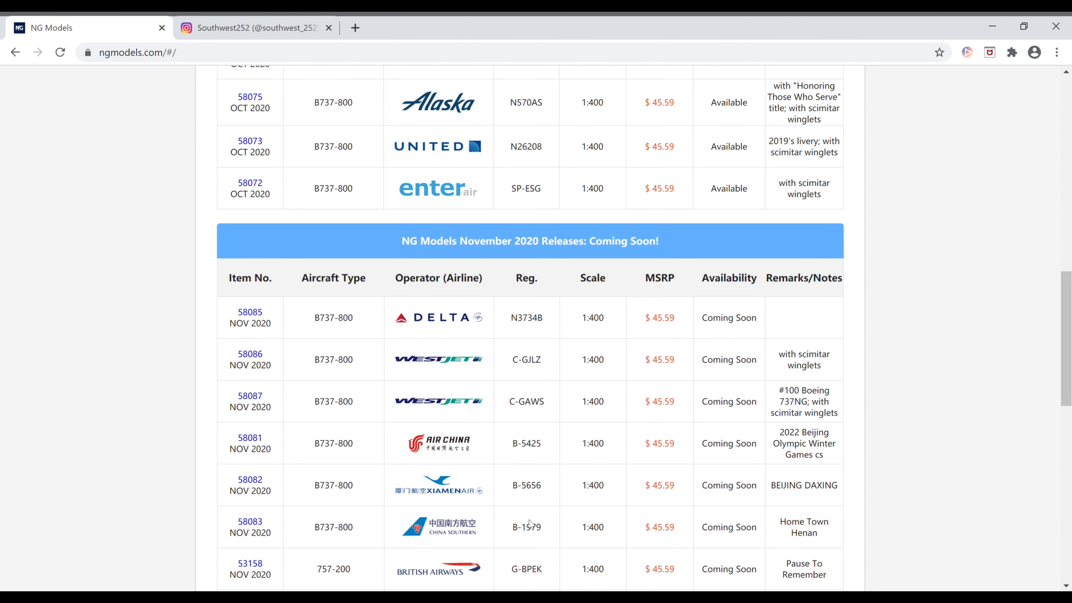
mouse_move(499, 567)
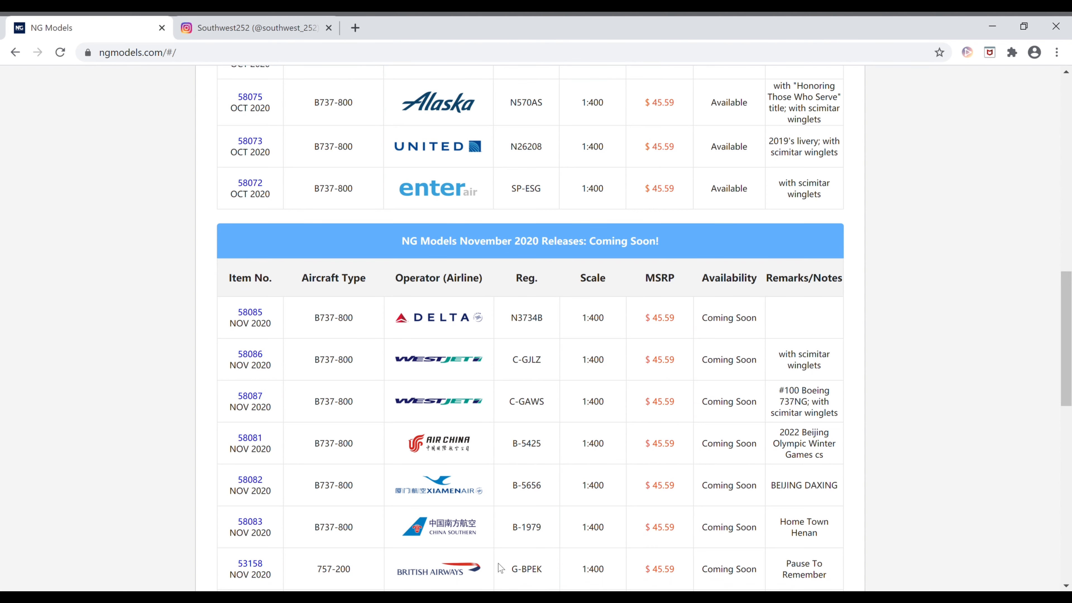
mouse_move(528, 581)
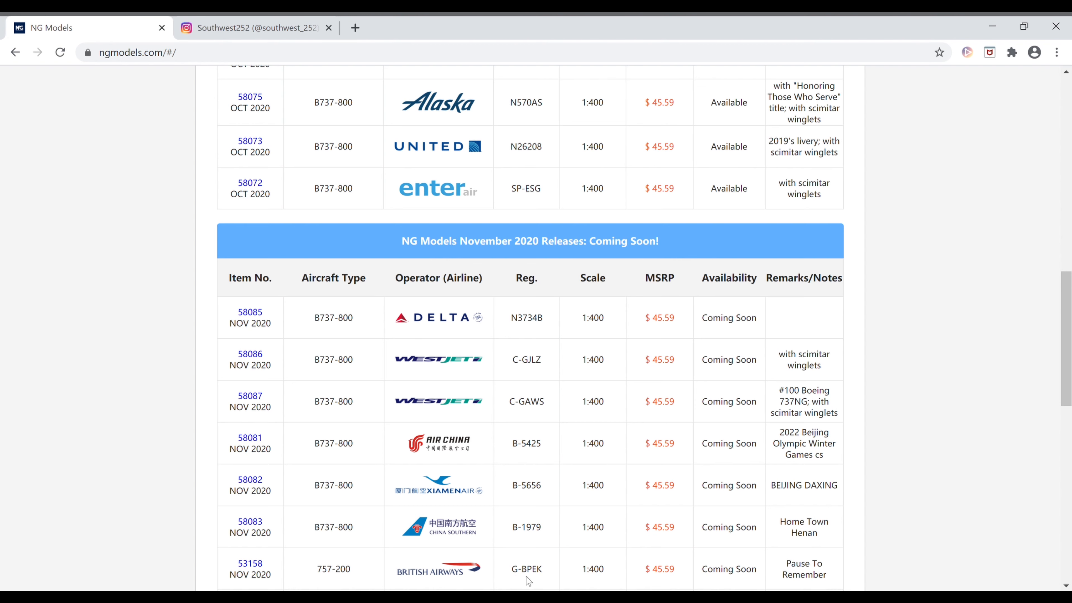
mouse_move(783, 570)
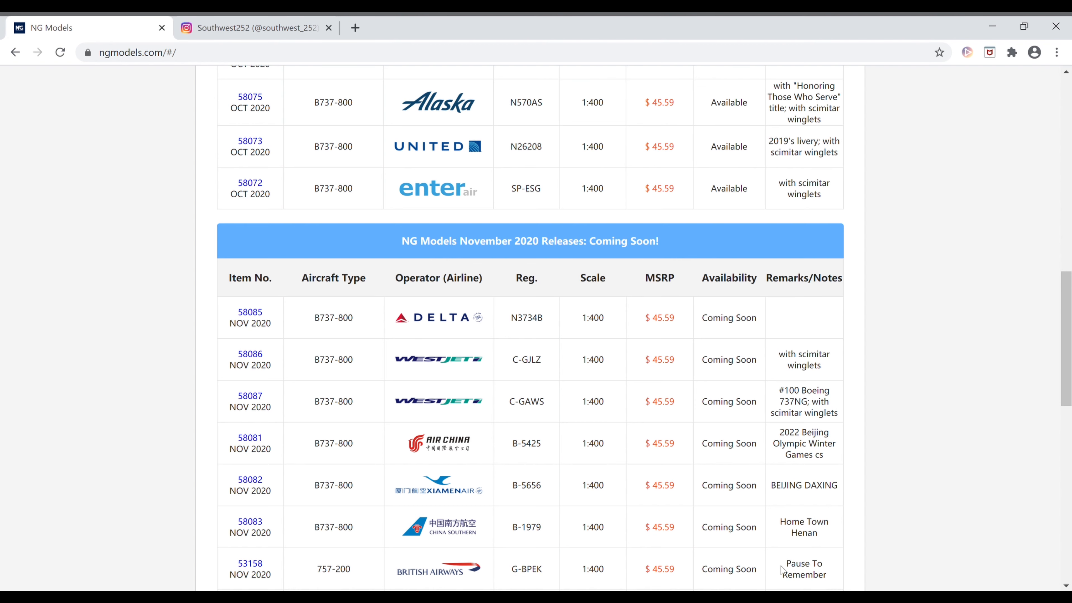
mouse_move(663, 581)
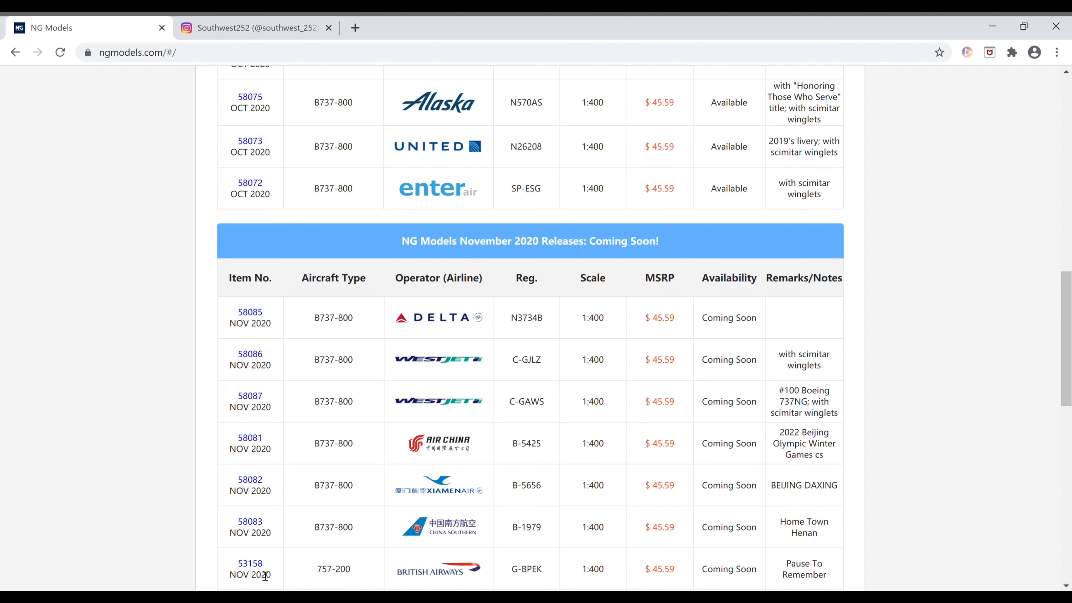
mouse_move(279, 572)
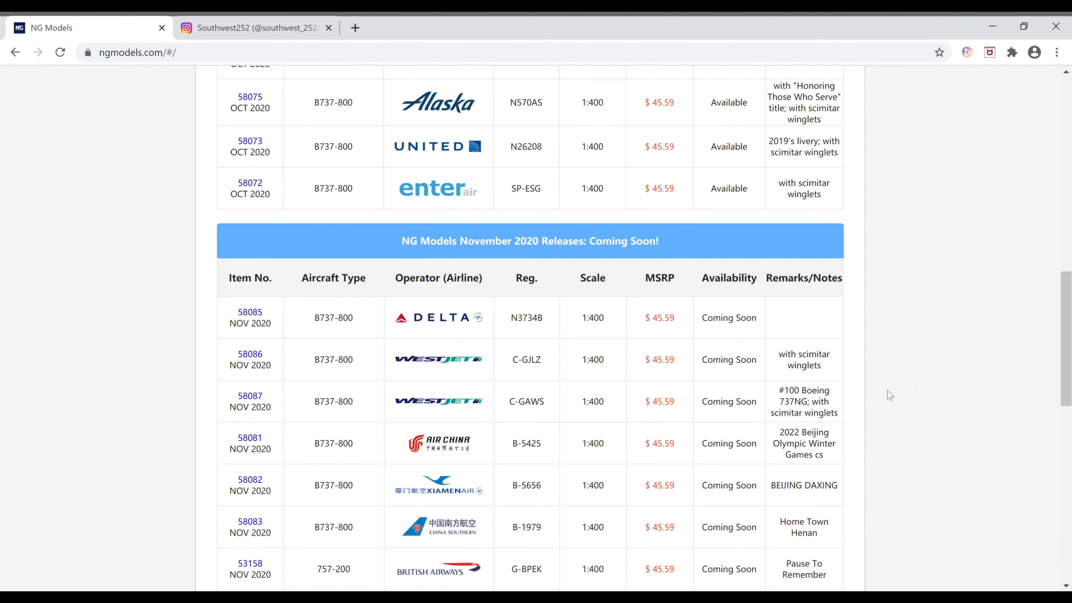
Step: Scroll to reveal British Airways 757-200 G-BPEK item 53159 in Open Skies grey-font livery
scroll("down", 3)
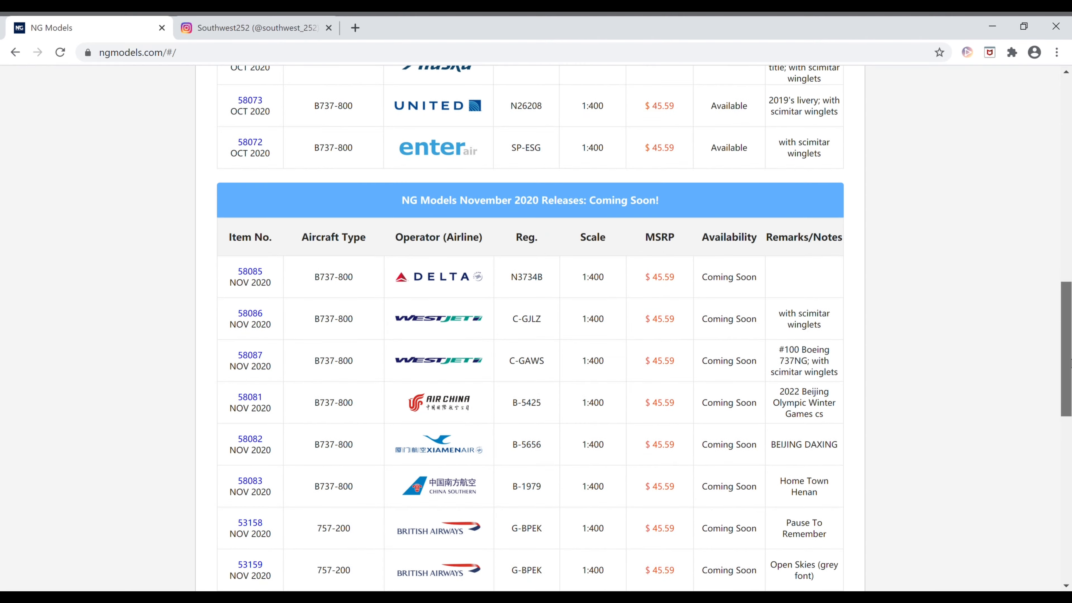
mouse_move(691, 471)
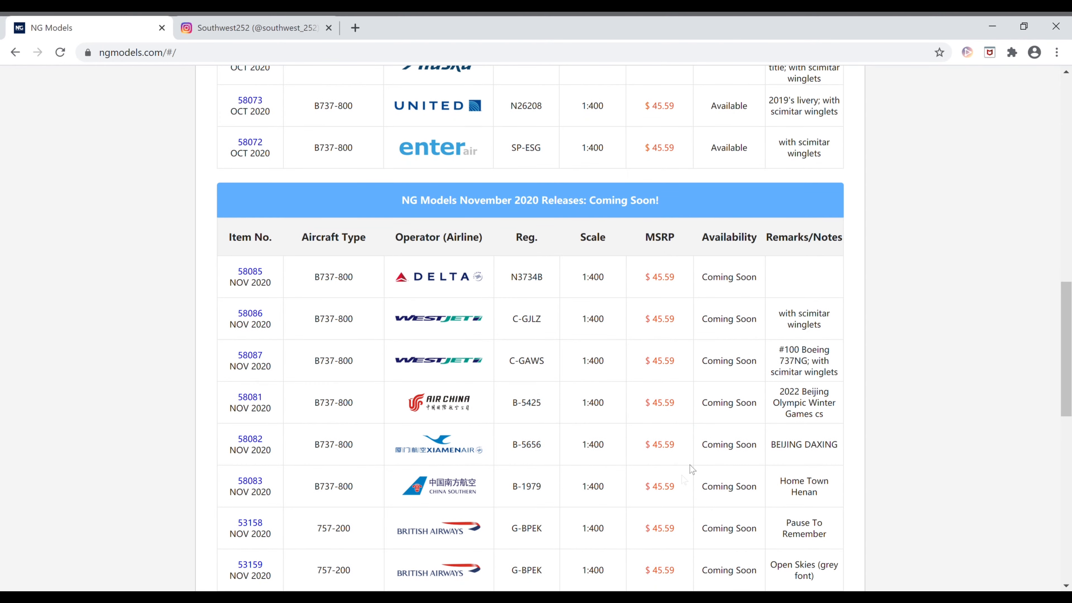
mouse_move(679, 569)
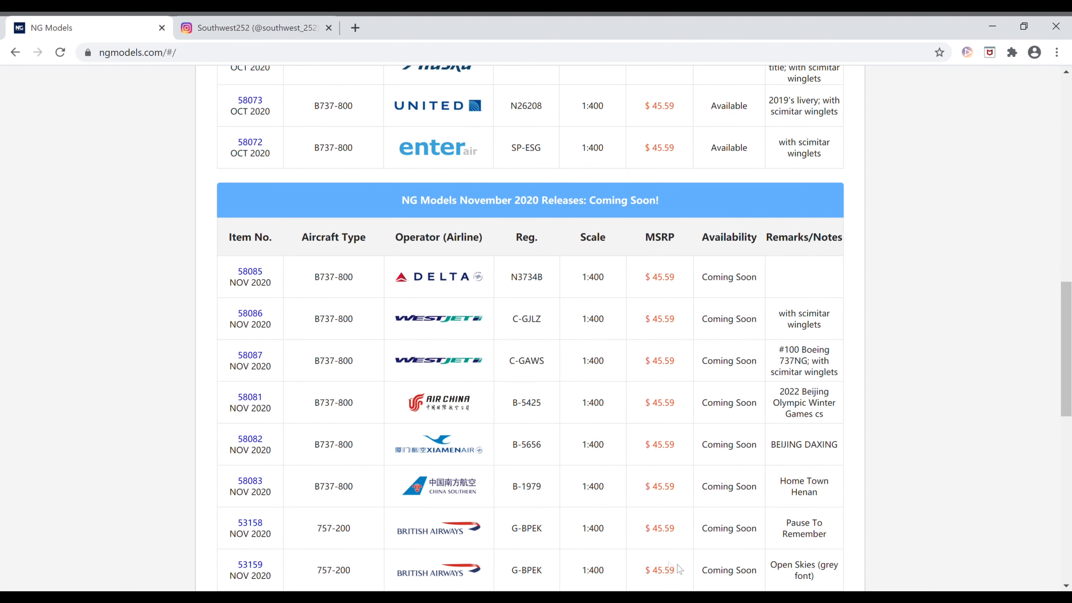
mouse_move(515, 558)
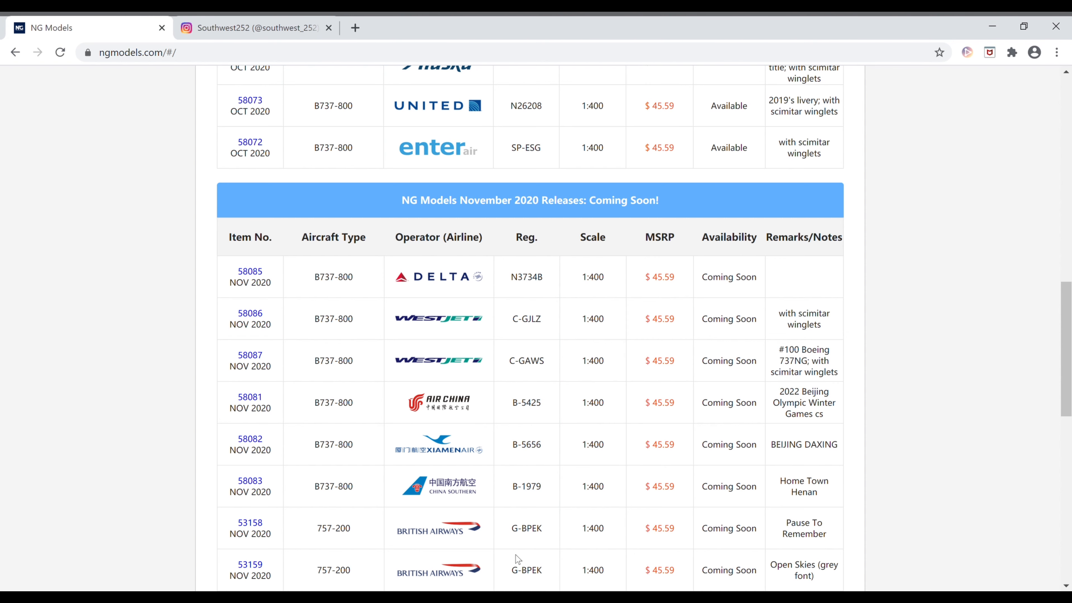
mouse_move(626, 559)
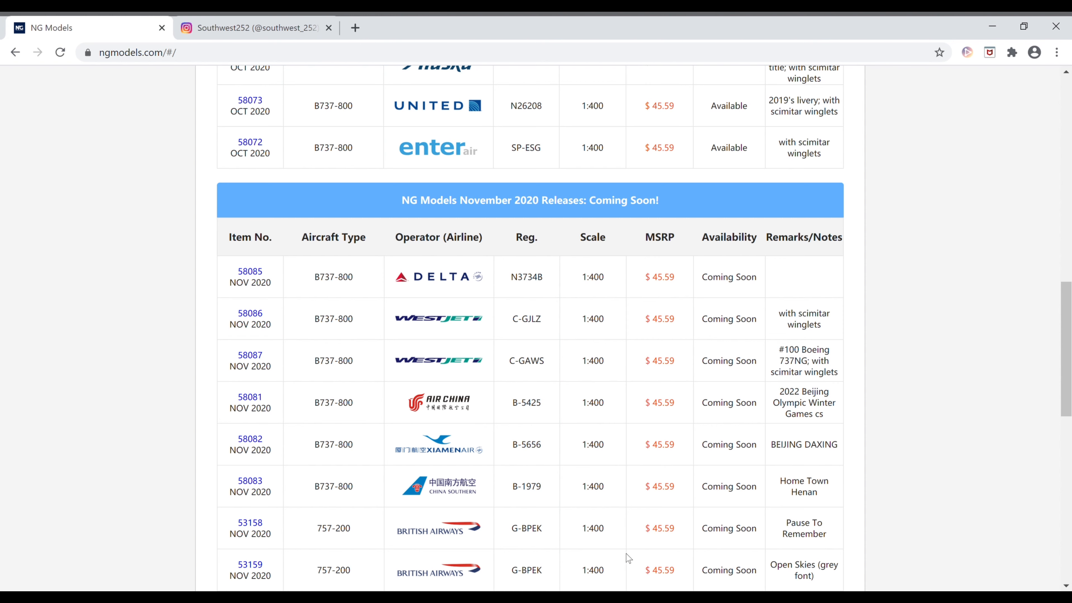
mouse_move(293, 567)
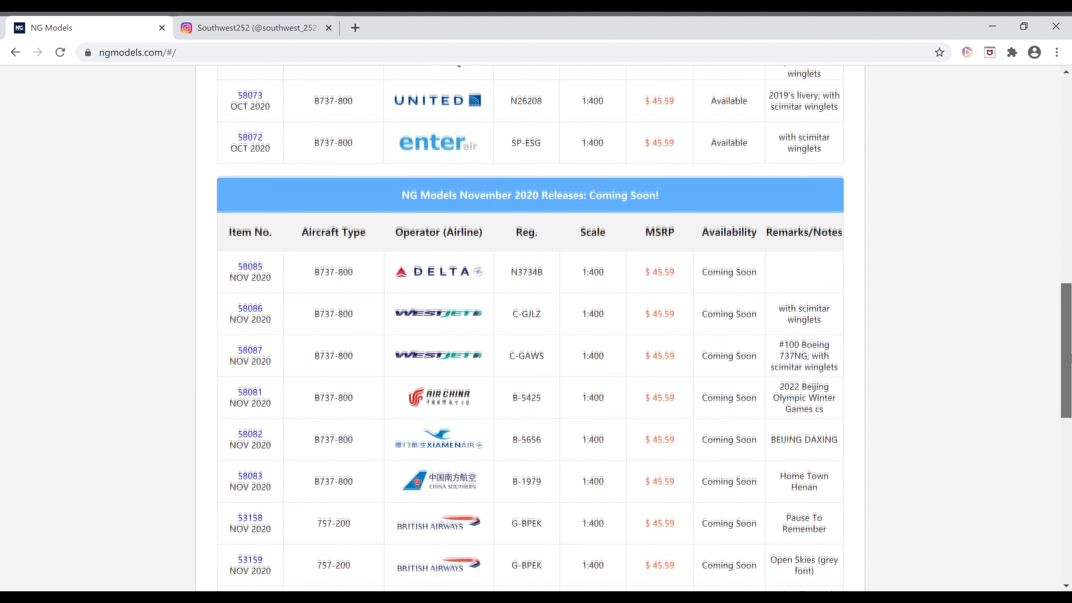
Step: Scroll to reveal British Airways 757-200 G-BMRB item 53160, Union Flag with RB211-535C engines
scroll("down", 3)
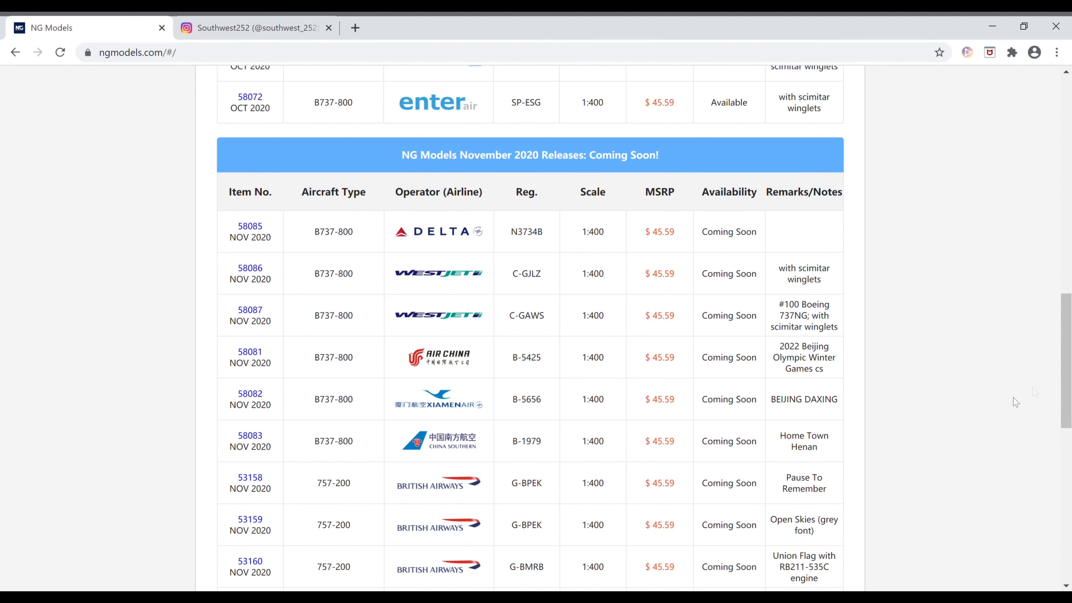
mouse_move(496, 566)
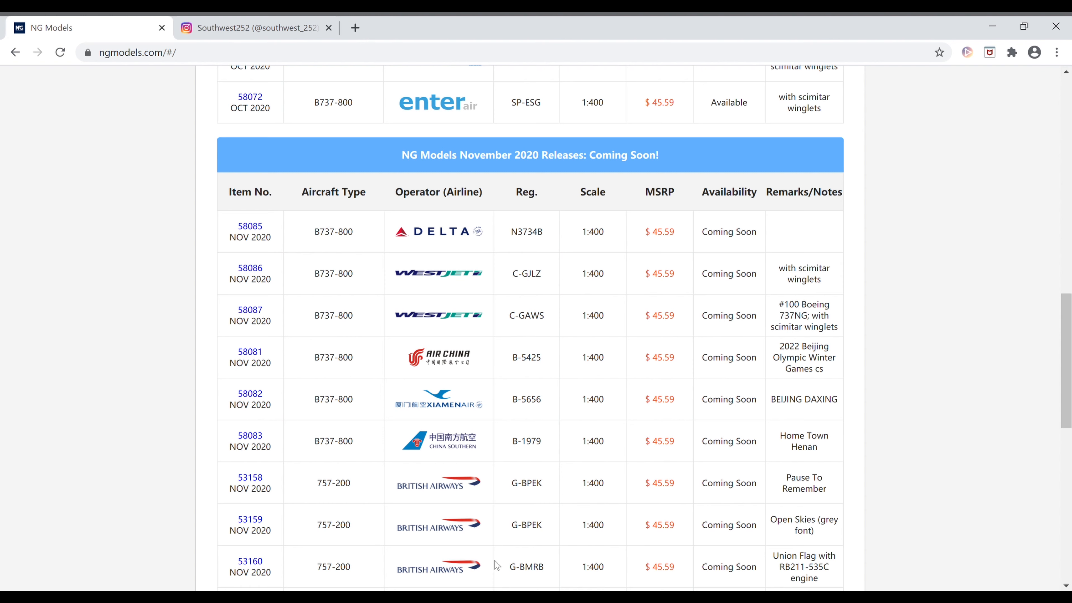
mouse_move(628, 578)
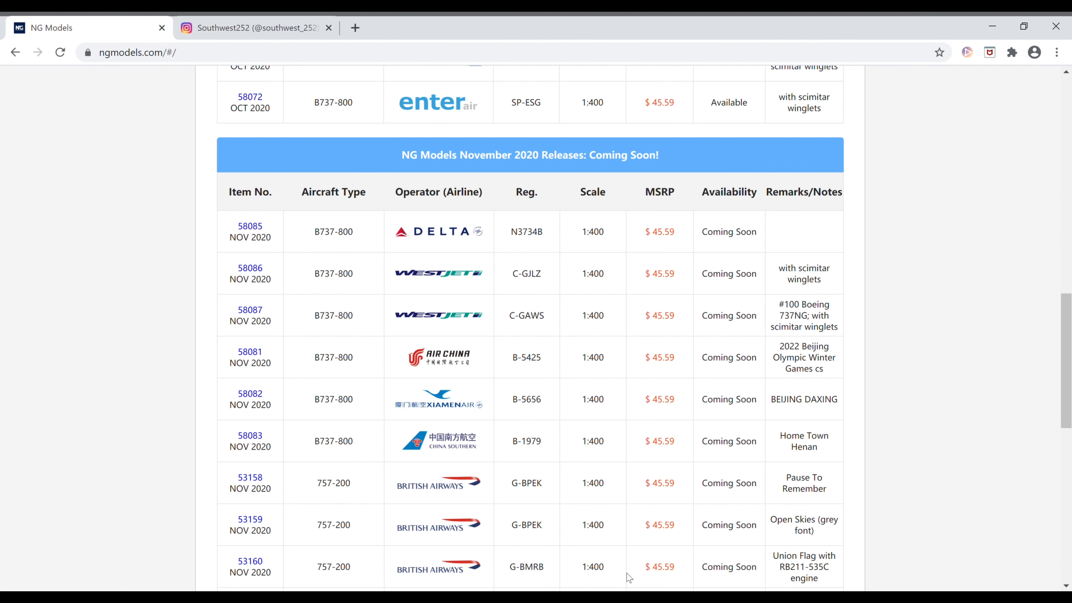
mouse_move(758, 570)
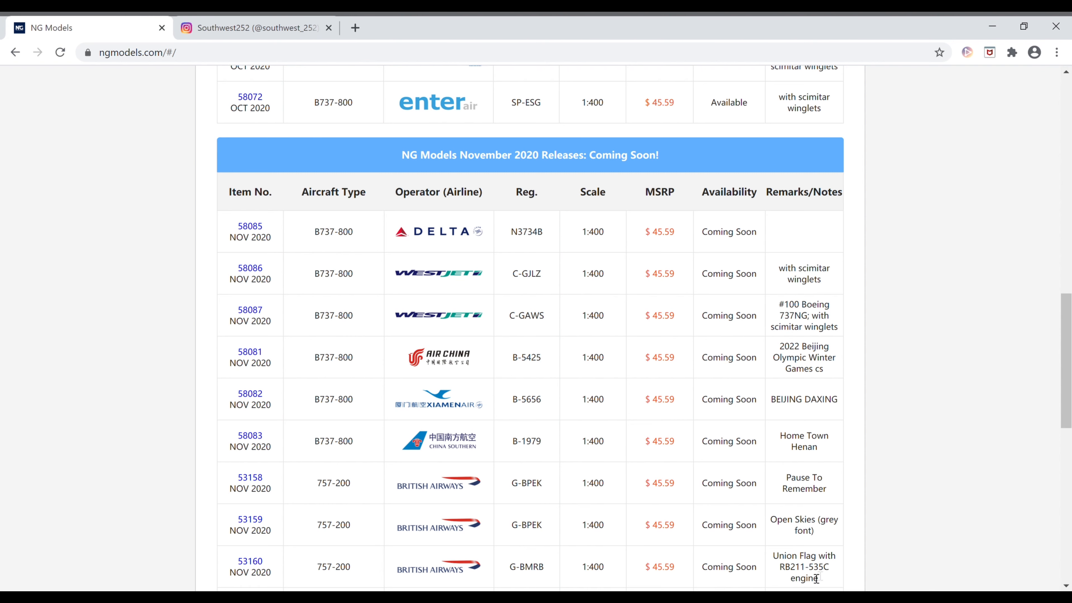
mouse_move(301, 571)
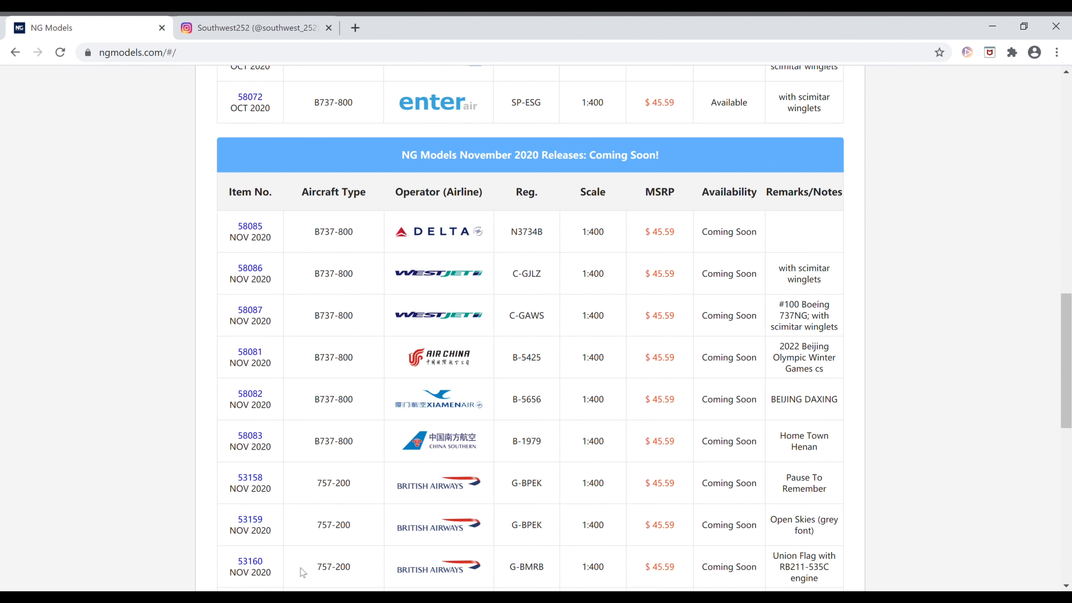
mouse_move(289, 566)
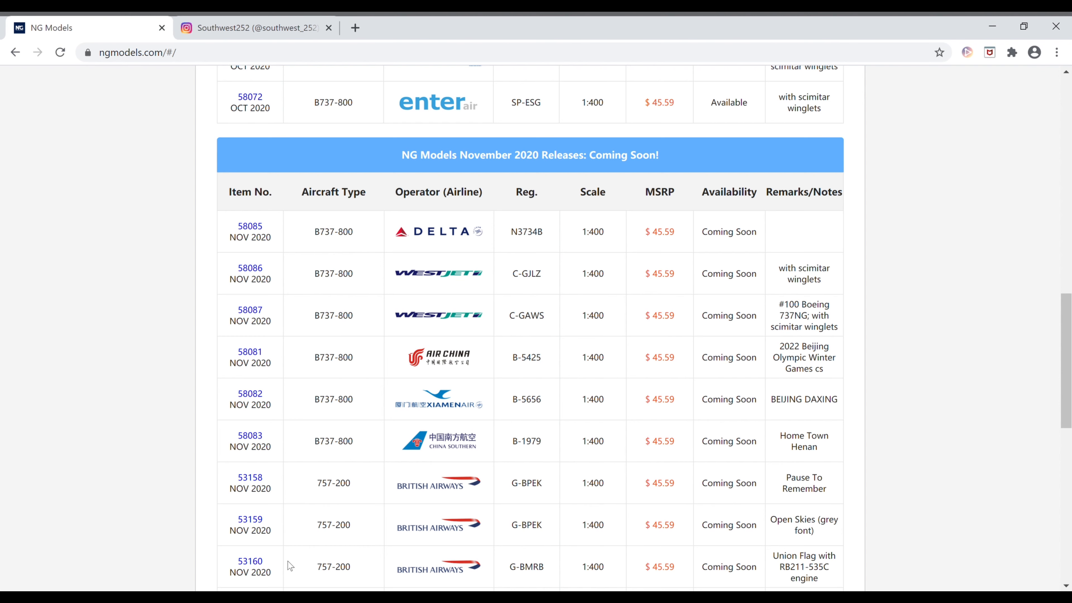
Step: Scroll to reveal La Compagnie 757-200 F-HCIE item 53161, Coming Soon
scroll("down", 3)
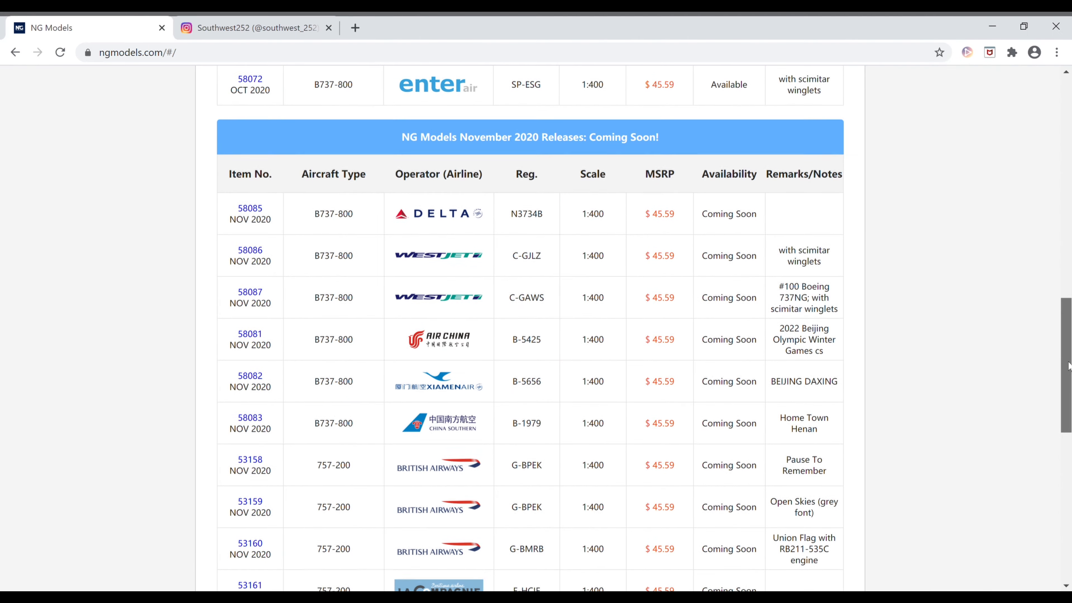
scroll("down", 3)
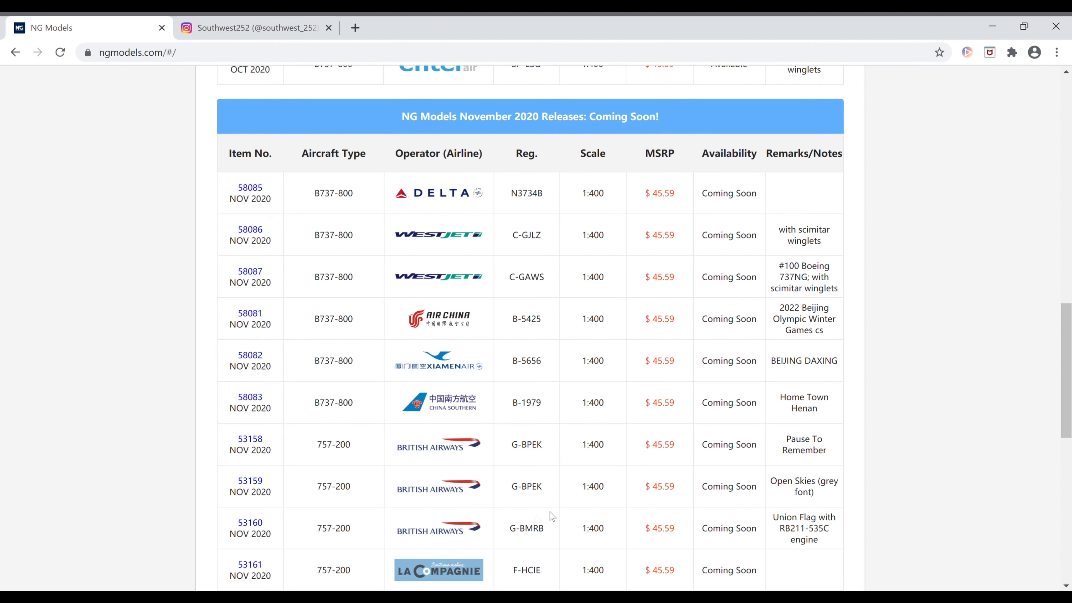
mouse_move(383, 569)
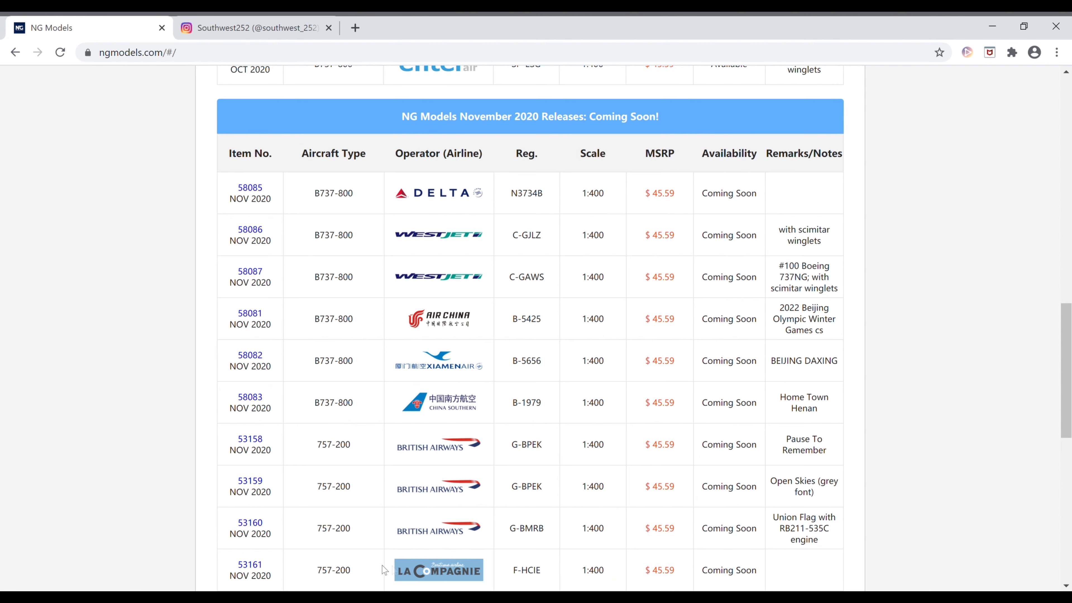
mouse_move(368, 576)
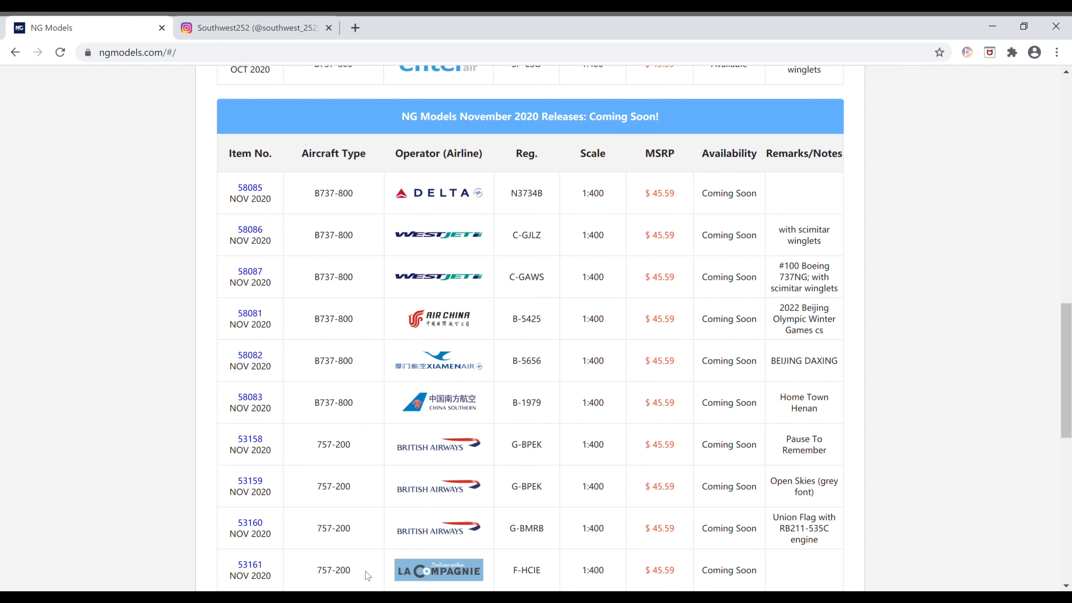
mouse_move(490, 570)
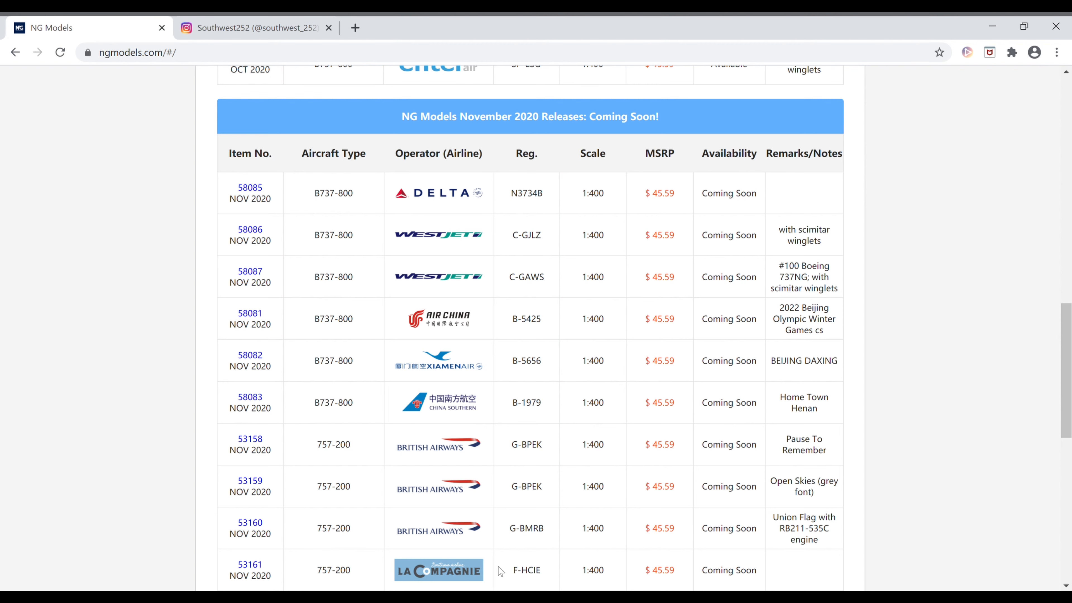
mouse_move(621, 573)
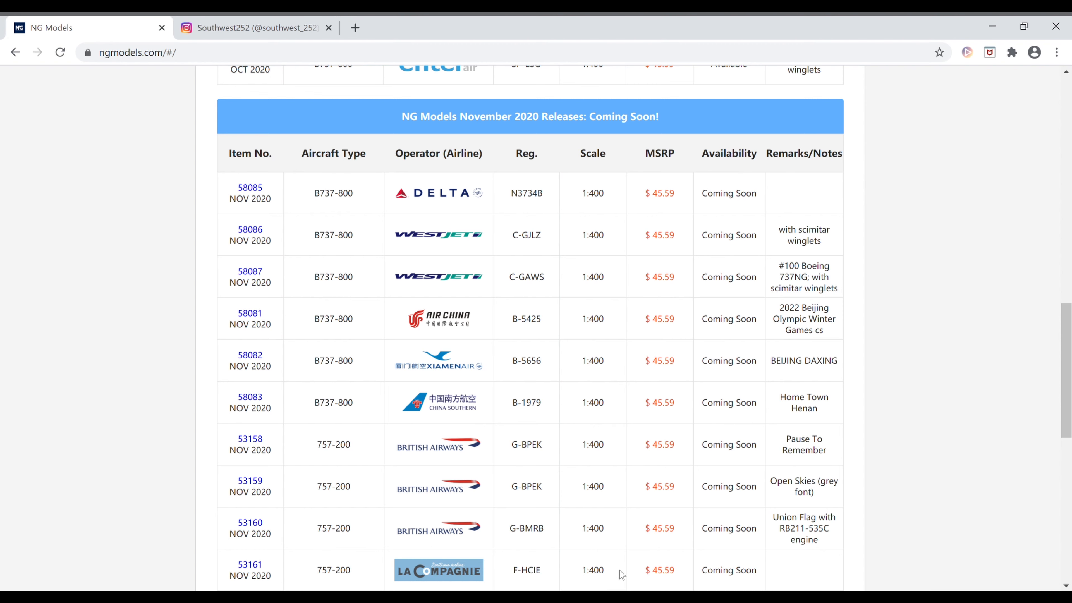
mouse_move(303, 567)
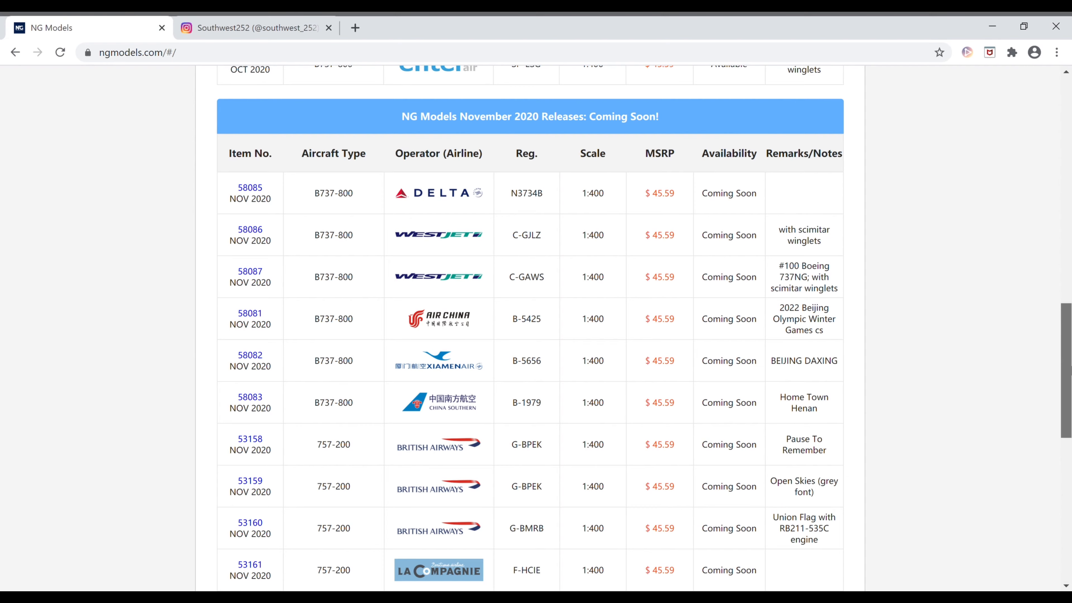
scroll("down", 3)
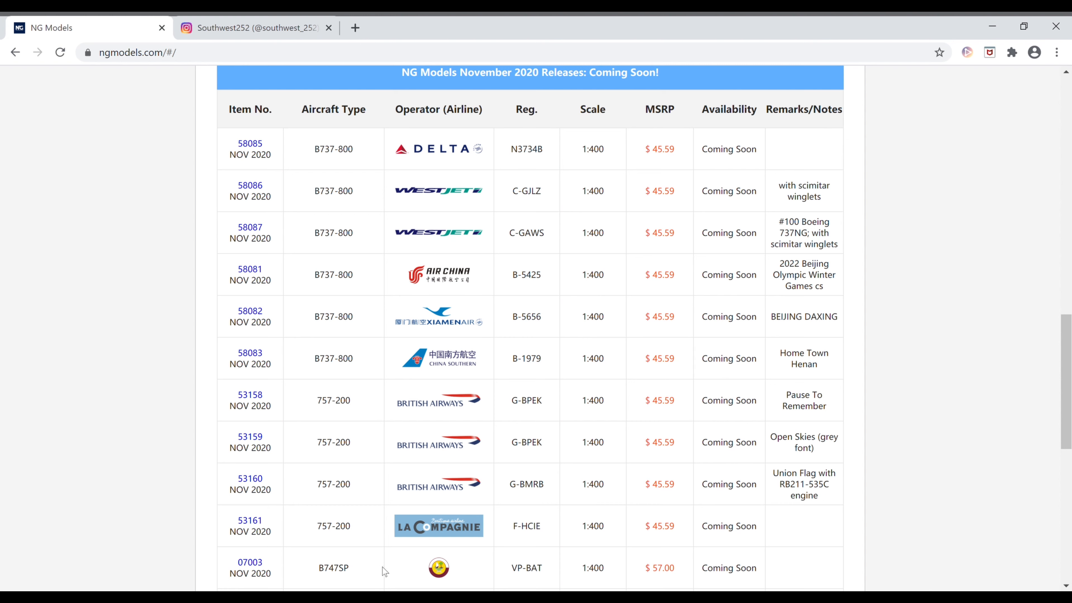
mouse_move(486, 566)
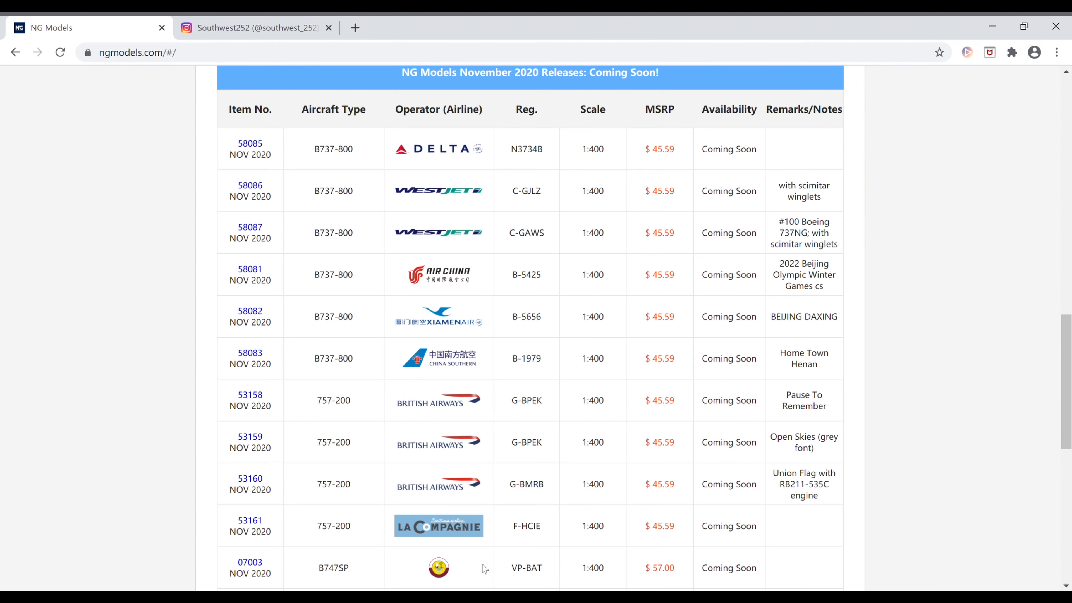
mouse_move(361, 587)
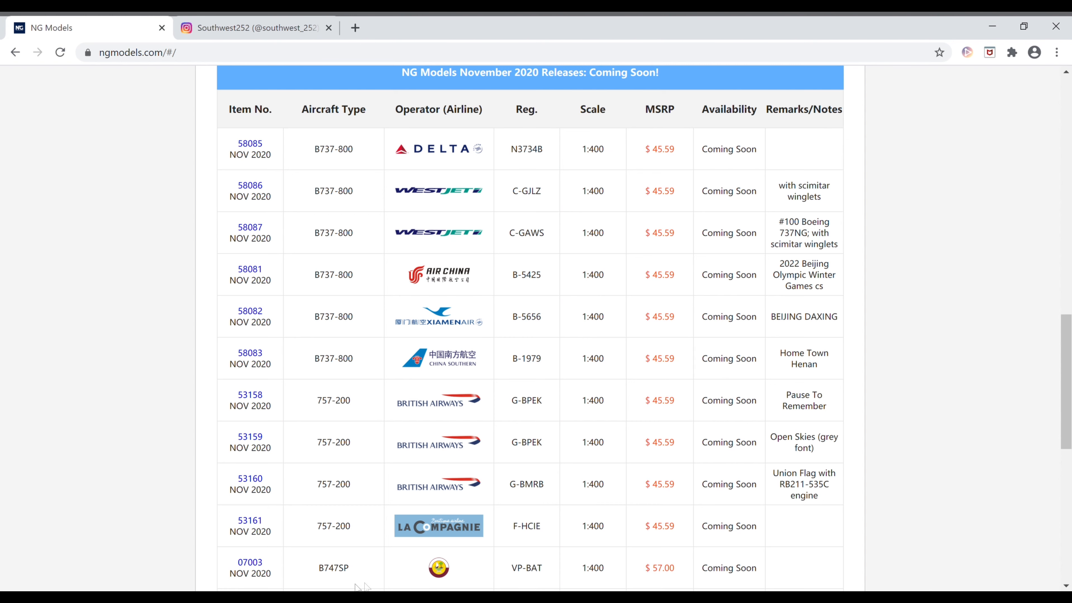
mouse_move(296, 566)
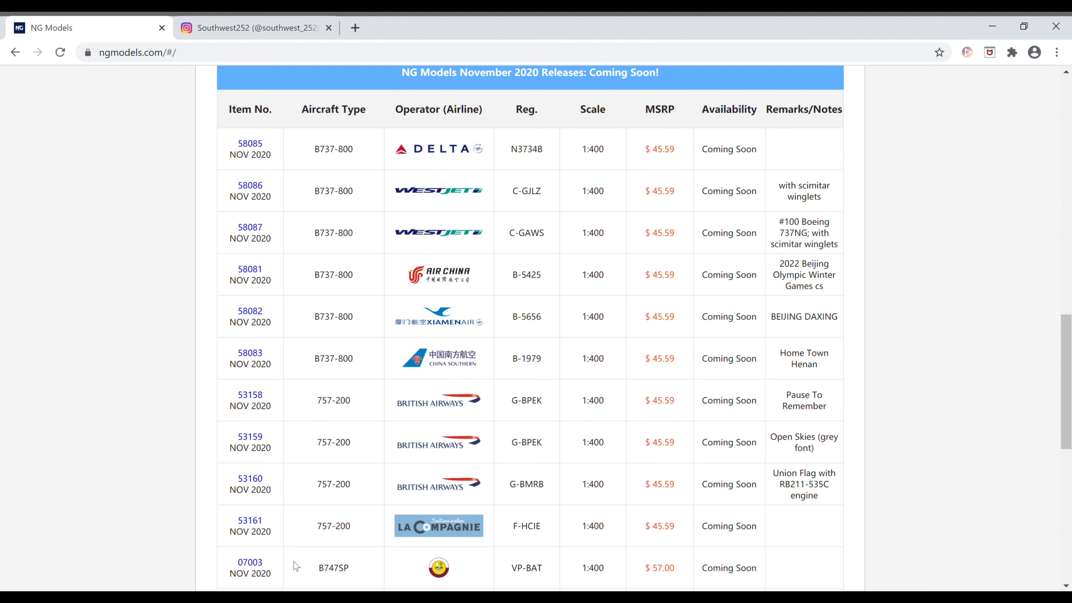
Step: Scroll to reveal South African Airways B747SP ZS-SPF item 07005, 1970s delivery livery, $57.00
scroll("down", 3)
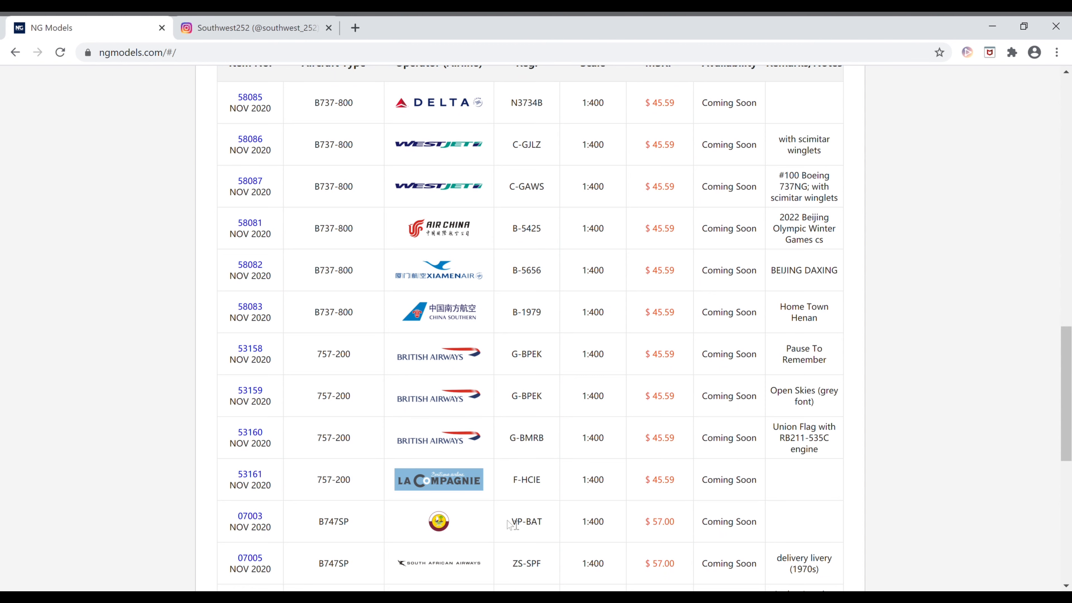
mouse_move(443, 551)
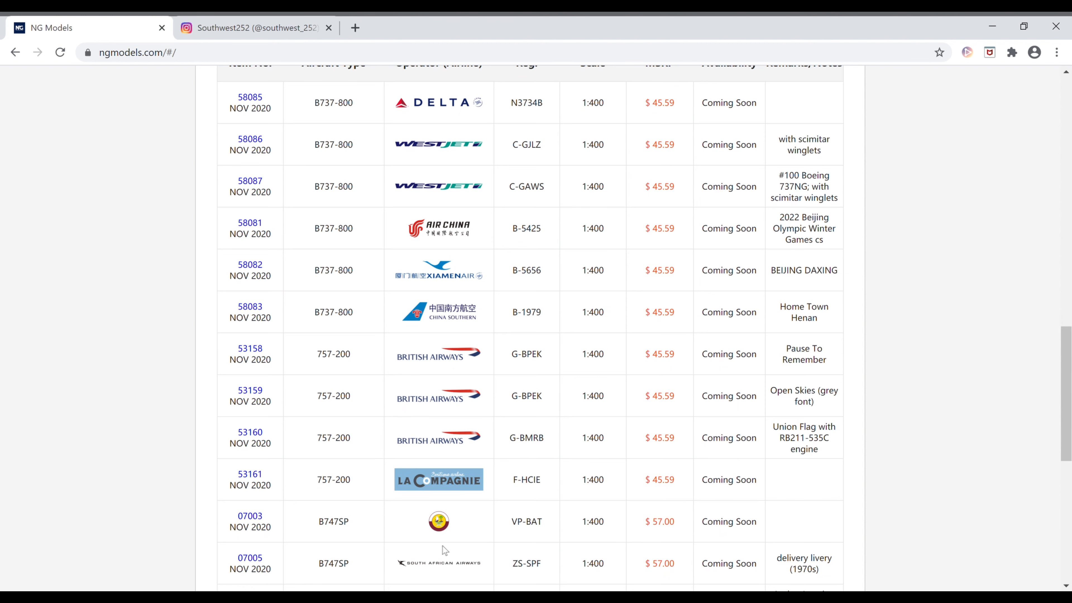
mouse_move(500, 565)
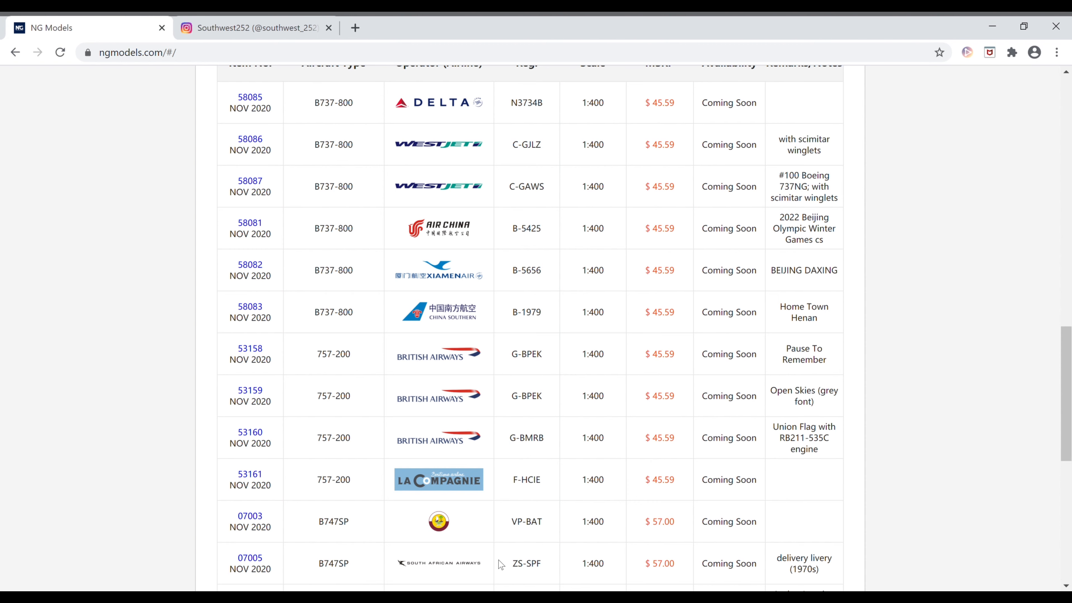
mouse_move(639, 575)
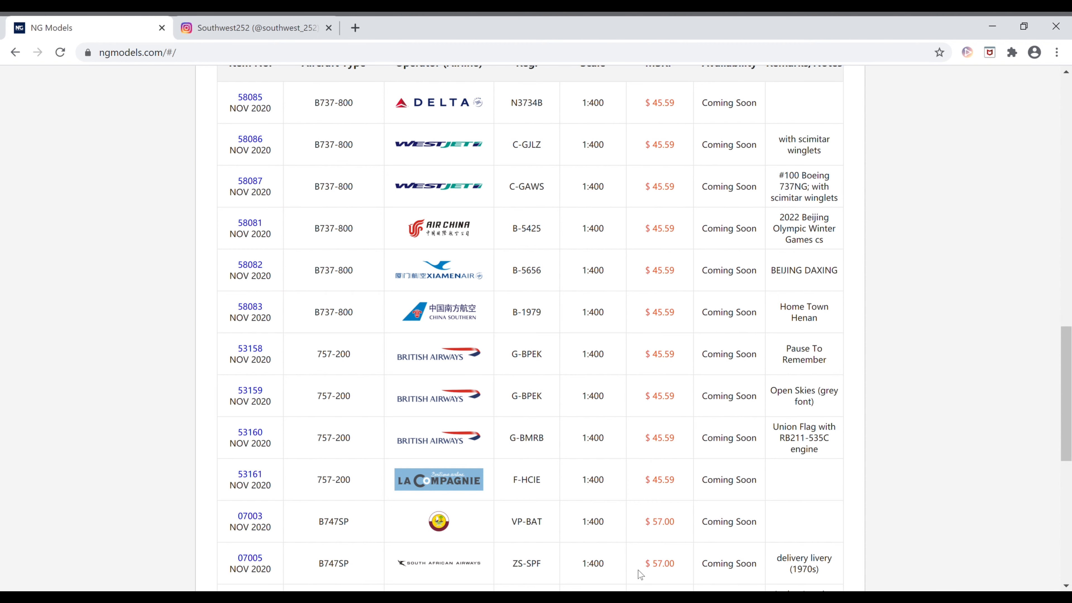
mouse_move(777, 565)
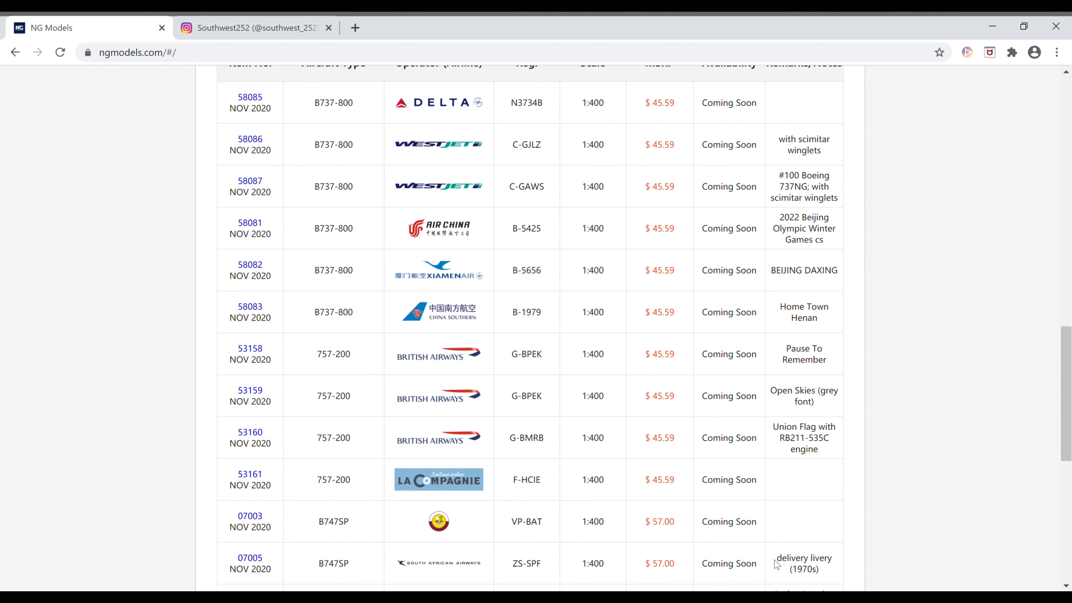
mouse_move(282, 571)
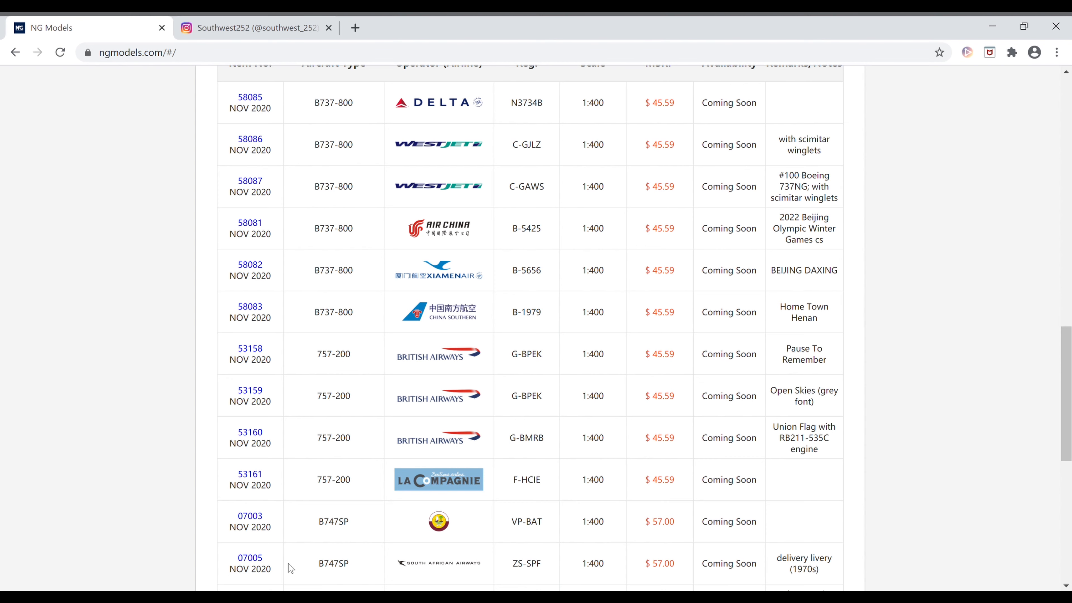
Step: Scroll until the next November 2020 row's notes mentioning Aruba and Jamaica start appearing
scroll("down", 3)
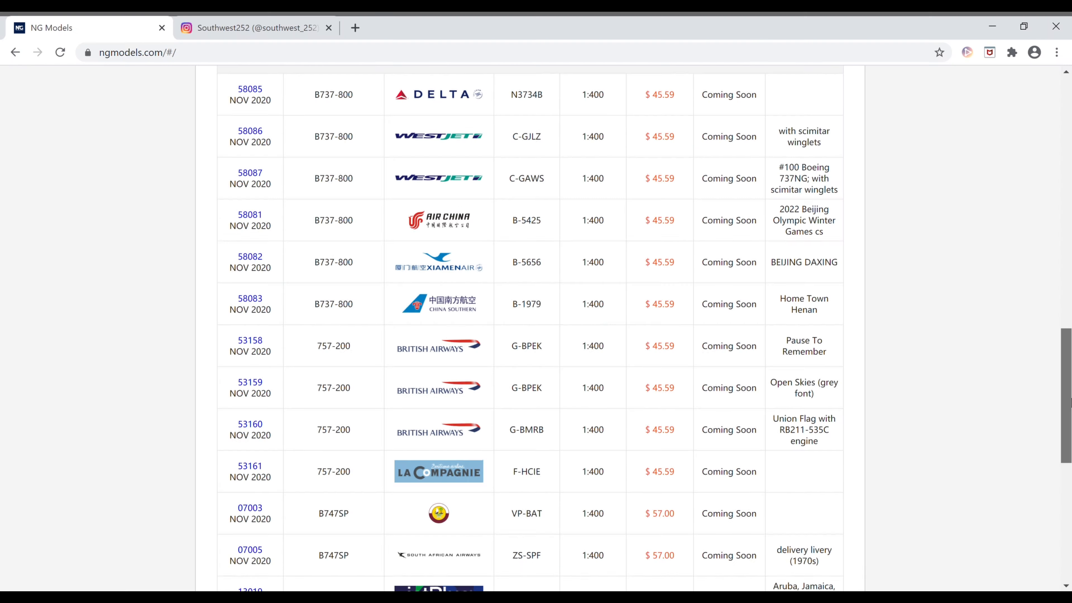
Step: Scroll the releases table down to row 13019, jetBlue A321neo N2016J at $45.59
scroll("down", 3)
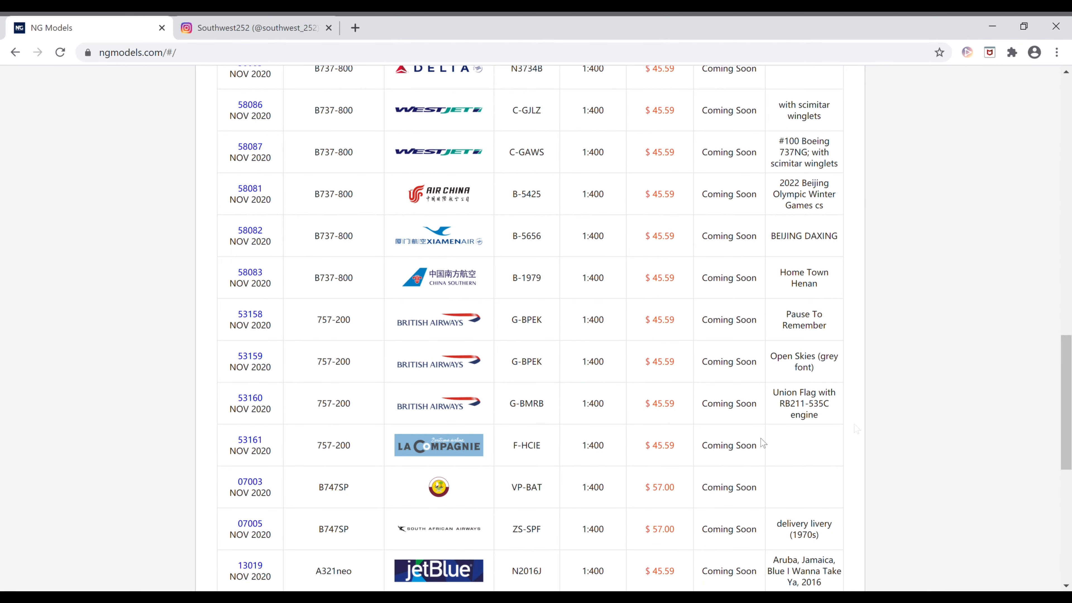
mouse_move(370, 561)
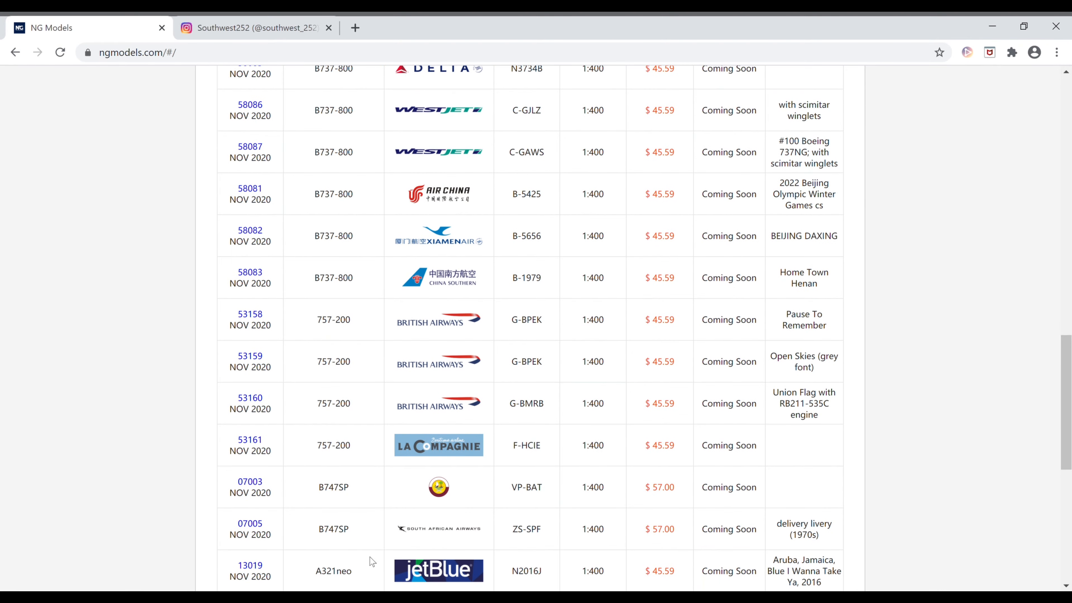
mouse_move(500, 566)
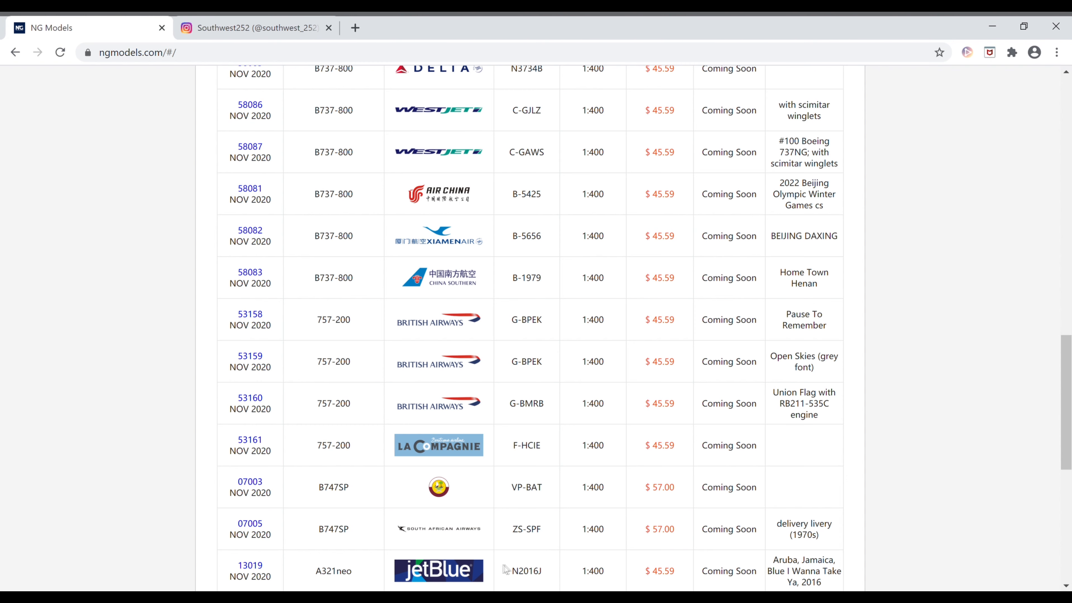
mouse_move(651, 577)
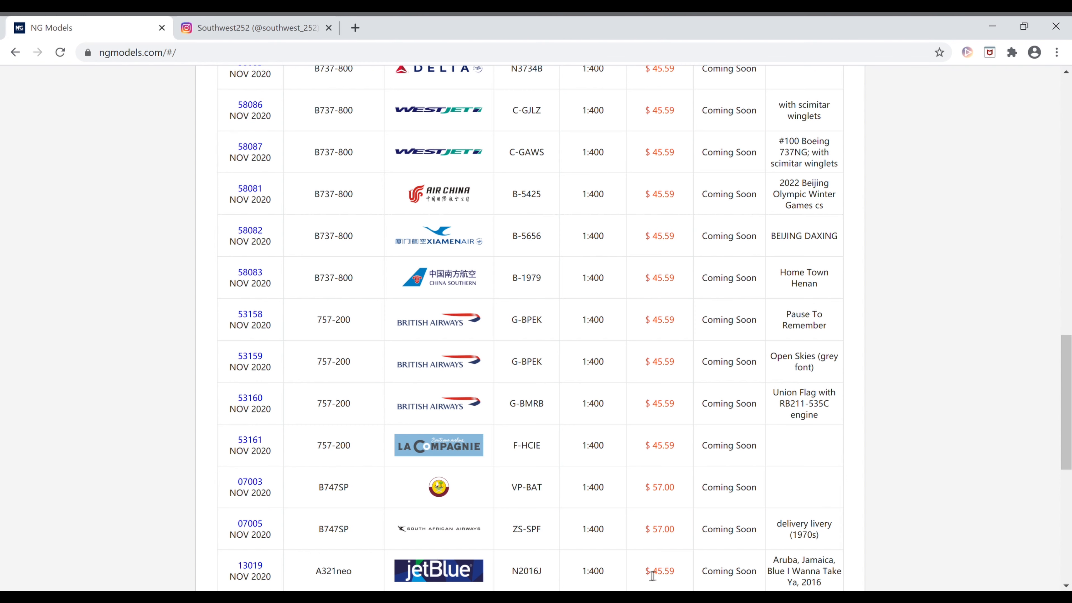
mouse_move(720, 576)
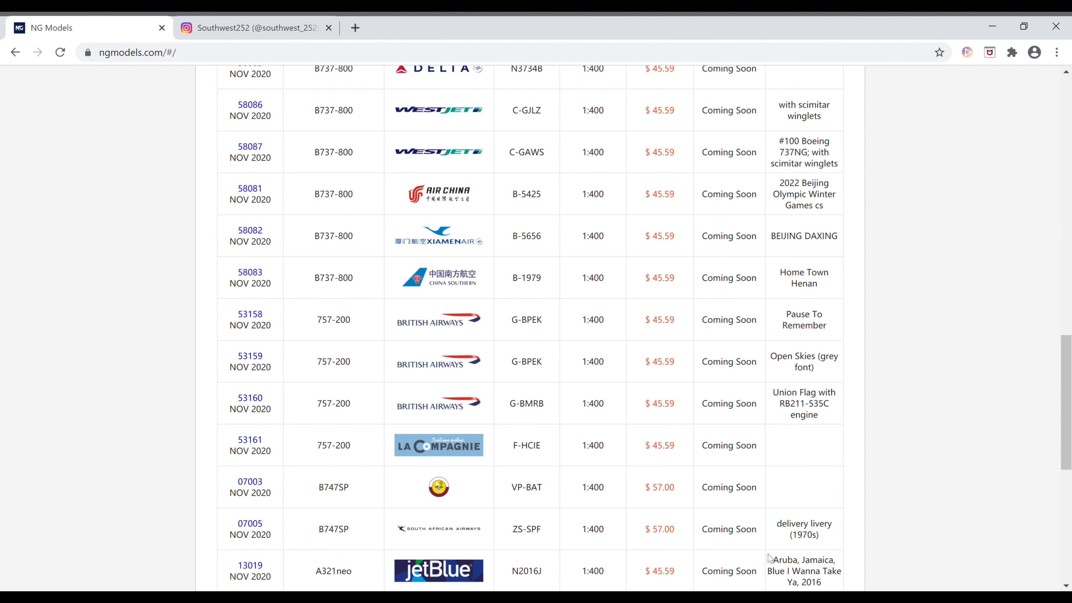
mouse_move(791, 540)
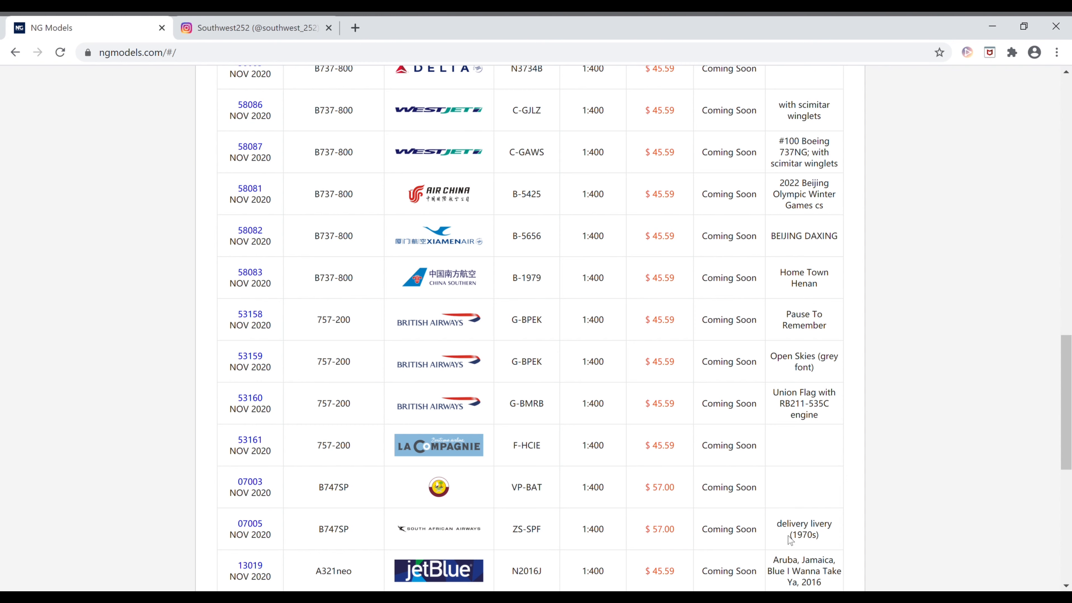
mouse_move(789, 540)
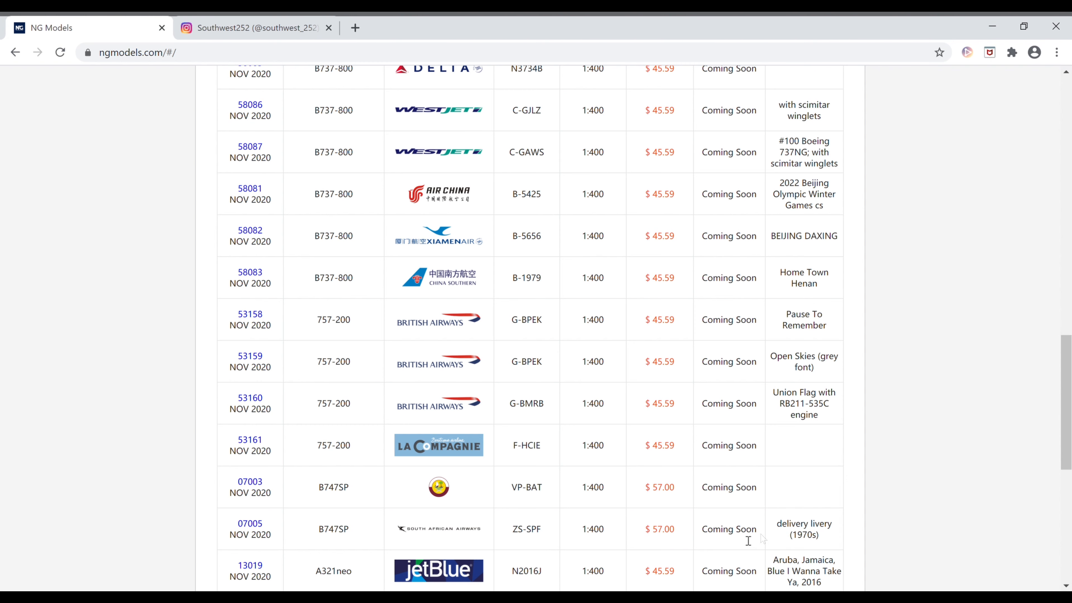
mouse_move(299, 569)
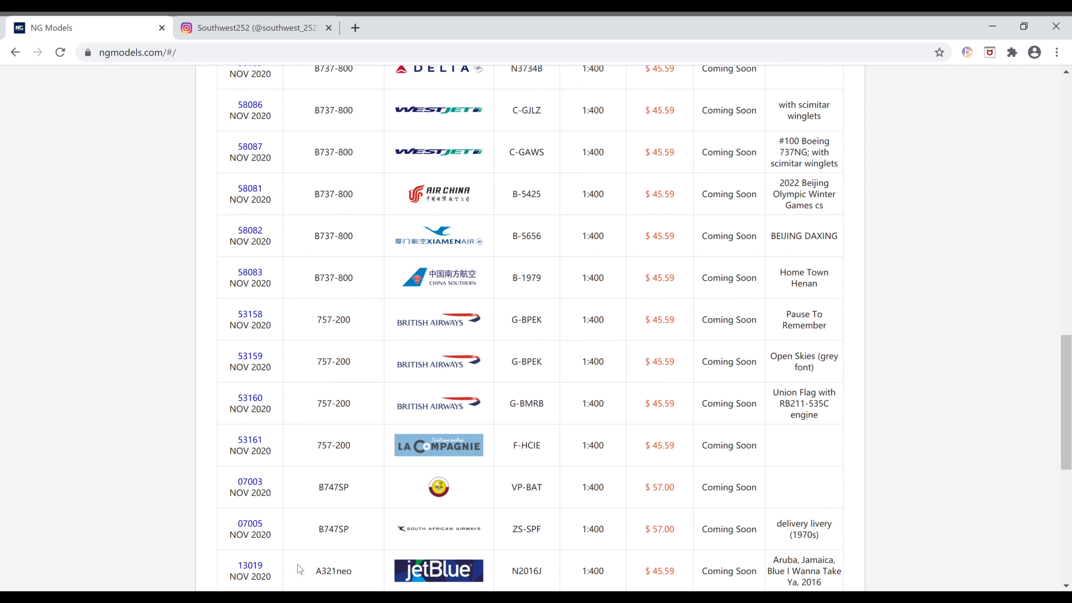
scroll("down", 3)
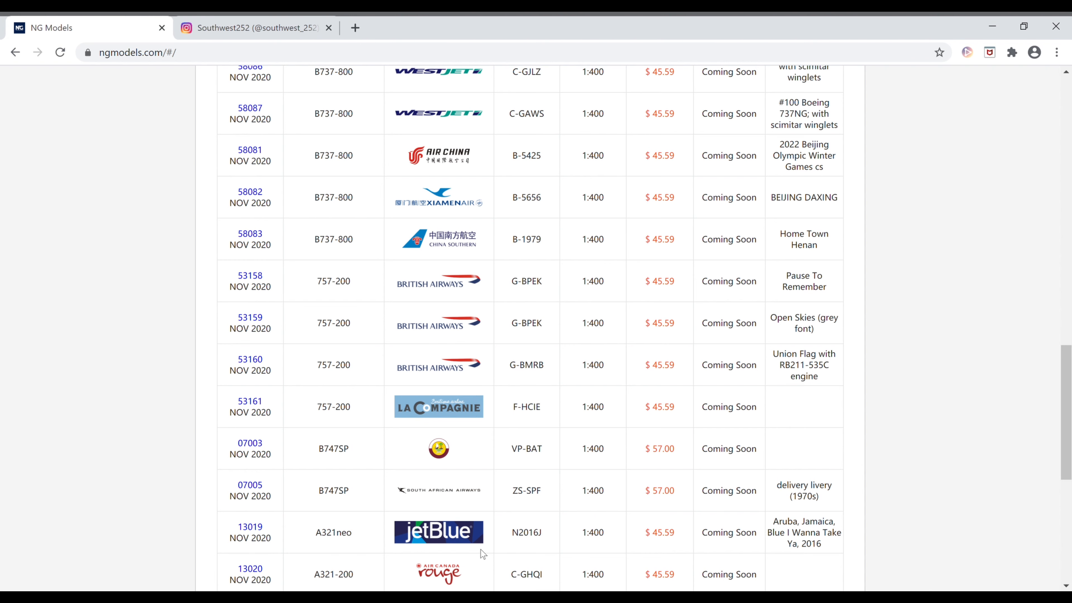
mouse_move(621, 577)
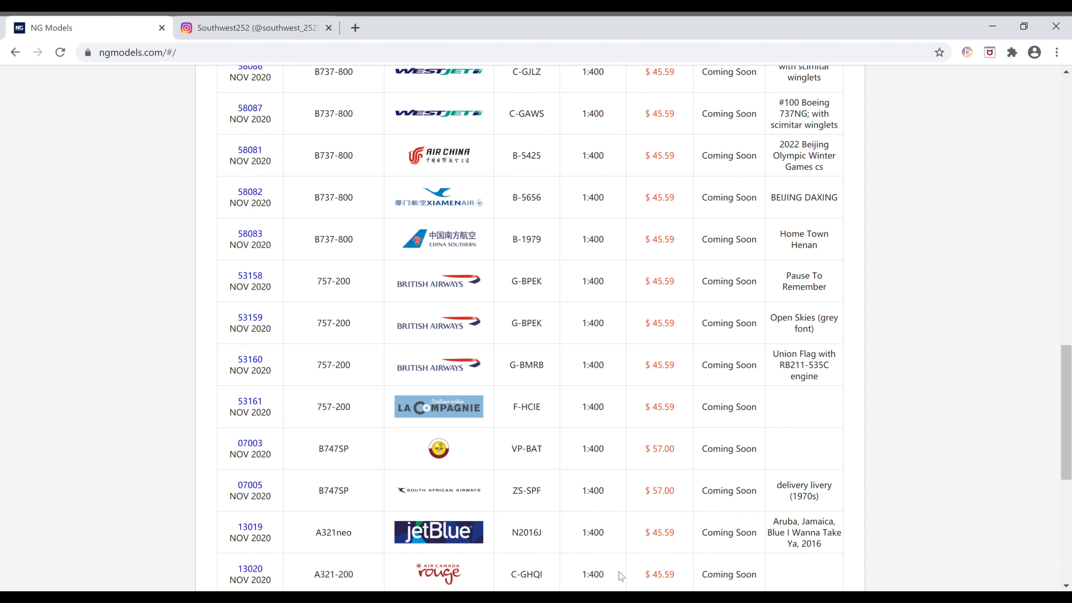
mouse_move(305, 574)
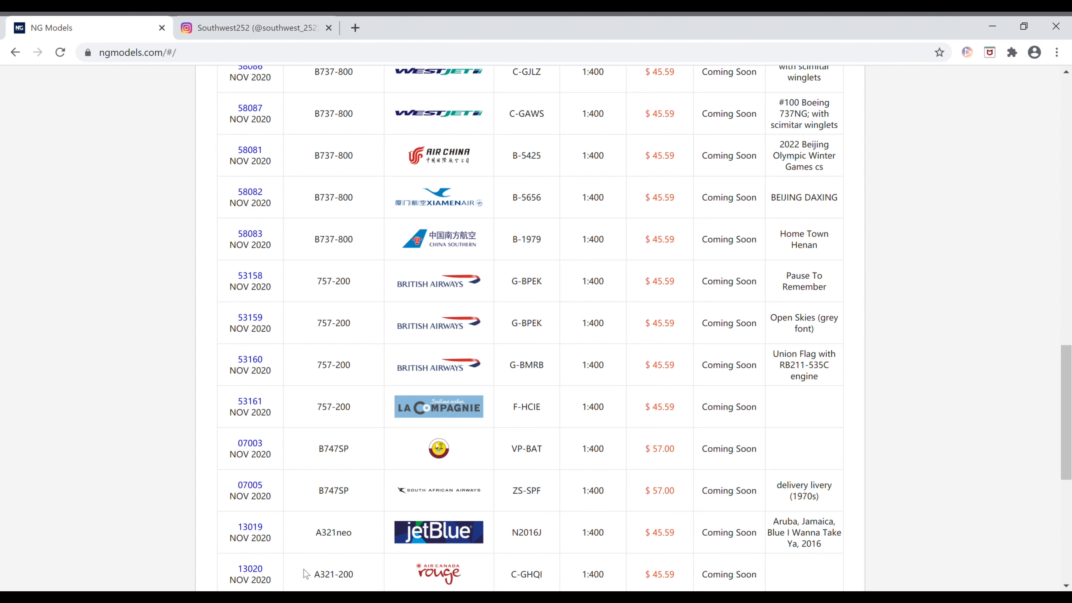
Step: Scroll down to row 13020, Air Canada Rouge A321-200 C-GHQI, Coming Soon
scroll("down", 3)
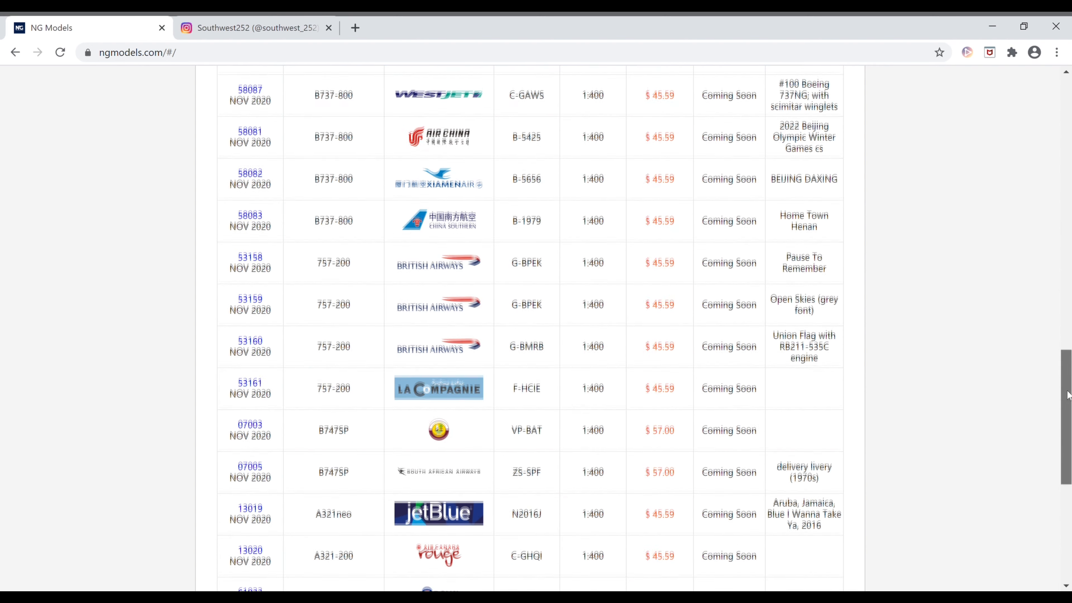
Step: Scroll past the RAF A330 MRTT ZZ336 row to Malaysia A330-300 9M-MTJ, item 62015
scroll("down", 3)
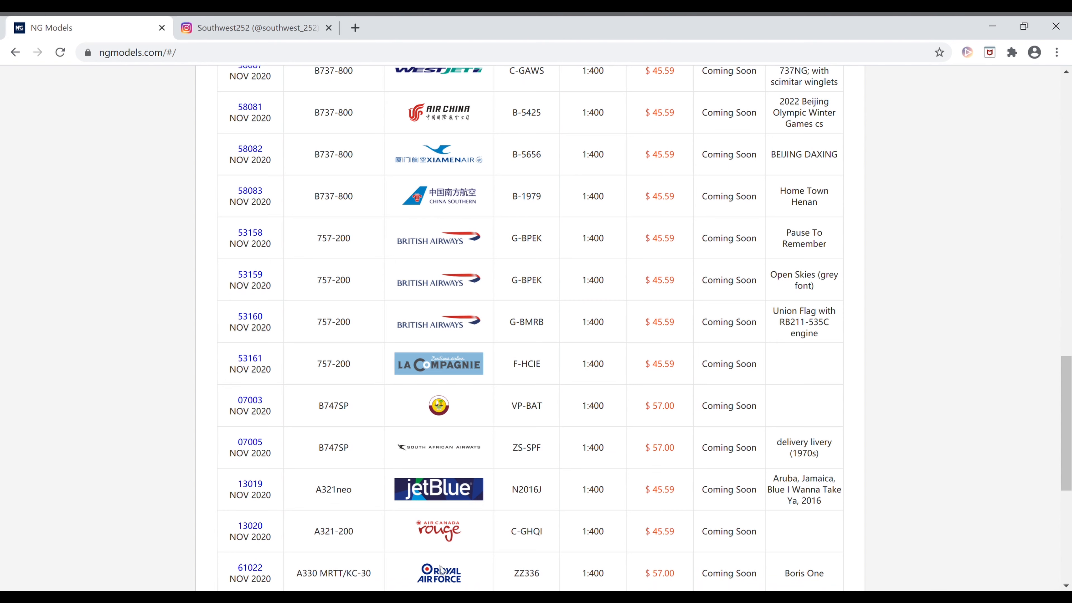
mouse_move(497, 575)
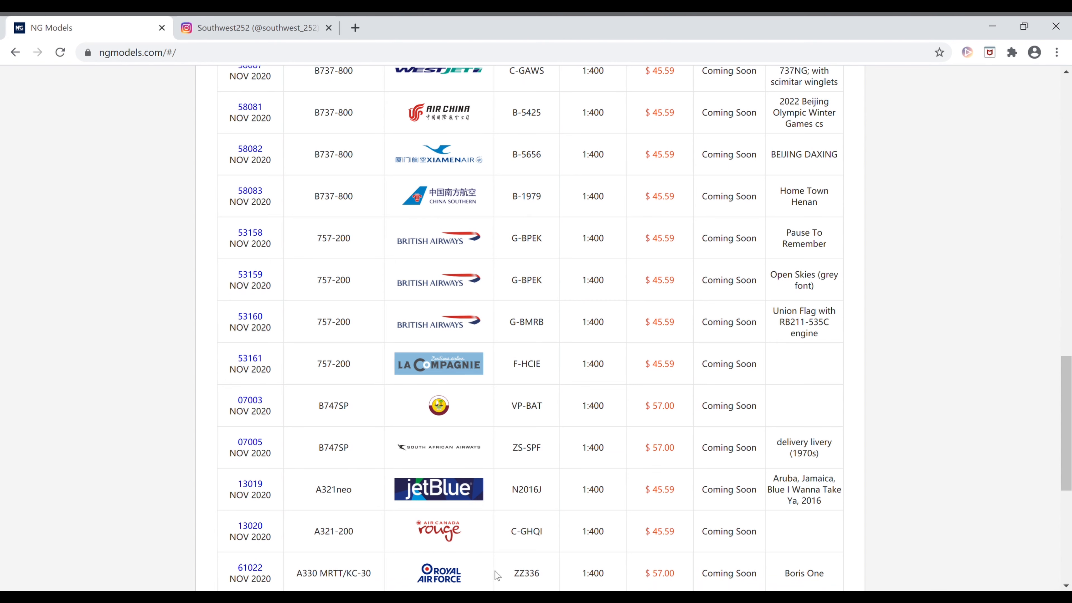
mouse_move(643, 575)
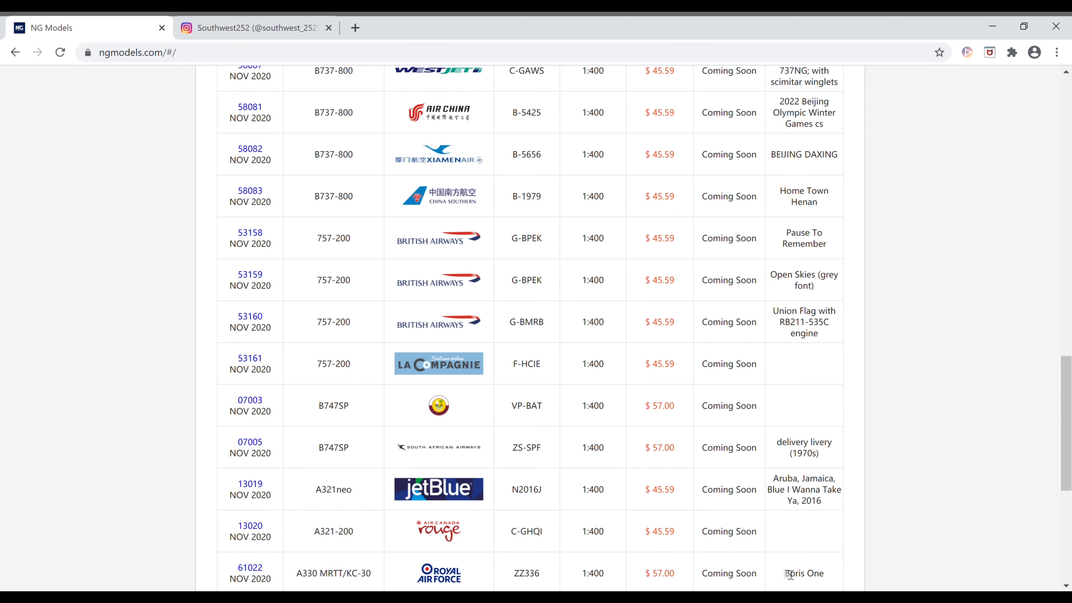
mouse_move(324, 575)
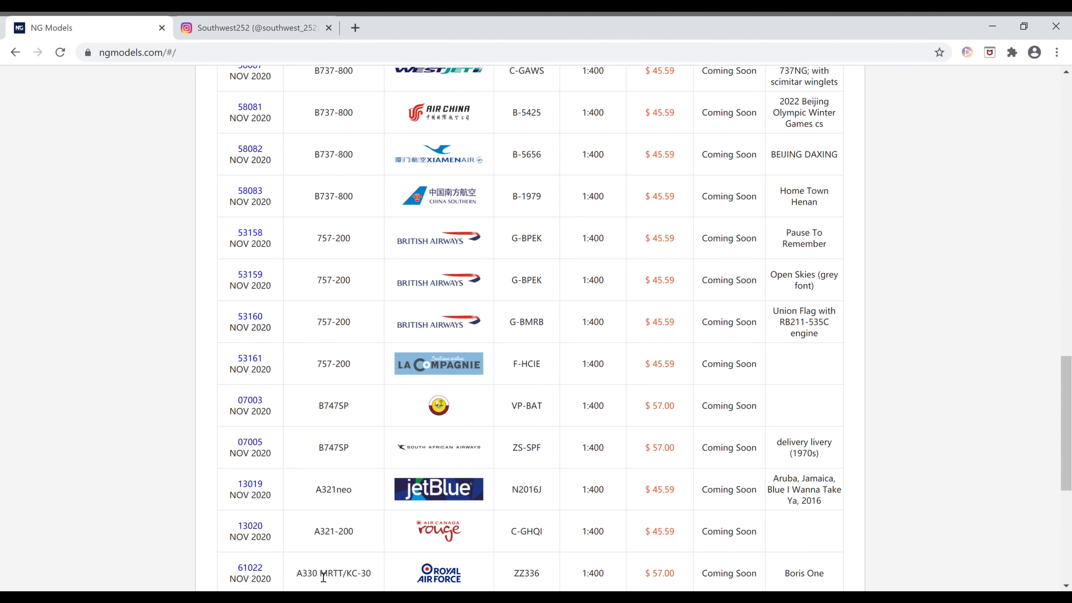
mouse_move(288, 573)
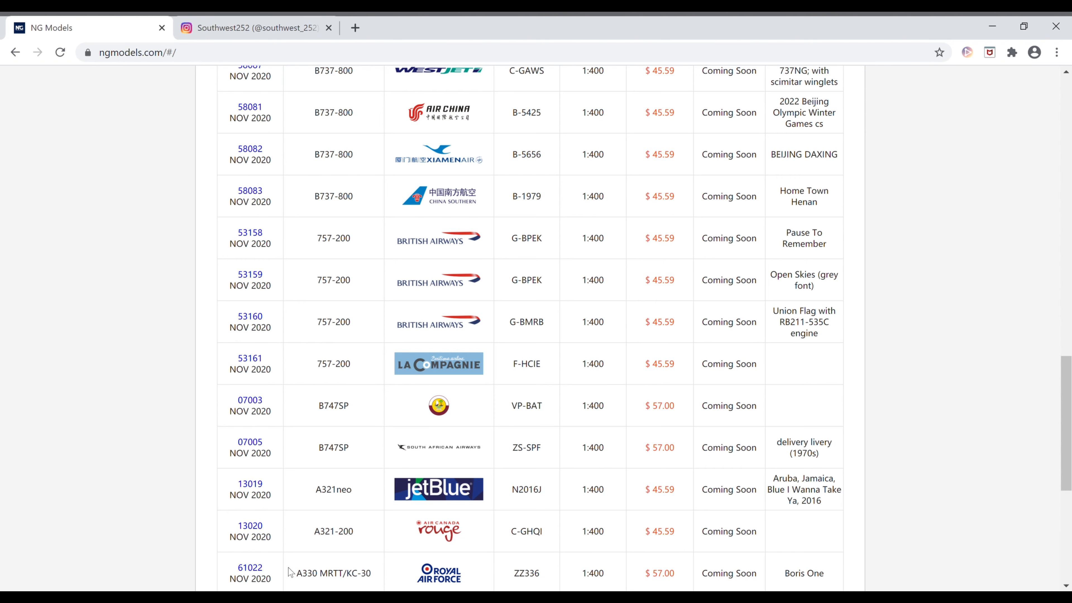
scroll("down", 3)
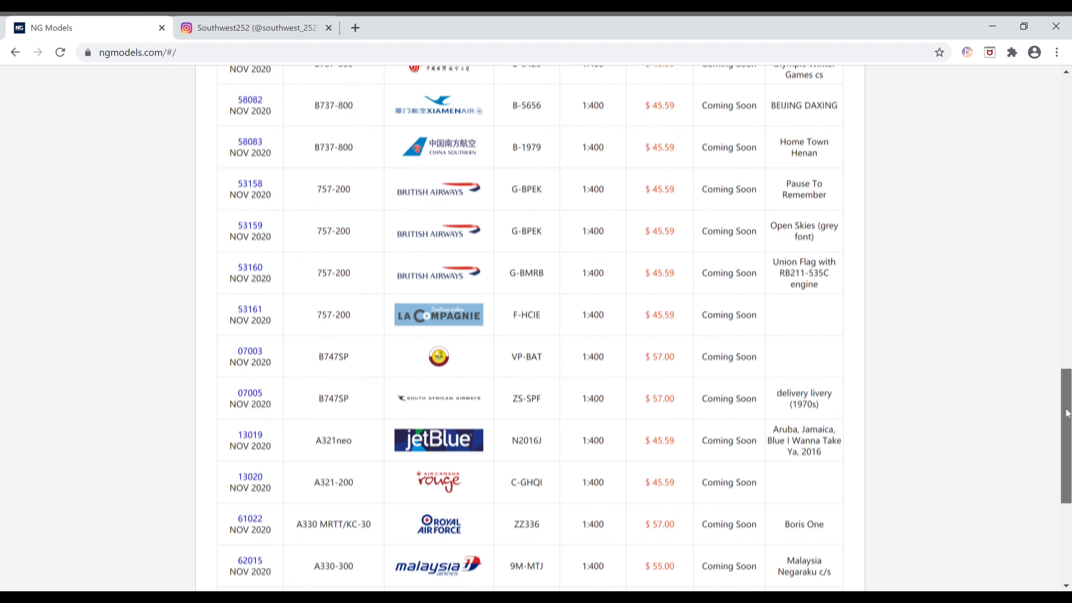
Step: Scroll slightly to show item 62016, Malaysia A330-300 9M-MTE 'Negaraku One', below 62015
scroll("down", 3)
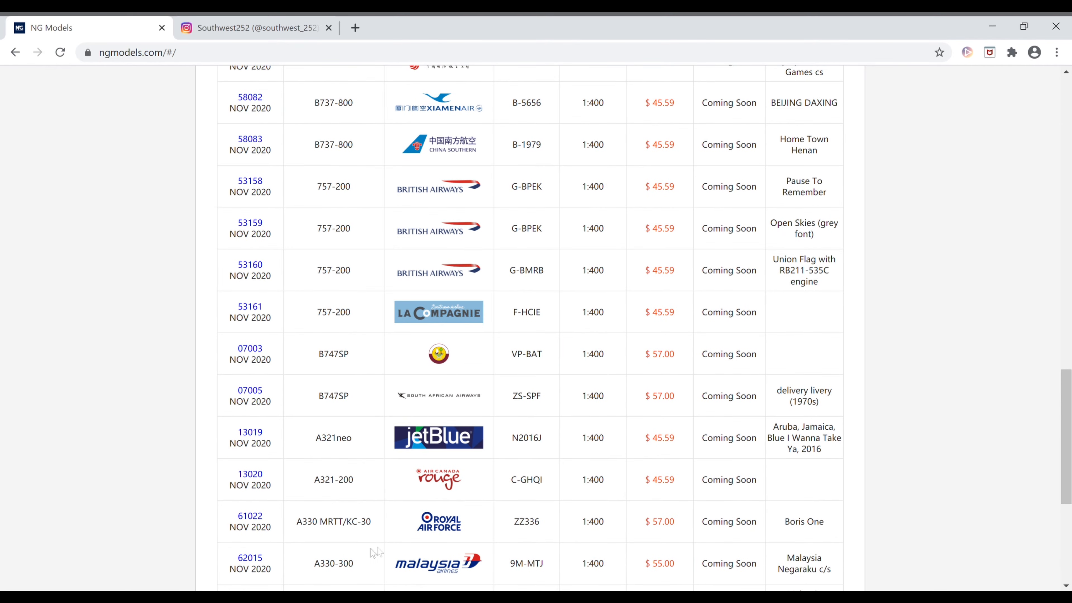
mouse_move(503, 561)
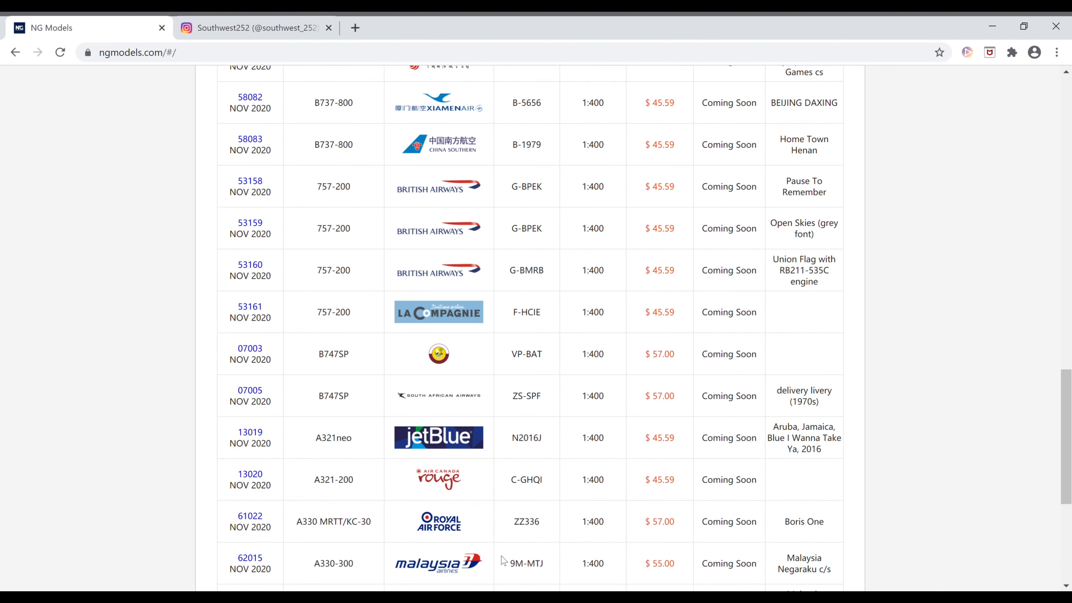
mouse_move(499, 565)
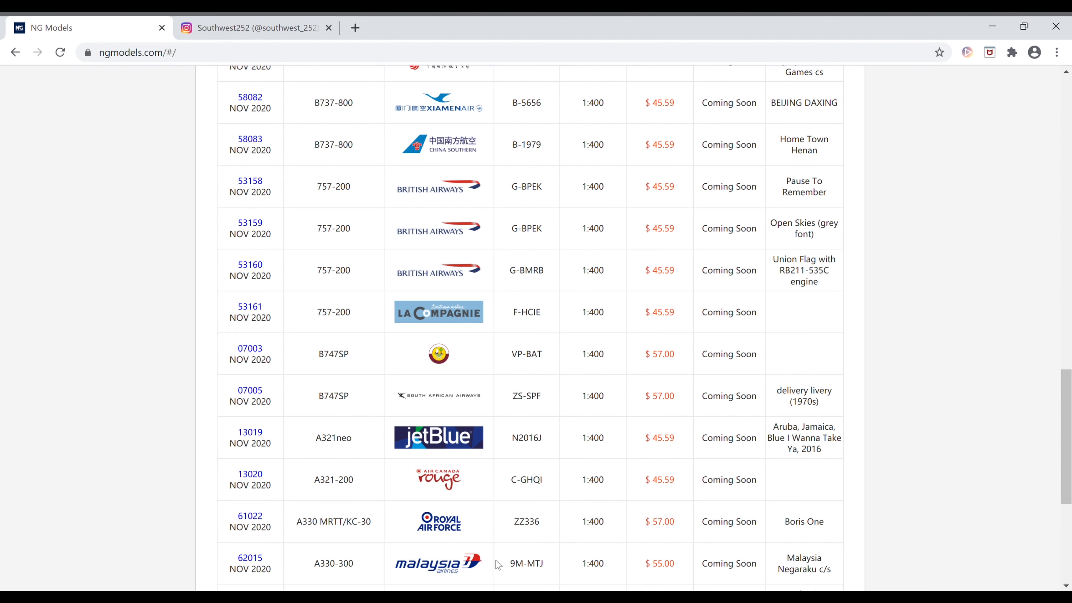
mouse_move(658, 575)
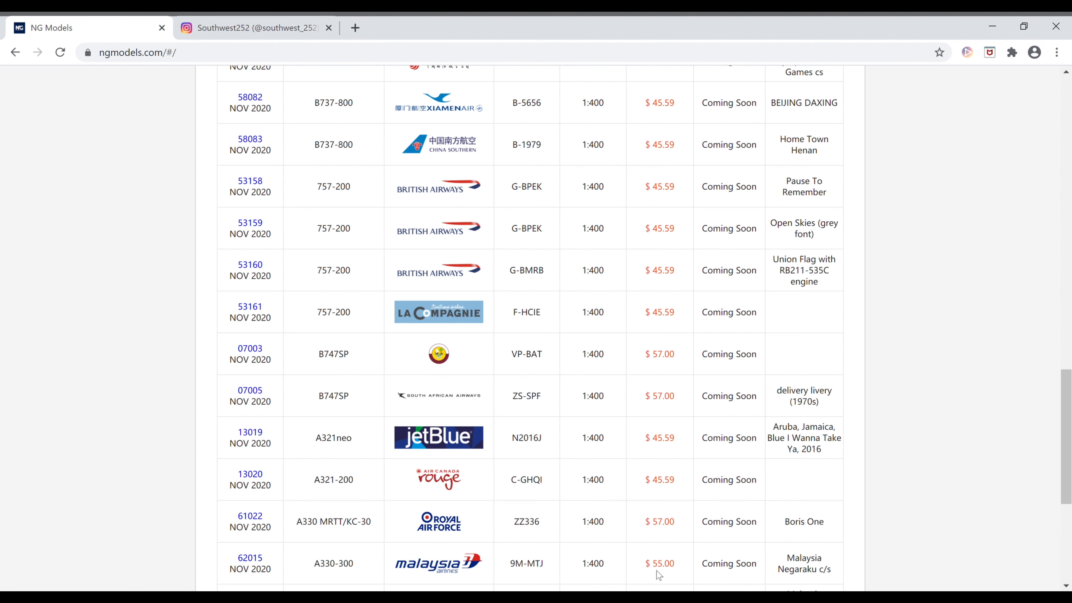
mouse_move(759, 565)
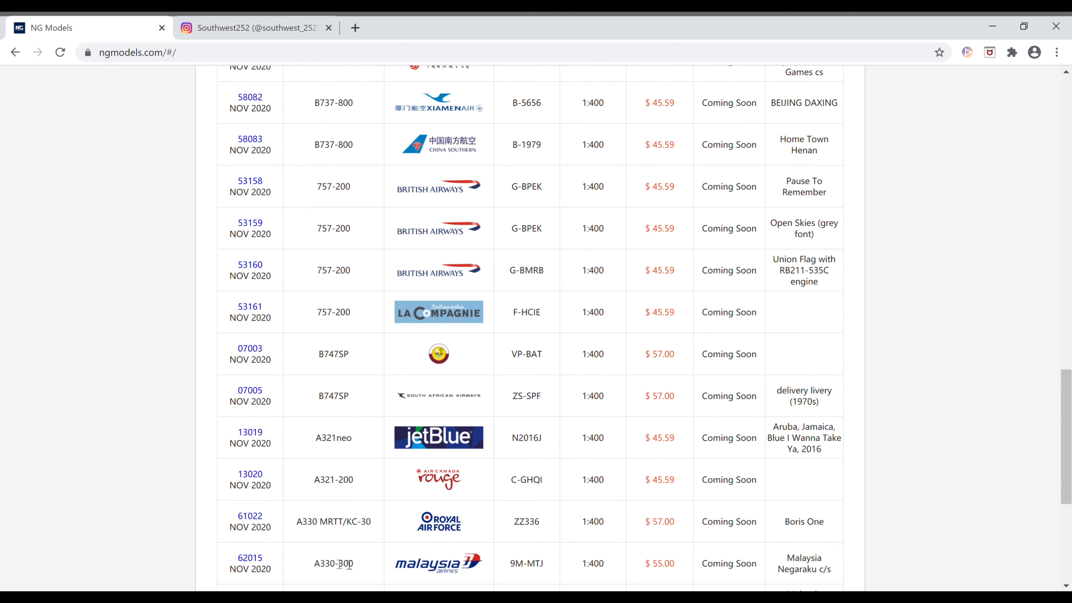
mouse_move(294, 565)
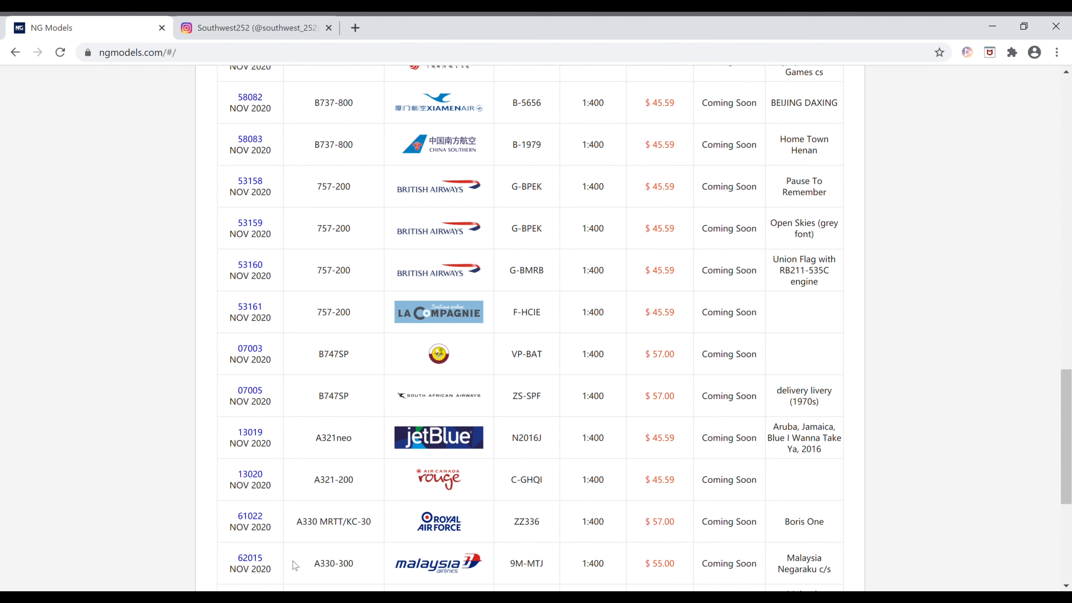
scroll("down", 3)
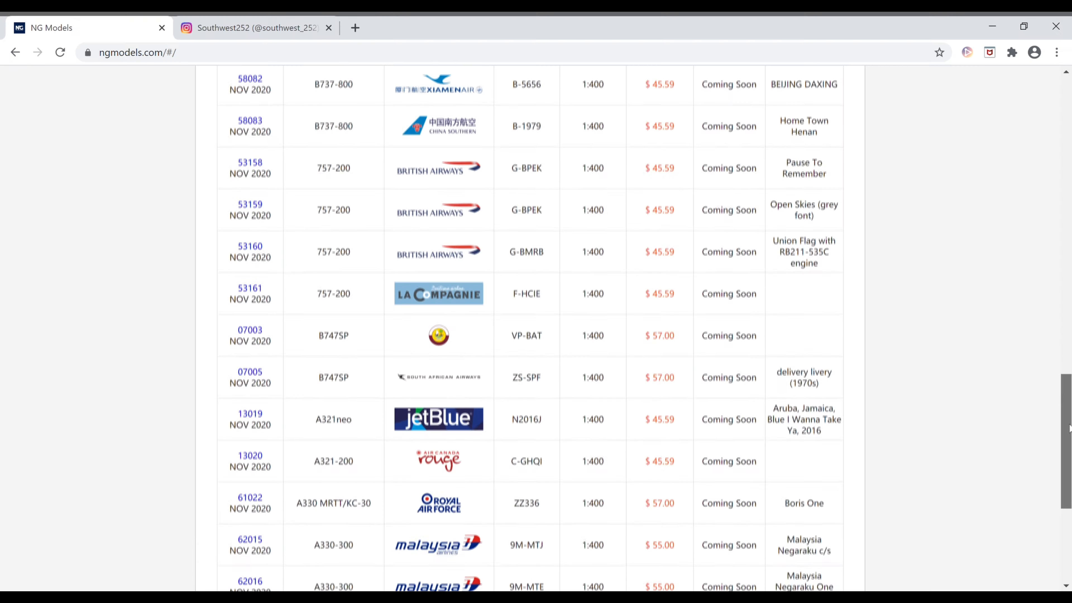
scroll("down", 3)
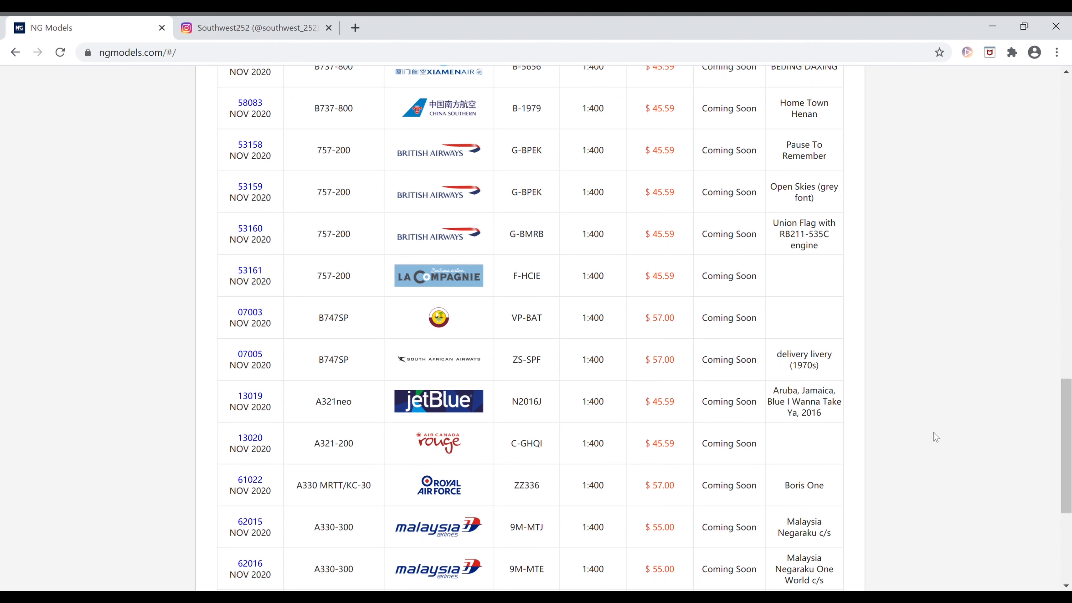
mouse_move(671, 487)
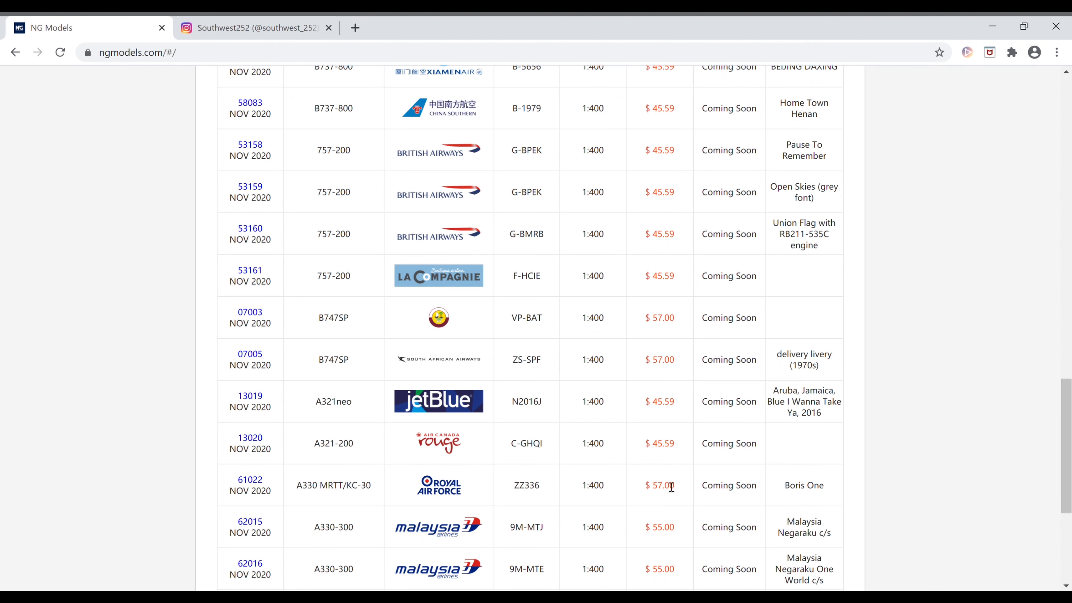
mouse_move(505, 572)
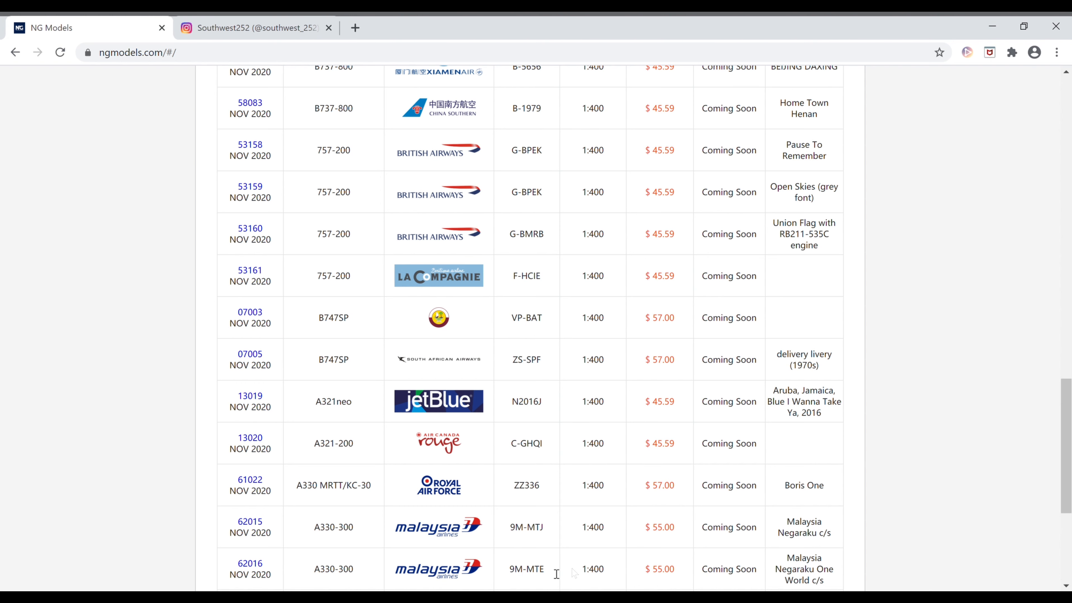
mouse_move(743, 566)
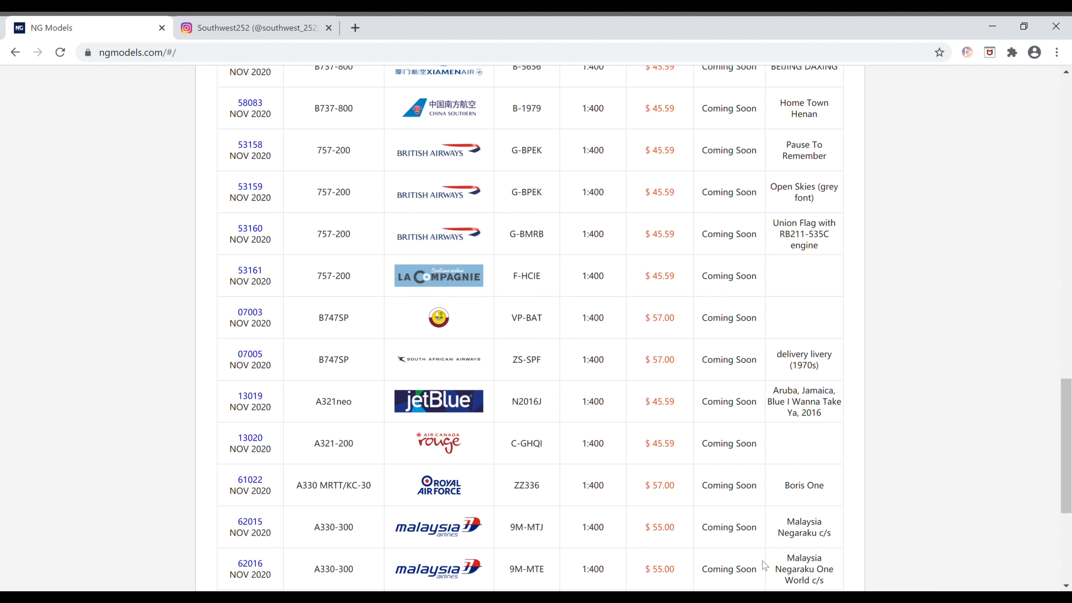
mouse_move(352, 577)
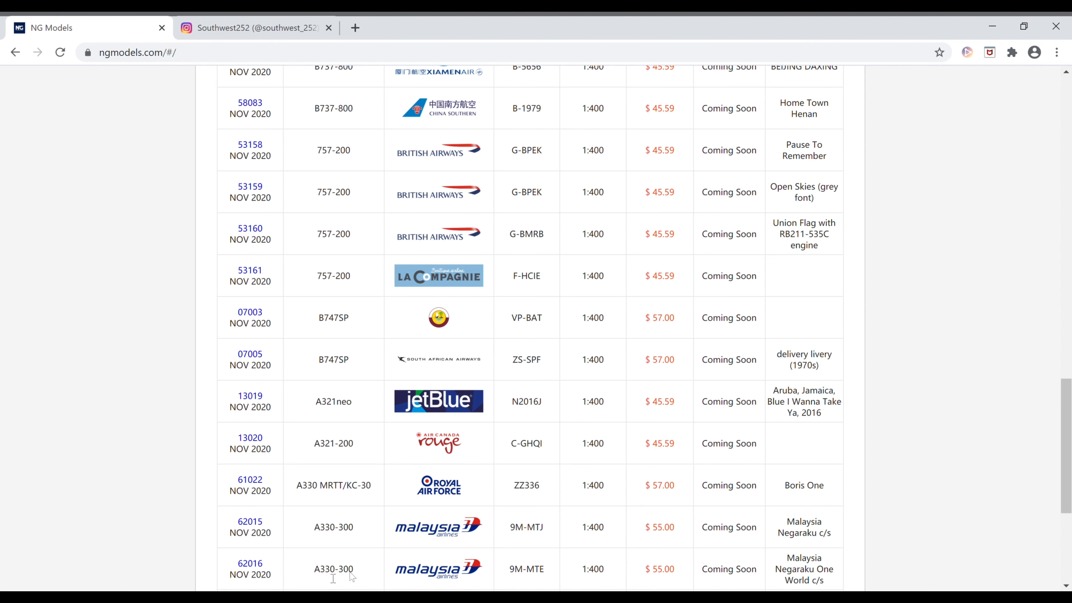
mouse_move(283, 573)
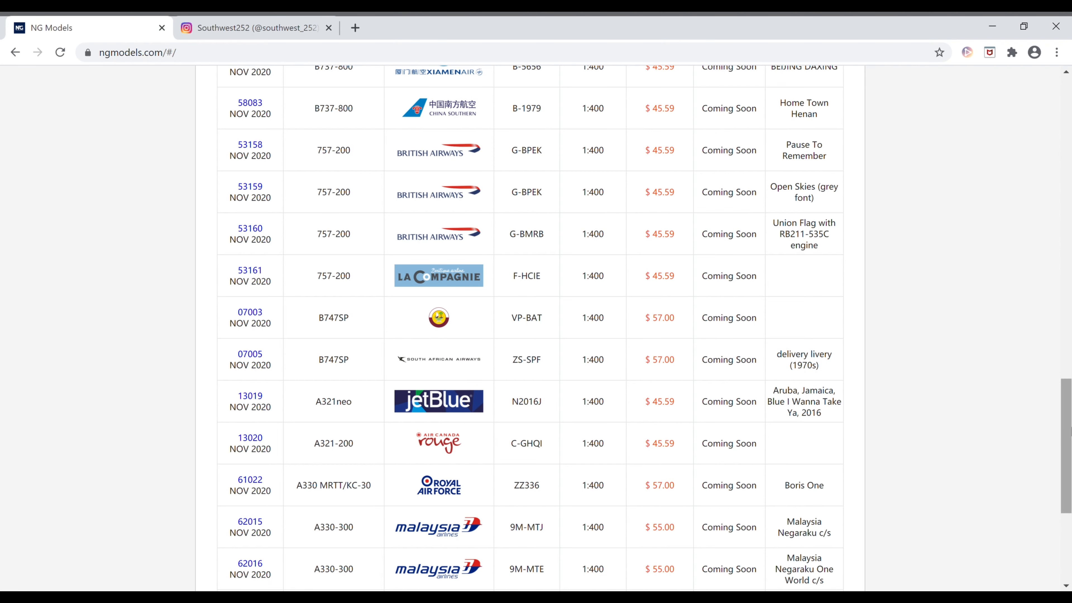
Step: Scroll down to item 62017, China Southern A330-300 B-5940 in Import Expo paint at $55.00
scroll("down", 3)
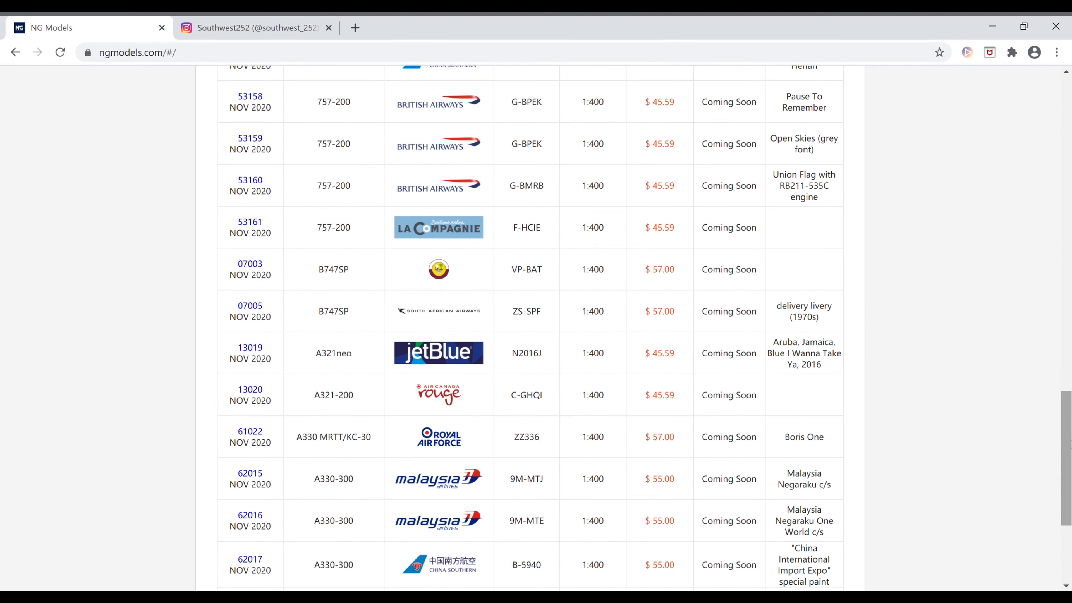
mouse_move(947, 461)
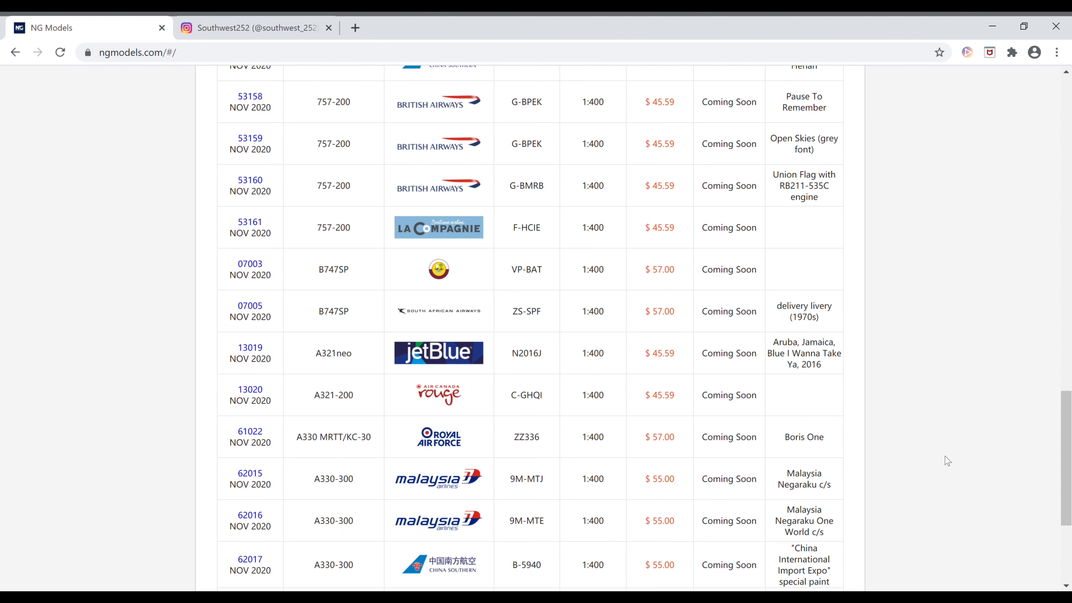
mouse_move(551, 544)
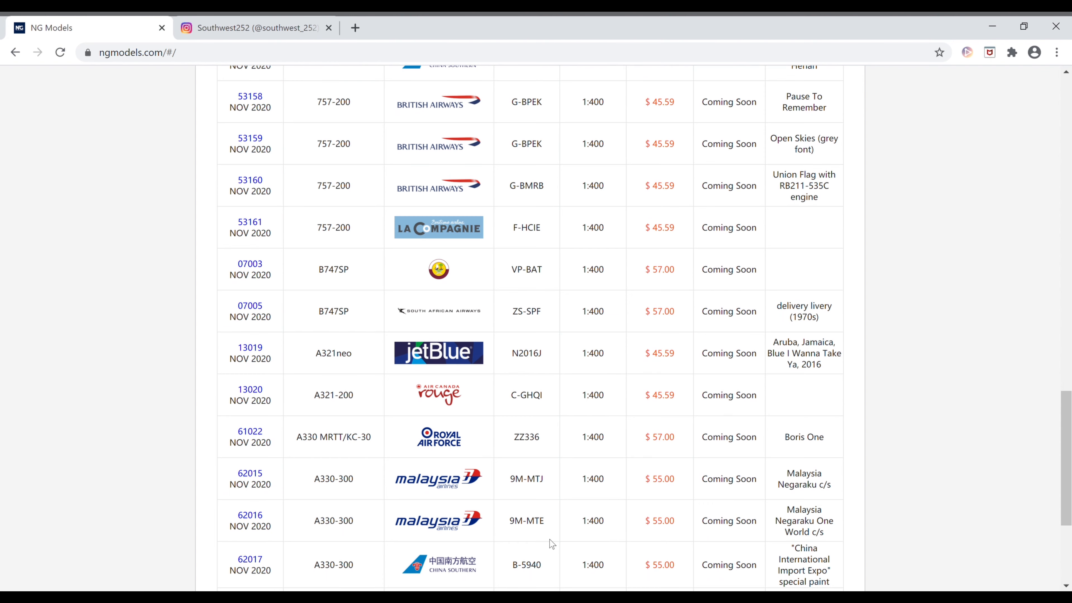
mouse_move(625, 566)
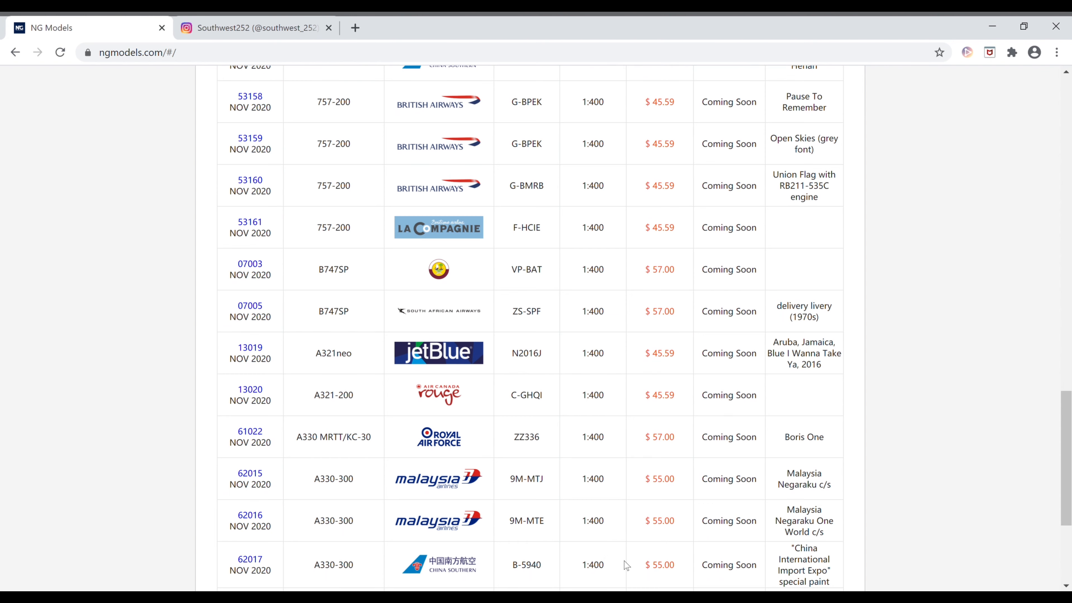
mouse_move(771, 555)
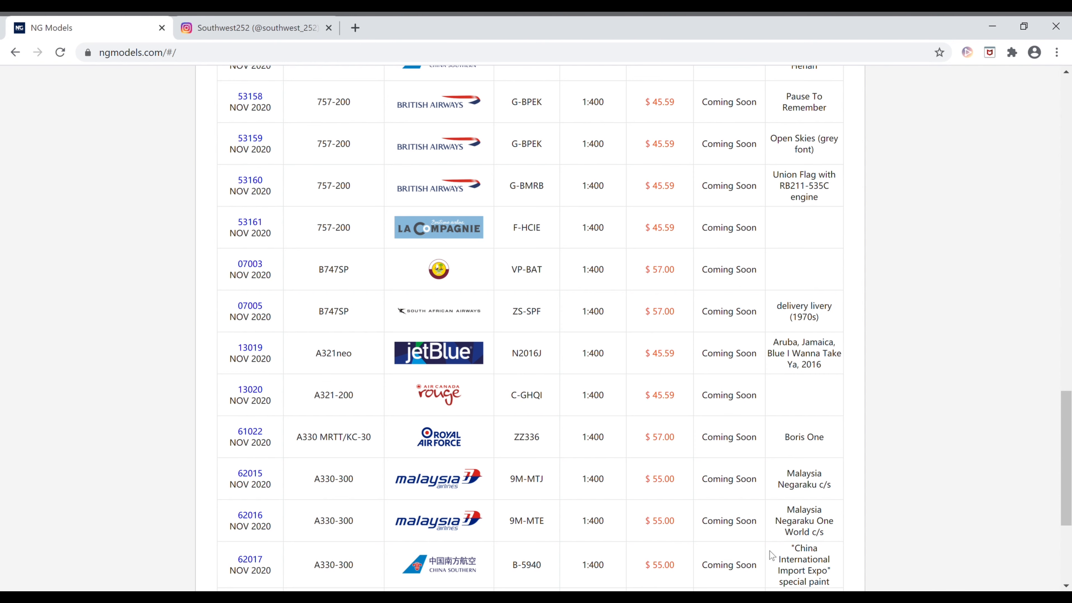
mouse_move(385, 552)
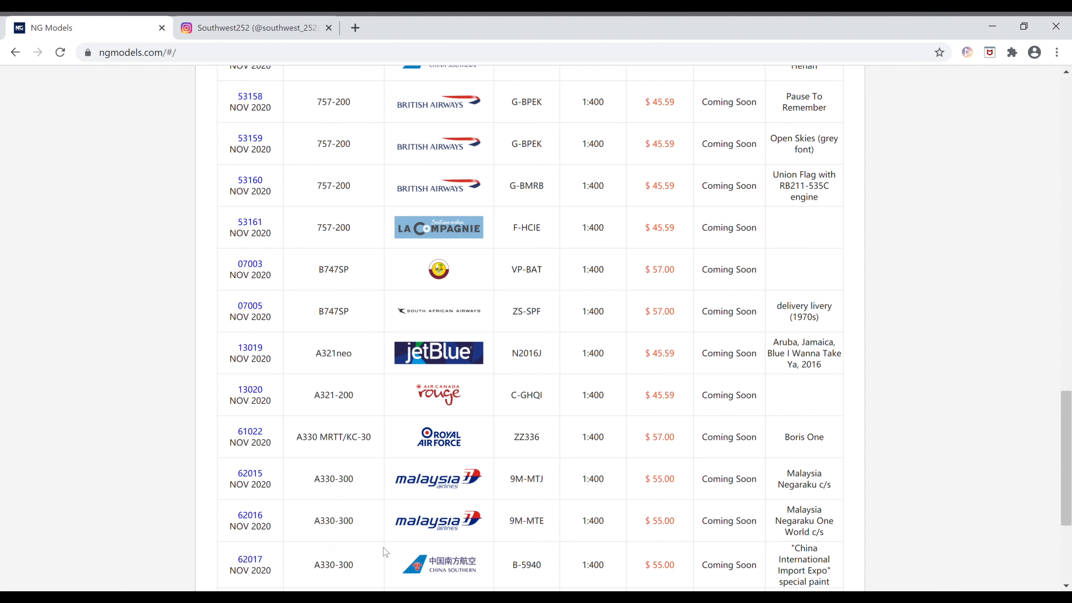
mouse_move(288, 564)
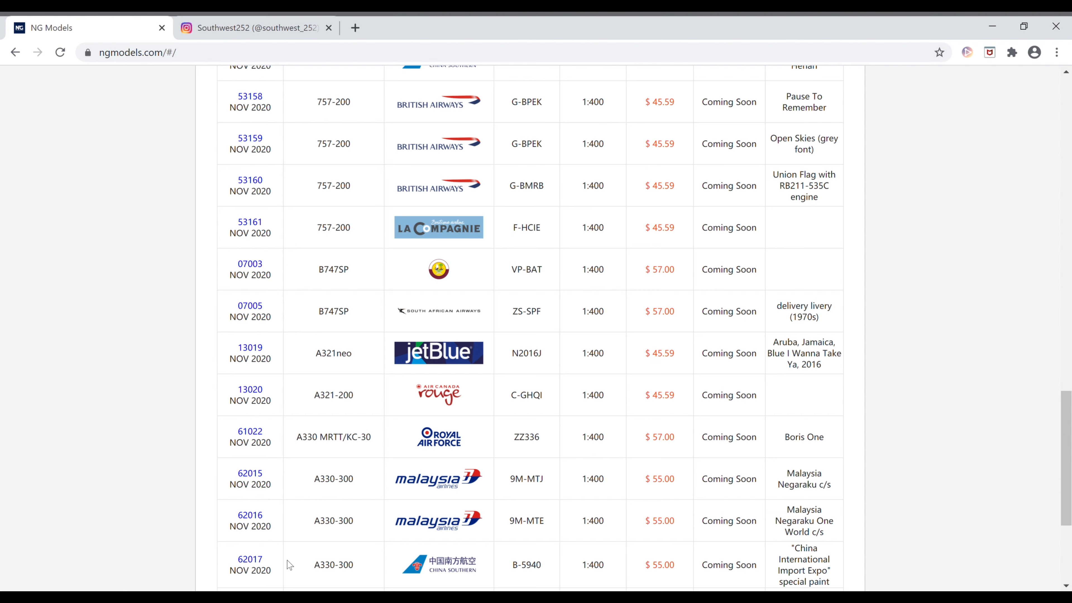
scroll("down", 3)
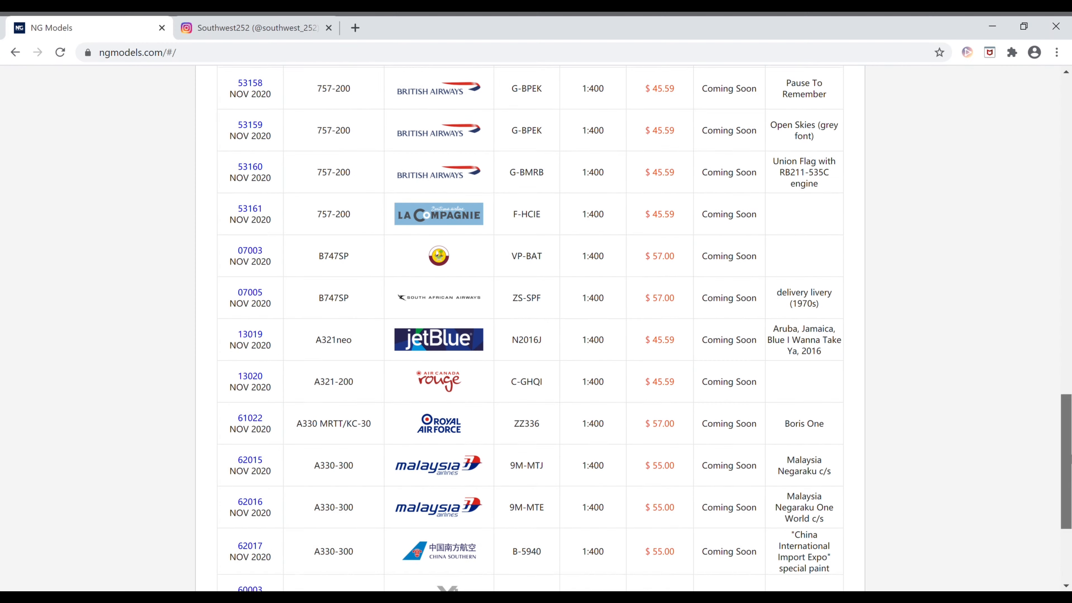
Step: Scroll down until item 60003, Airbus Beluga XL A330 F-GXLI '#3' at $63.59, is fully visible
scroll("down", 3)
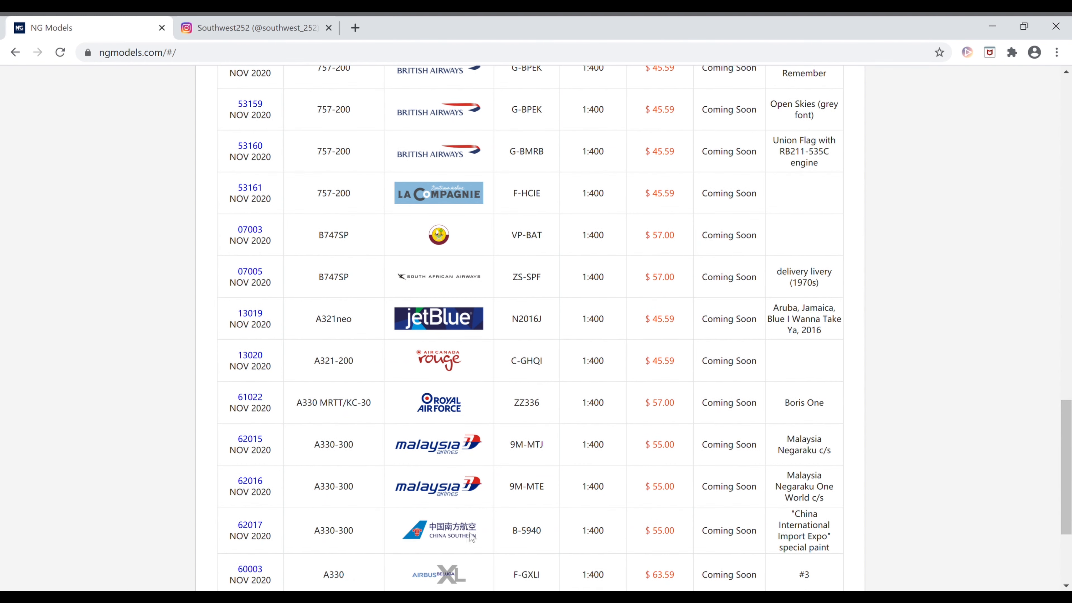
mouse_move(496, 570)
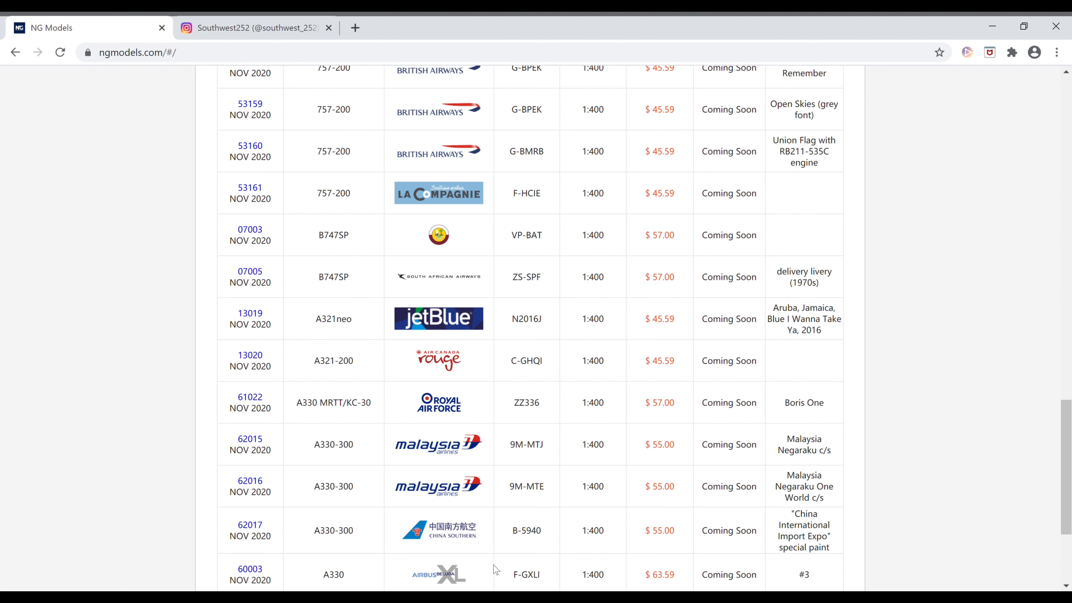
mouse_move(514, 558)
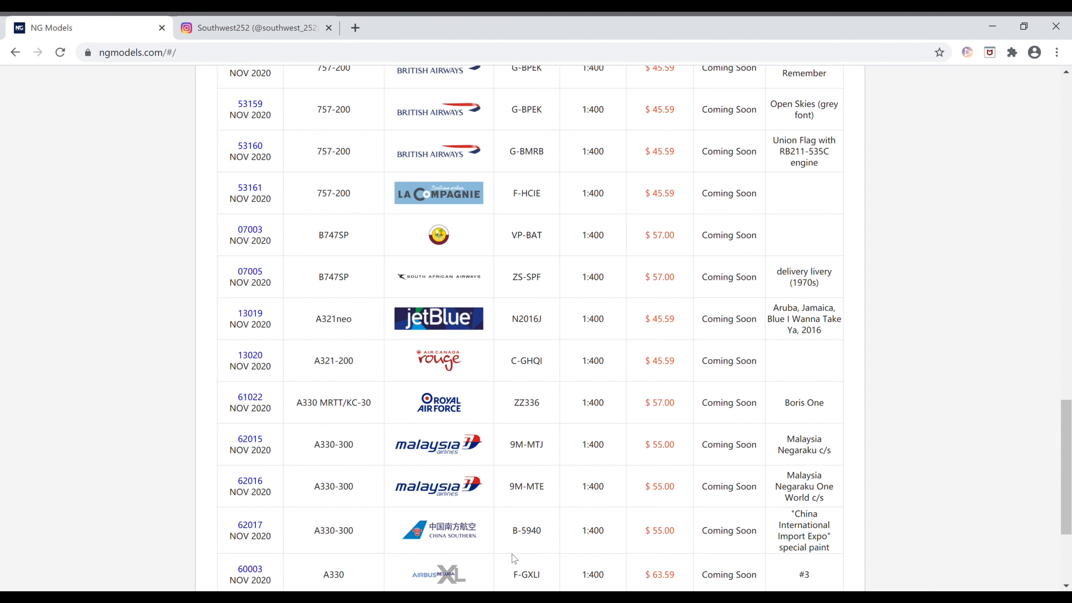
mouse_move(642, 573)
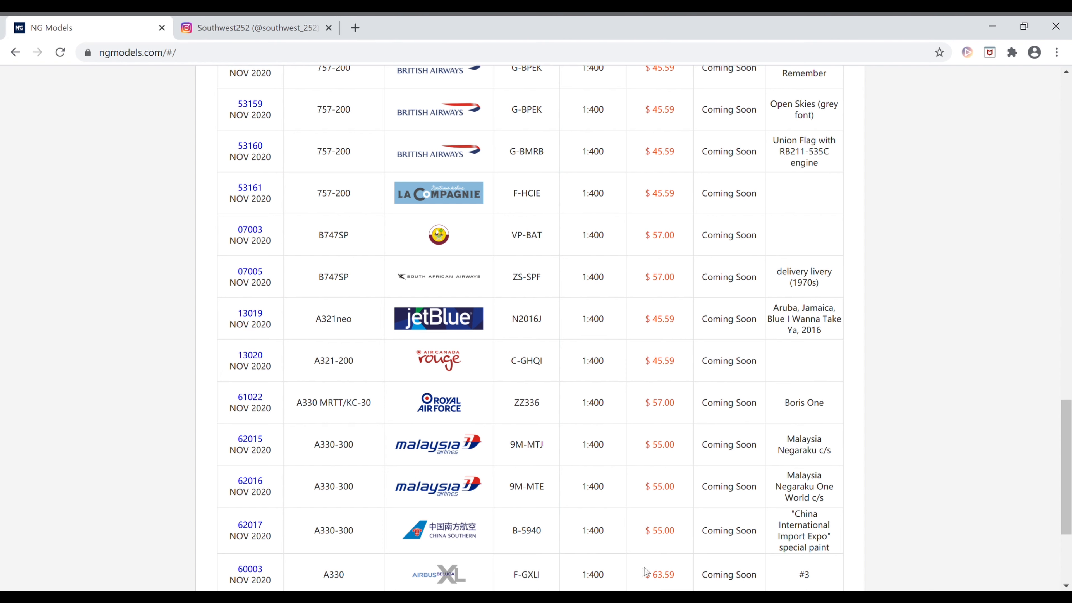
mouse_move(336, 574)
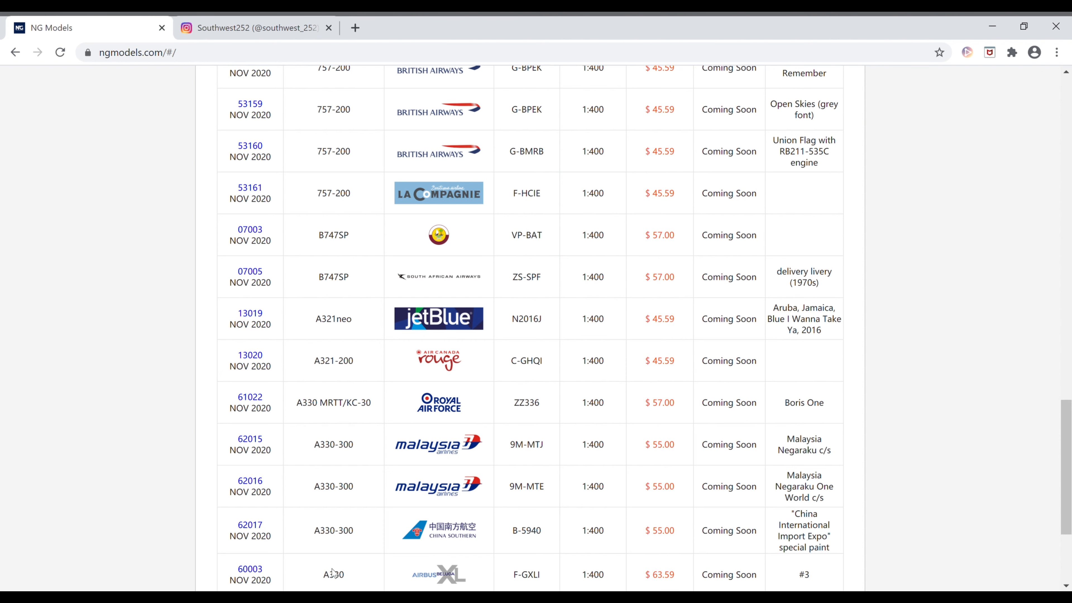
scroll("down", 3)
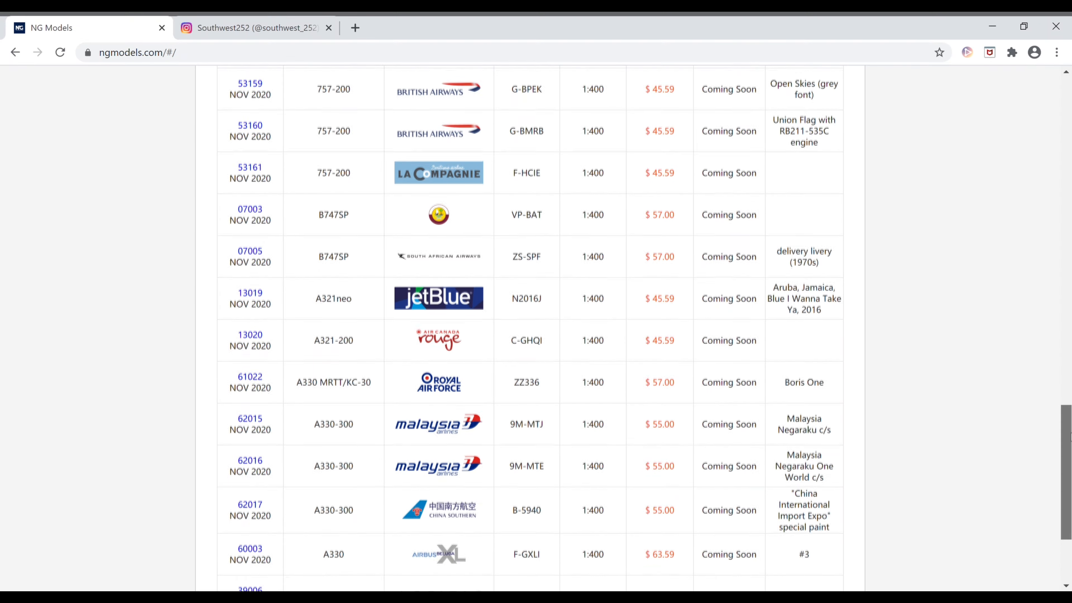
Step: Scroll down to rows 39006 and 39007, Delta A350-900 N512DN and Iberia A350-900 EC-NBE
scroll("down", 3)
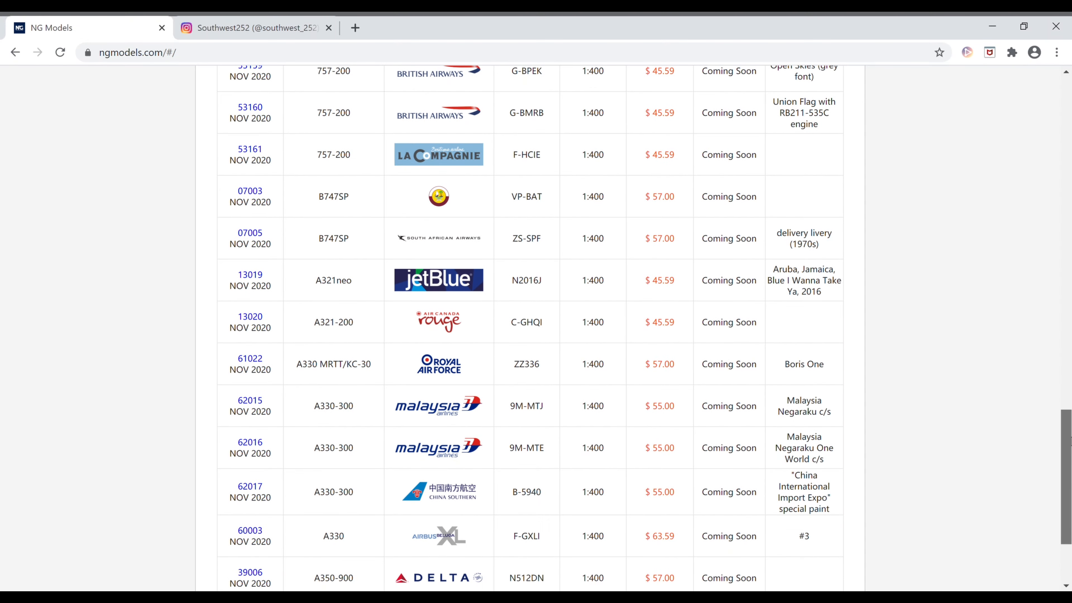
mouse_move(520, 558)
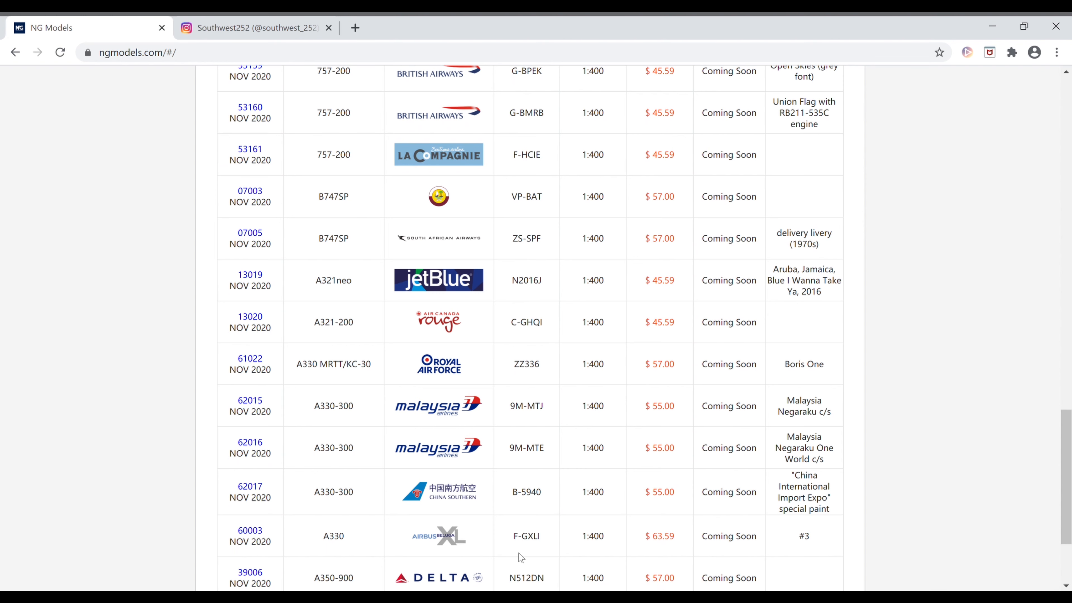
mouse_move(559, 549)
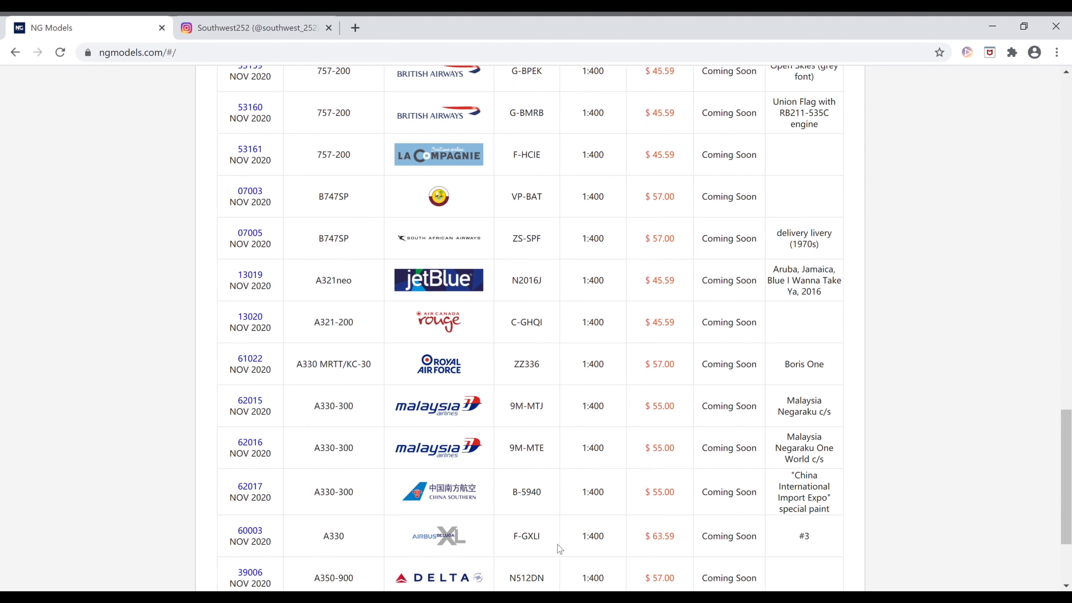
mouse_move(596, 575)
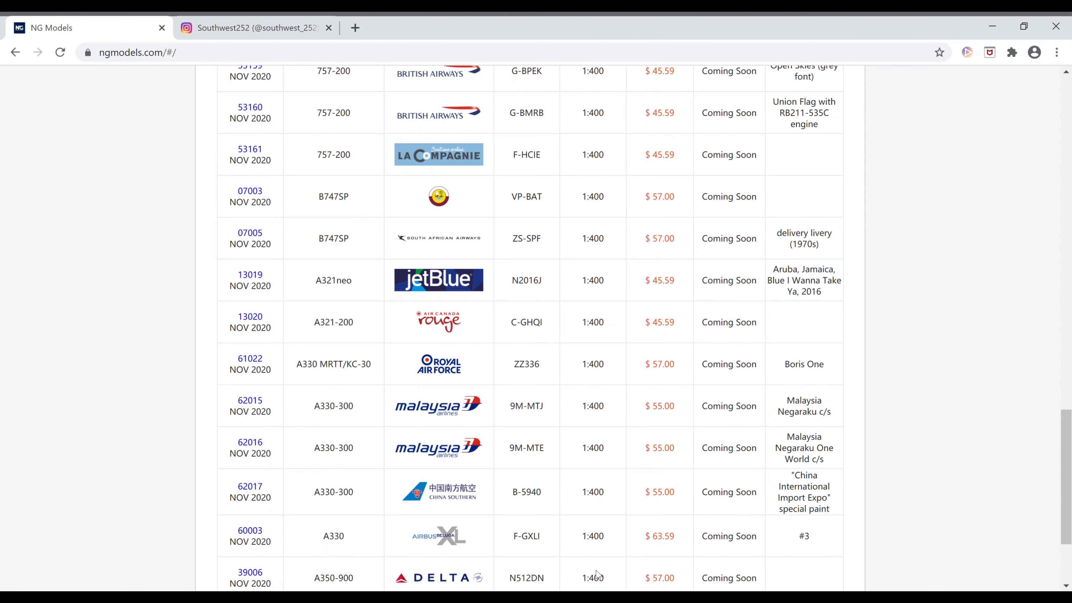
mouse_move(304, 559)
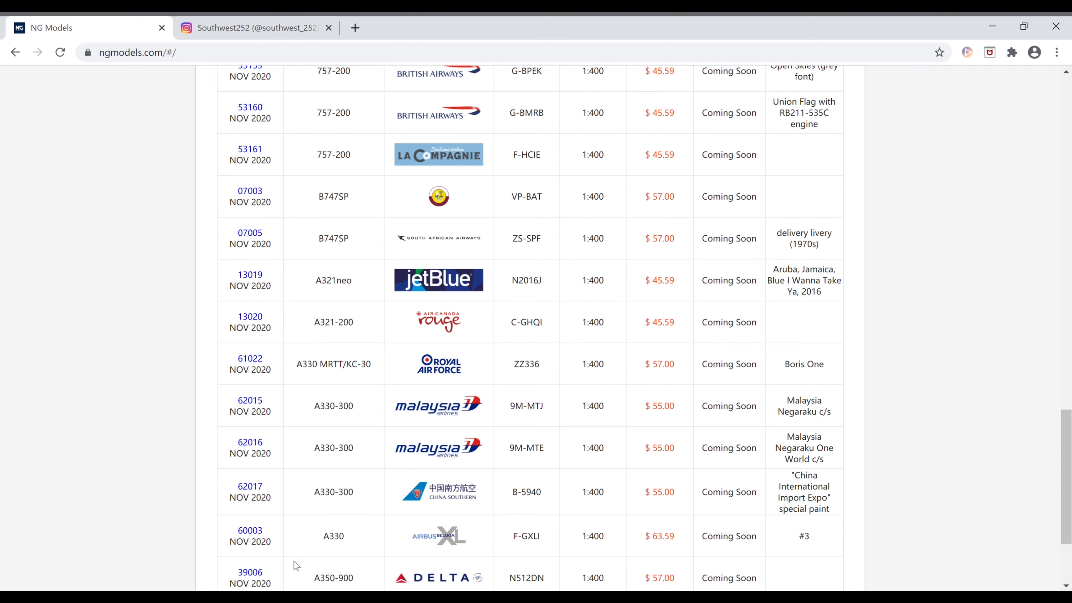
scroll("down", 3)
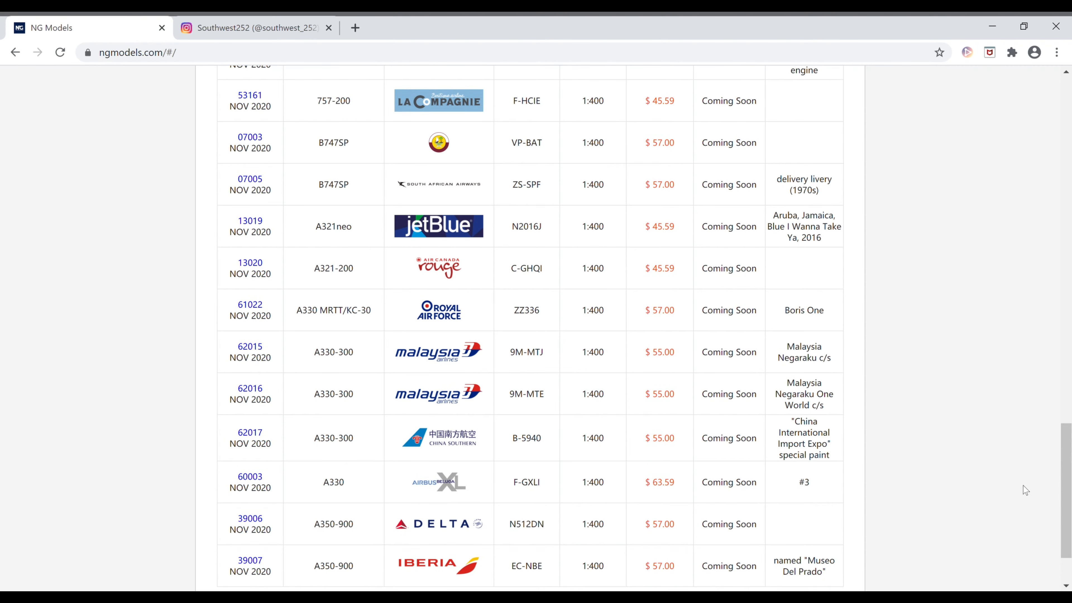
Step: Scroll to the table's bottom border, with Iberia A350-900 EC-NBE as the final row
scroll("down", 3)
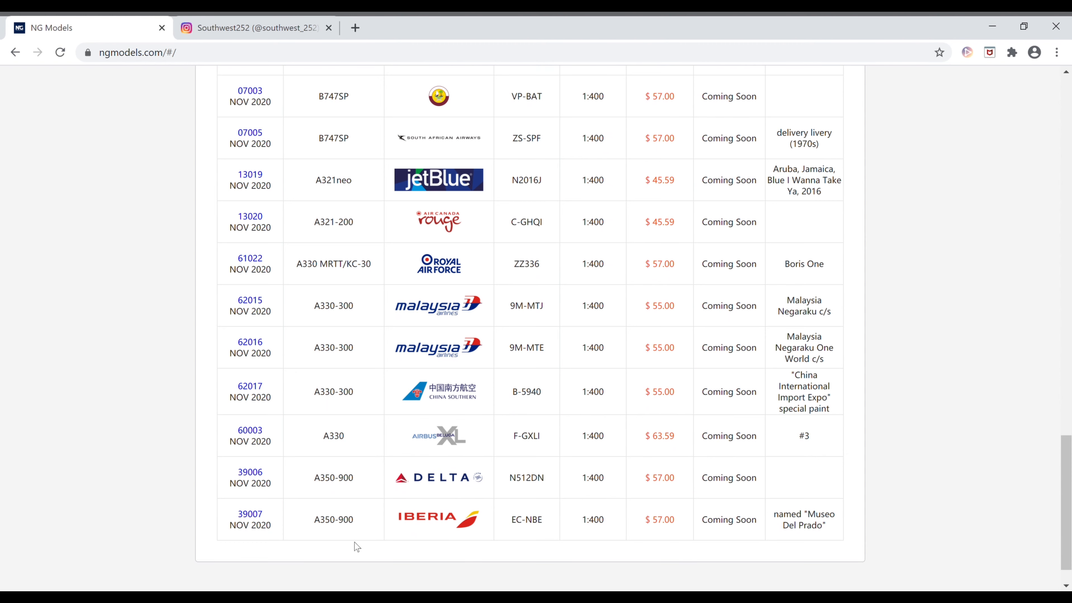
mouse_move(513, 552)
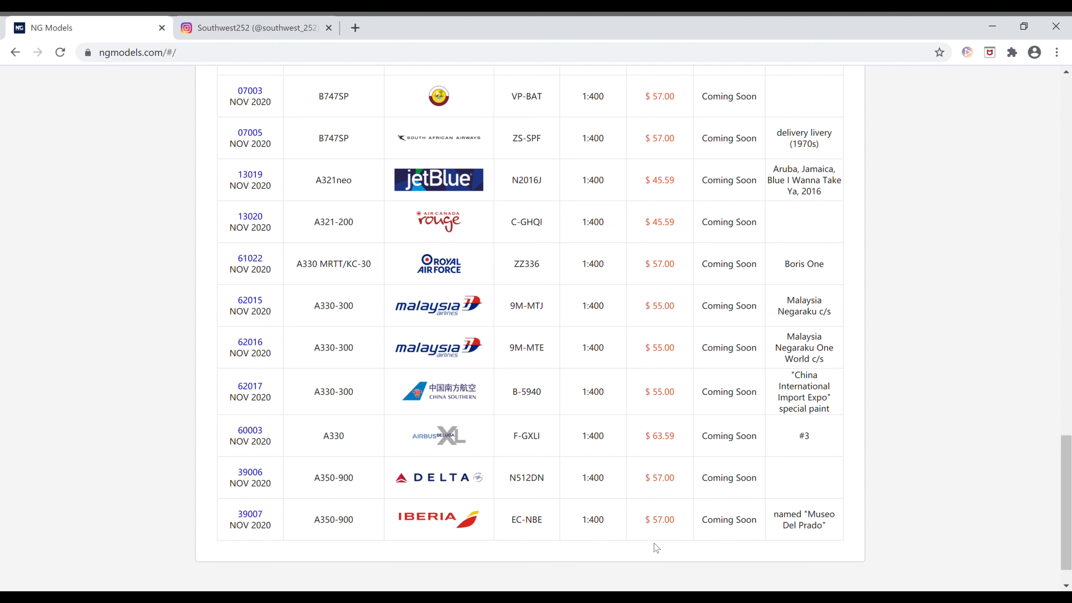
mouse_move(779, 551)
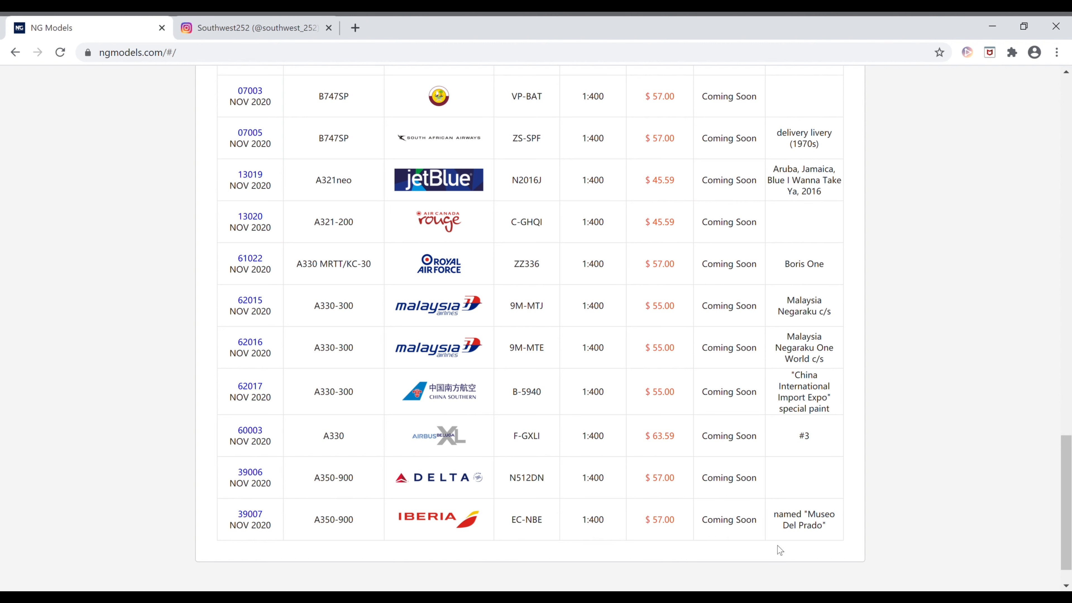
mouse_move(786, 542)
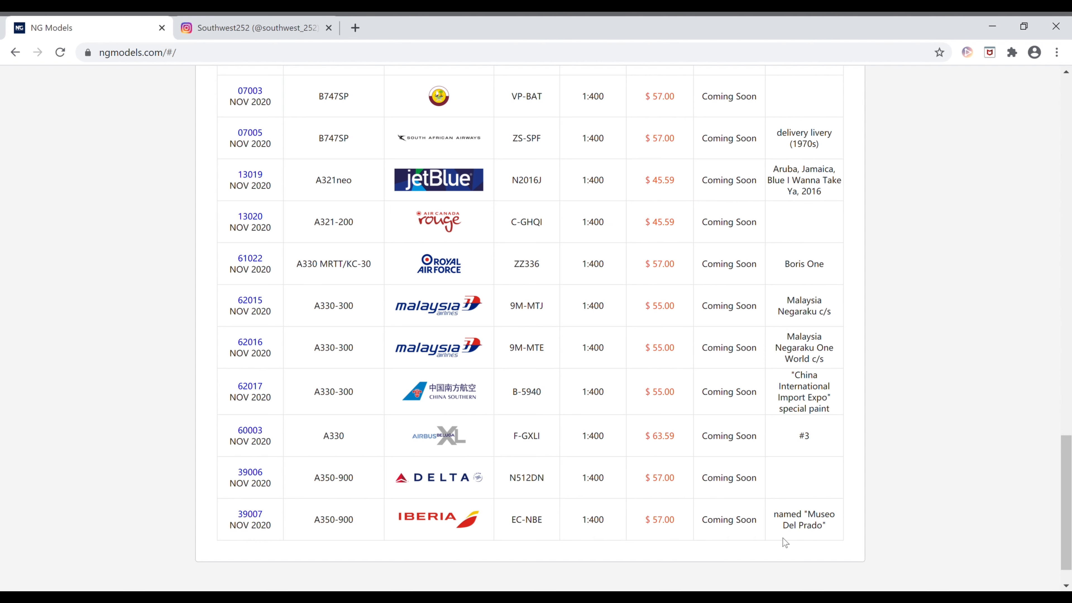
mouse_move(232, 543)
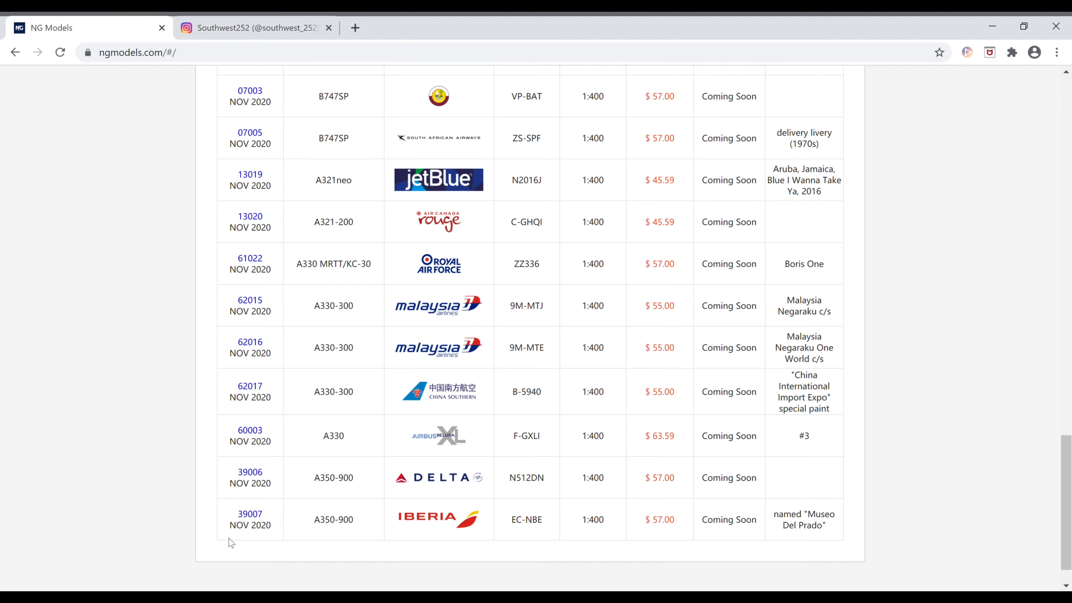
mouse_move(432, 436)
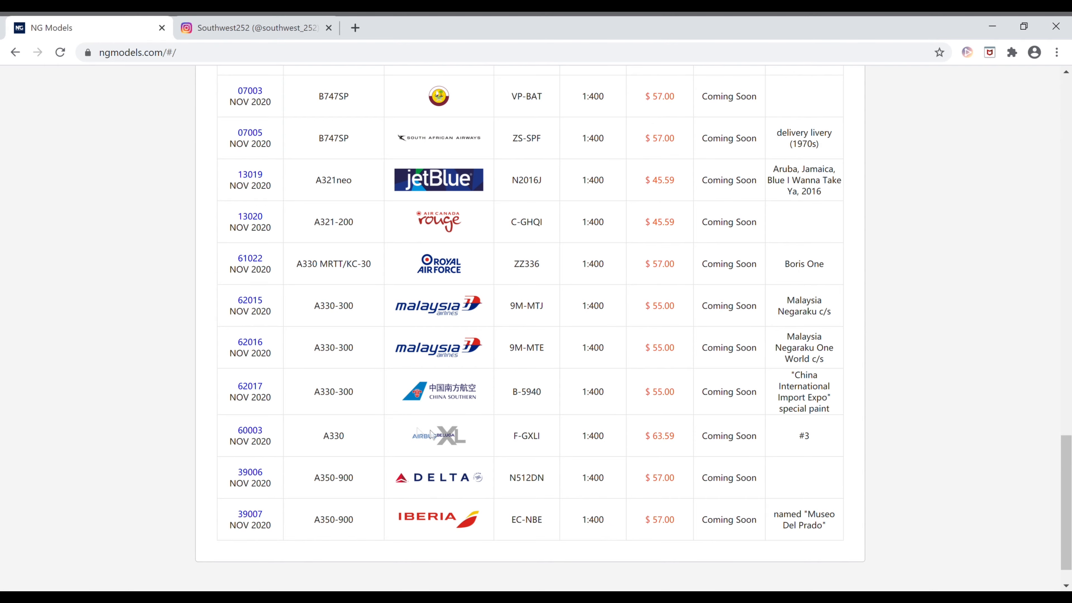
scroll("up", 3)
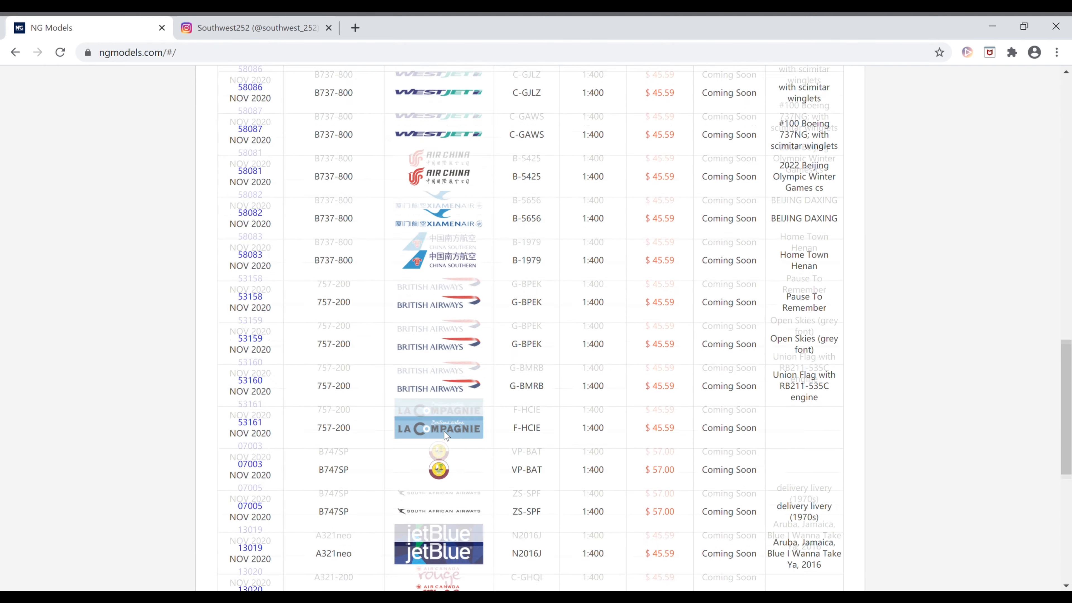
scroll("down", 3)
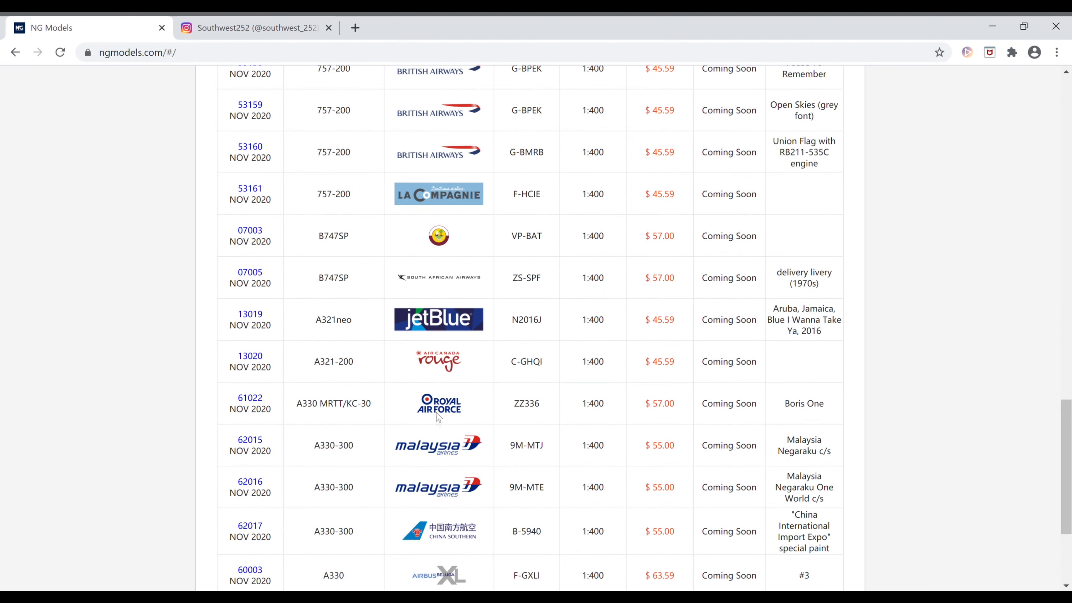
scroll("down", 3)
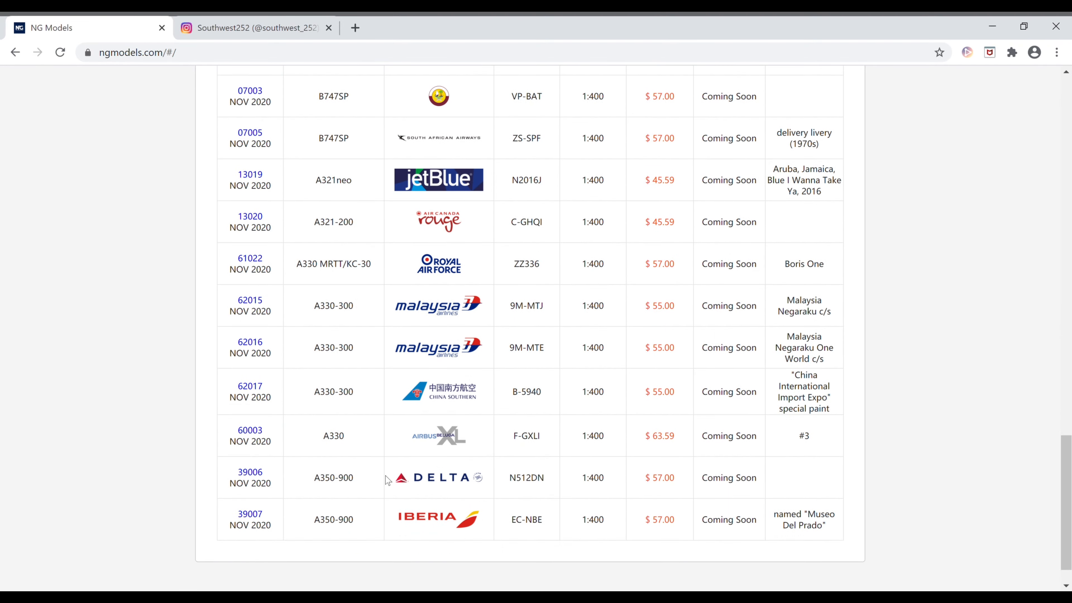
scroll("up", 3)
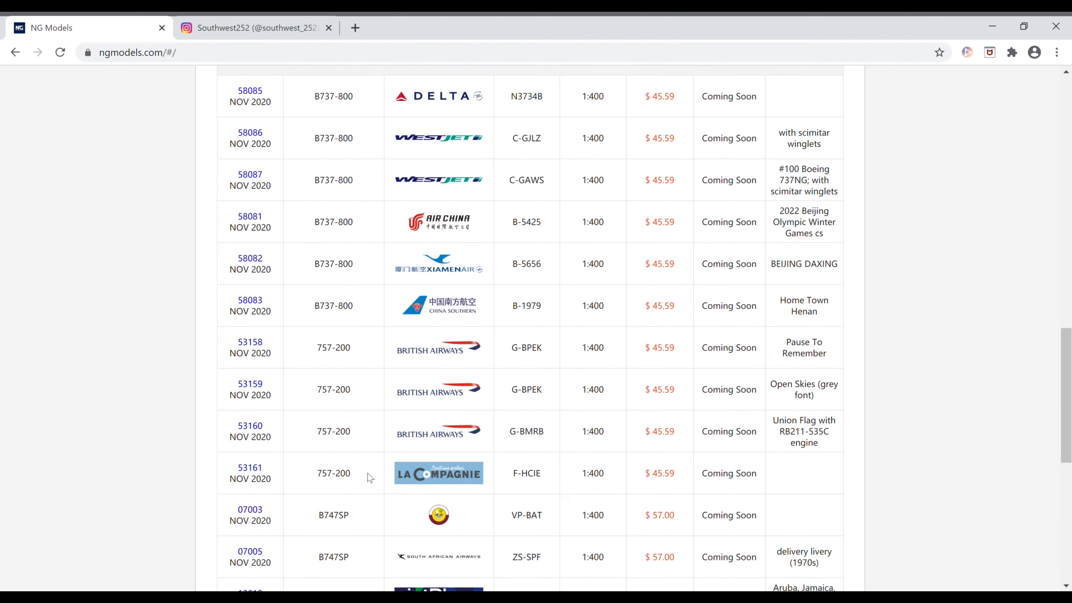
mouse_move(350, 107)
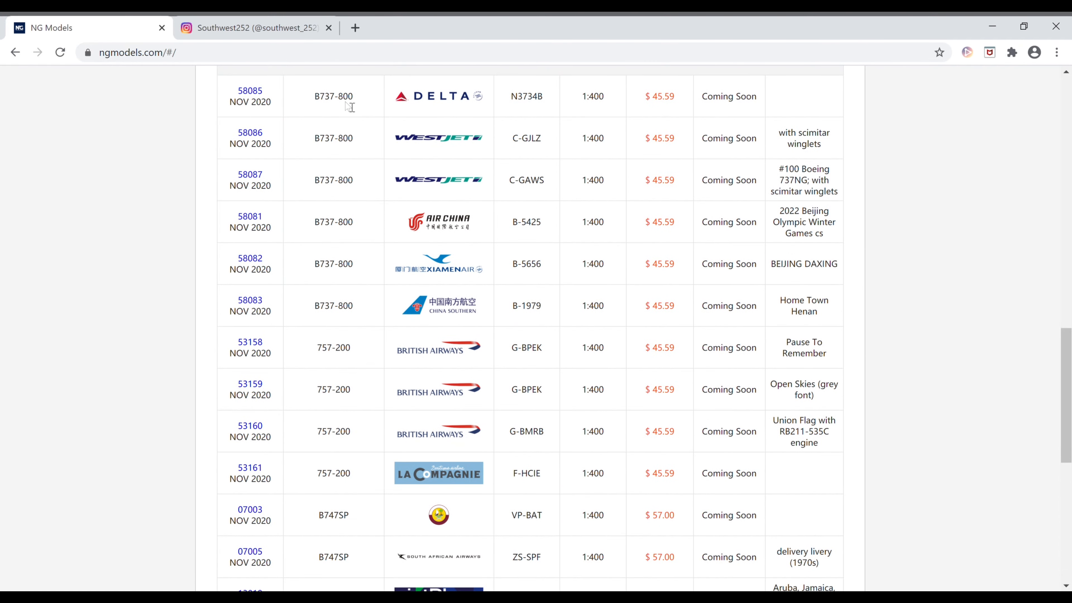
mouse_move(380, 142)
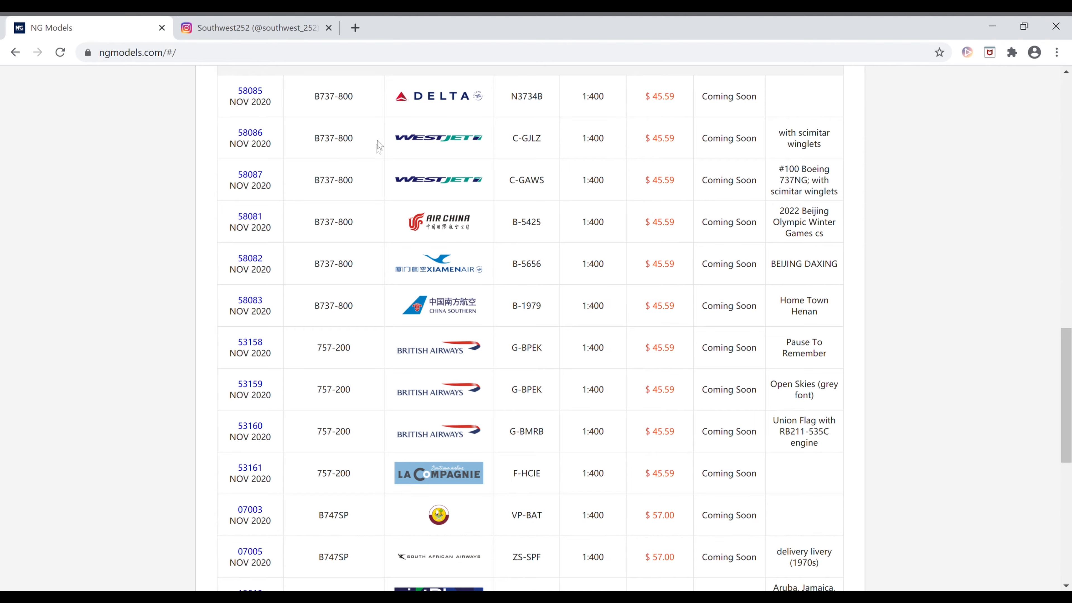
scroll("down", 3)
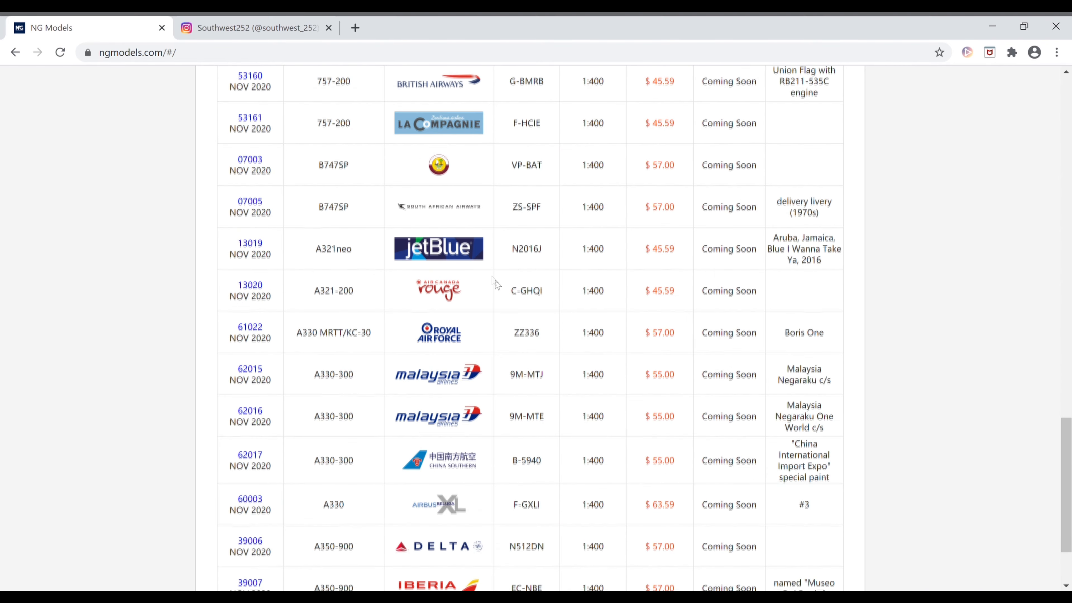
scroll("down", 3)
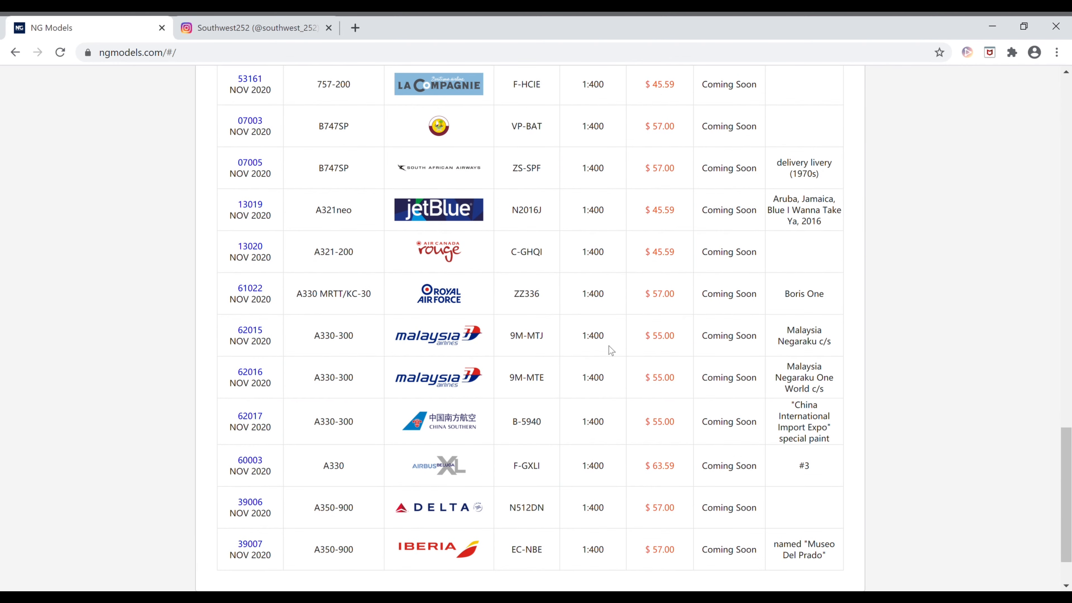
mouse_move(654, 313)
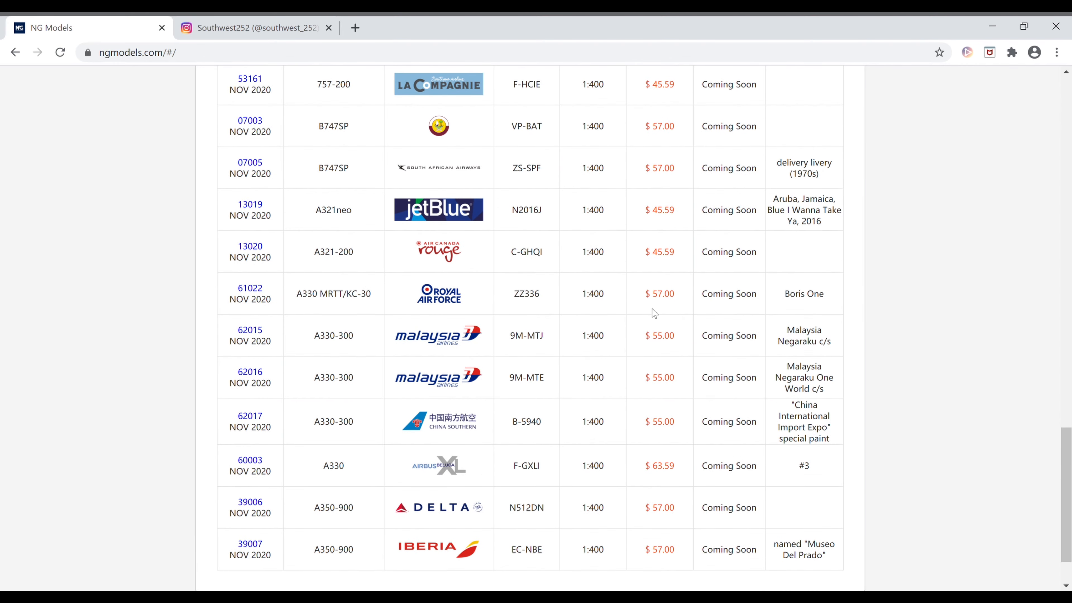
mouse_move(560, 265)
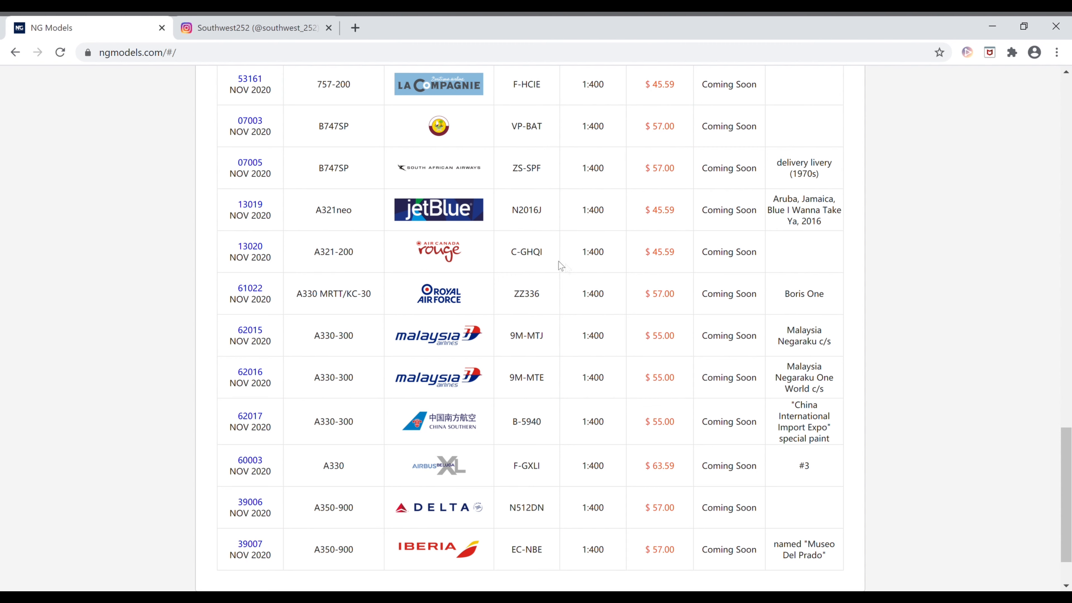
mouse_move(314, 136)
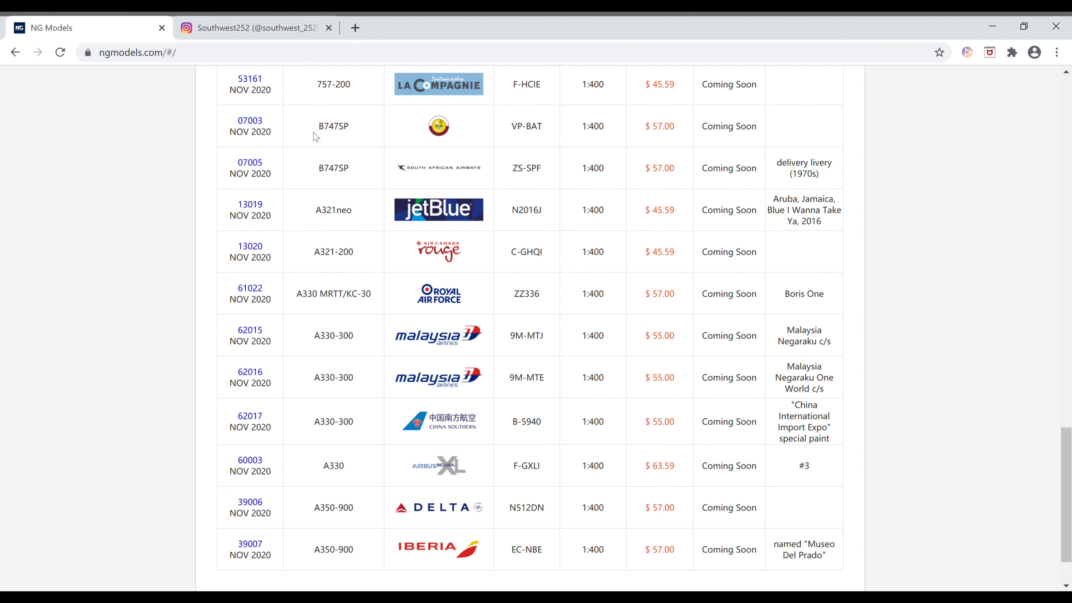
mouse_move(312, 121)
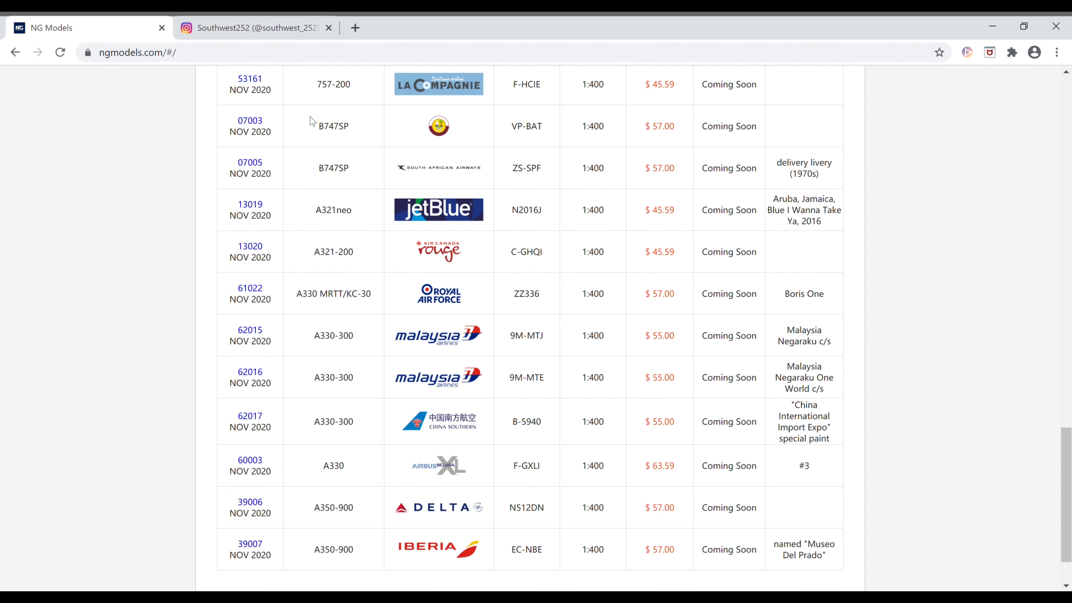
left_click(253, 28)
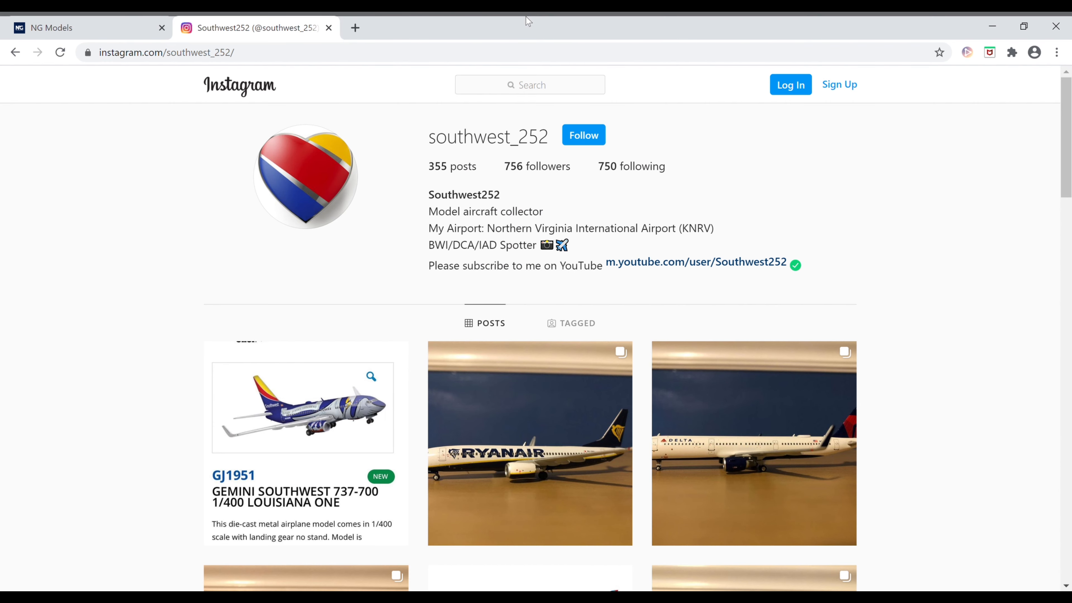